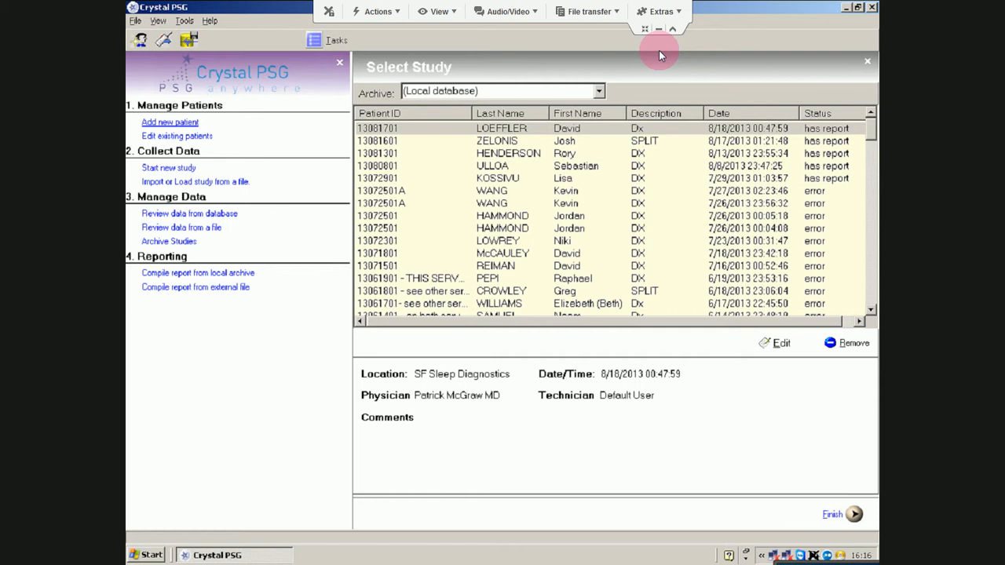
pyautogui.moveTo(244, 145)
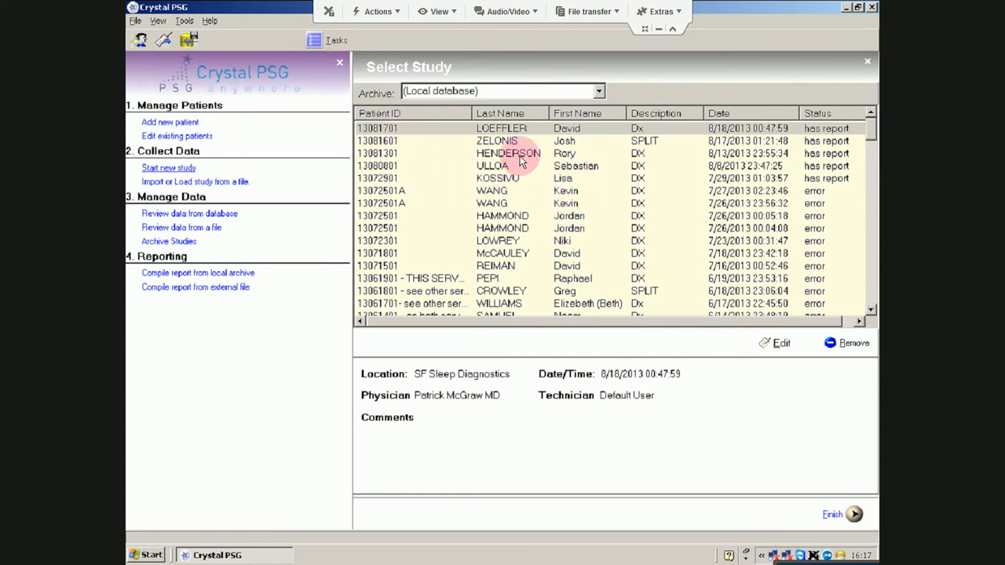
pyautogui.moveTo(531, 154)
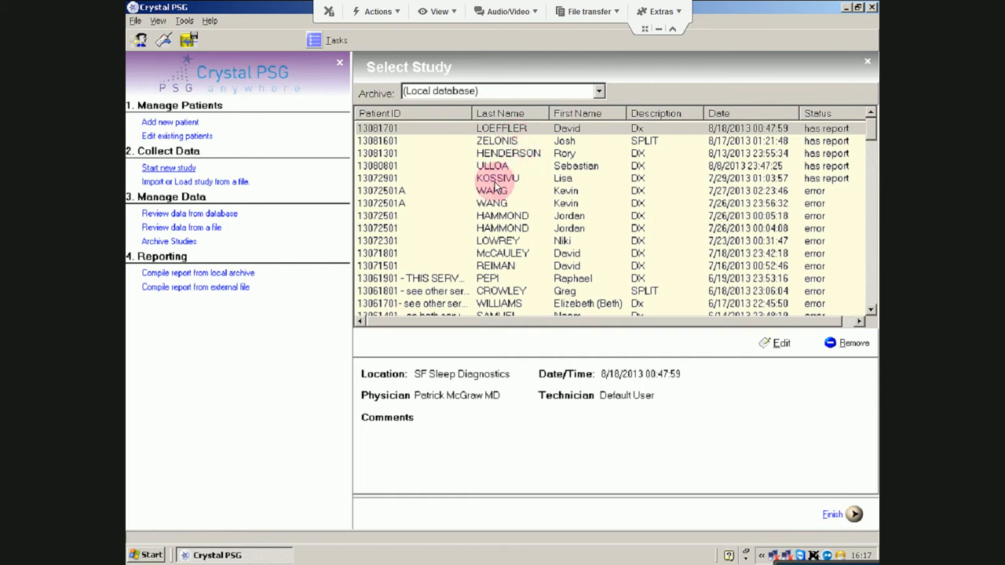
# Select study 13072901 dated 7/29/2013 in the local database study list.
pyautogui.click(495, 178)
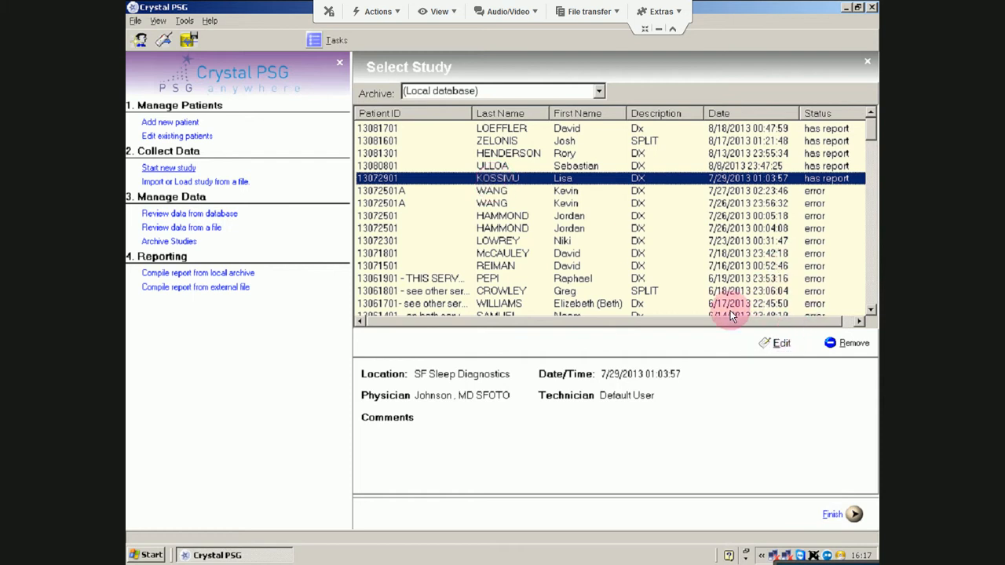
# Load the 7/29/2013 study for review and close the Crystal Video Module window.
pyautogui.click(842, 514)
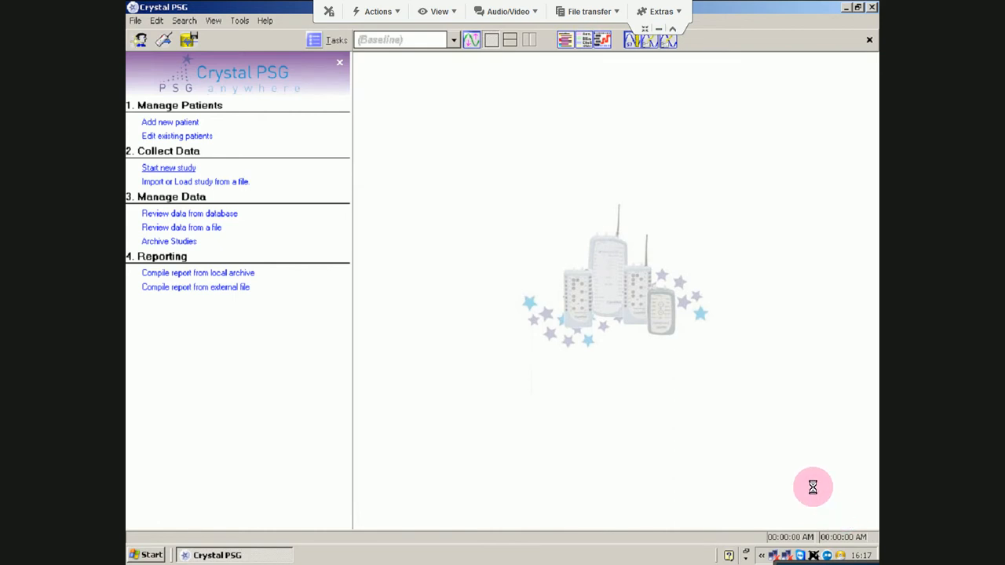
pyautogui.moveTo(613, 277)
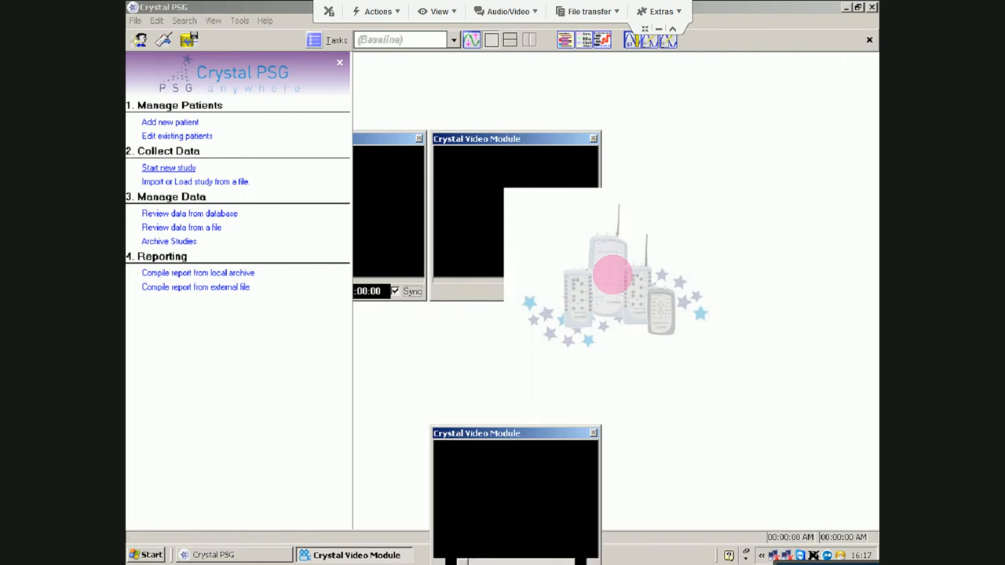
pyautogui.click(314, 40)
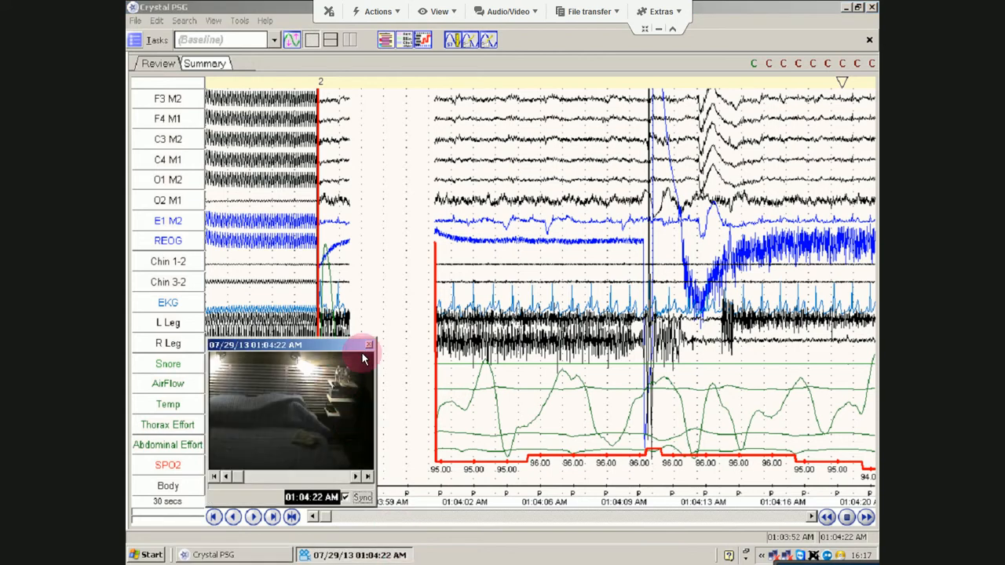
pyautogui.click(368, 345)
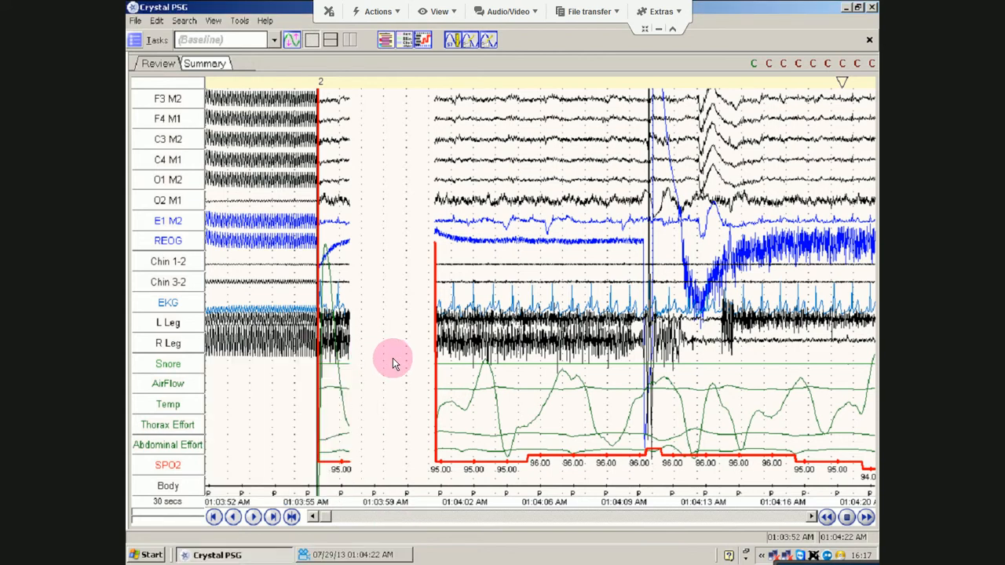
pyautogui.moveTo(648, 41)
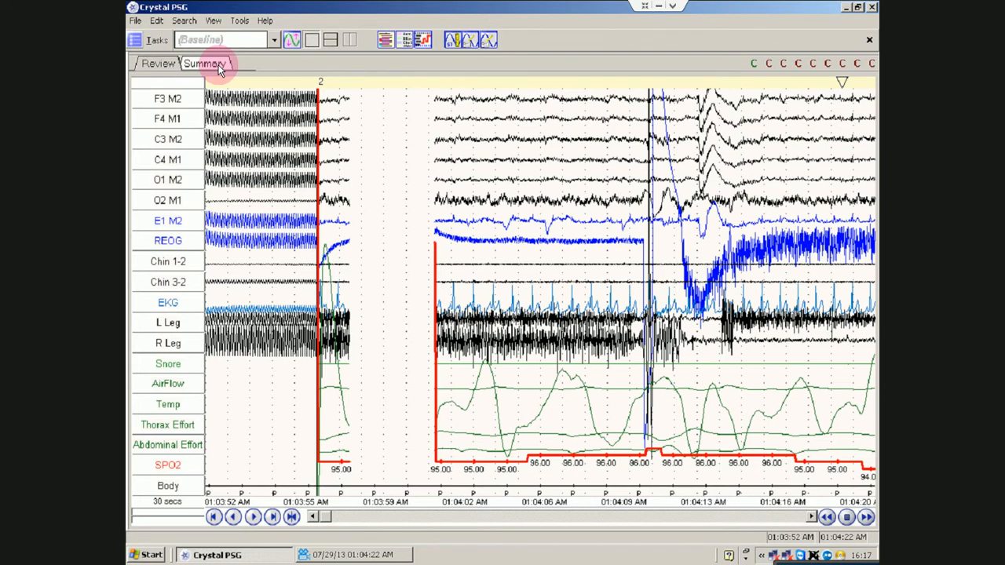
# Show the Summary trends with the time span set to Entire Study.
pyautogui.click(205, 64)
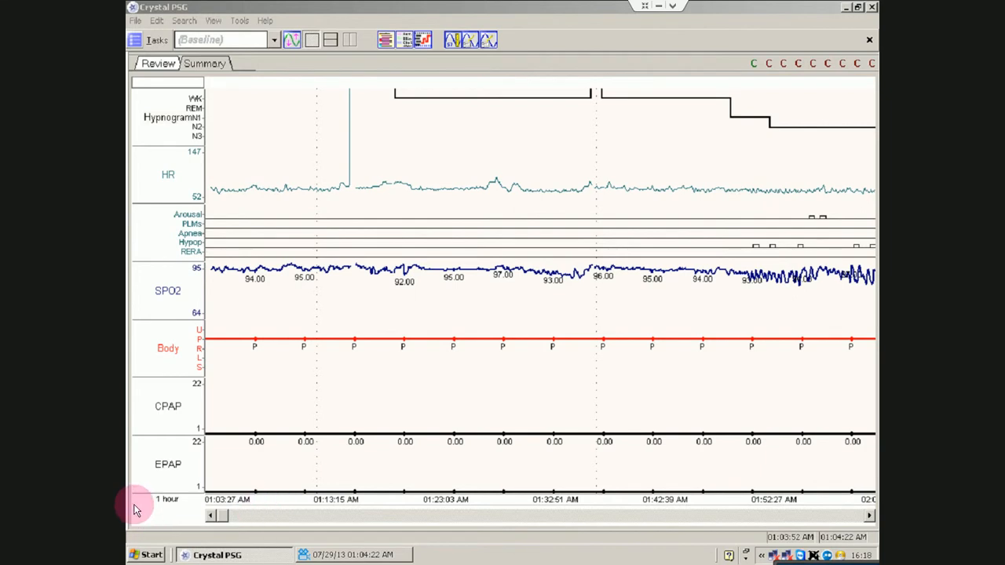
pyautogui.click(168, 500)
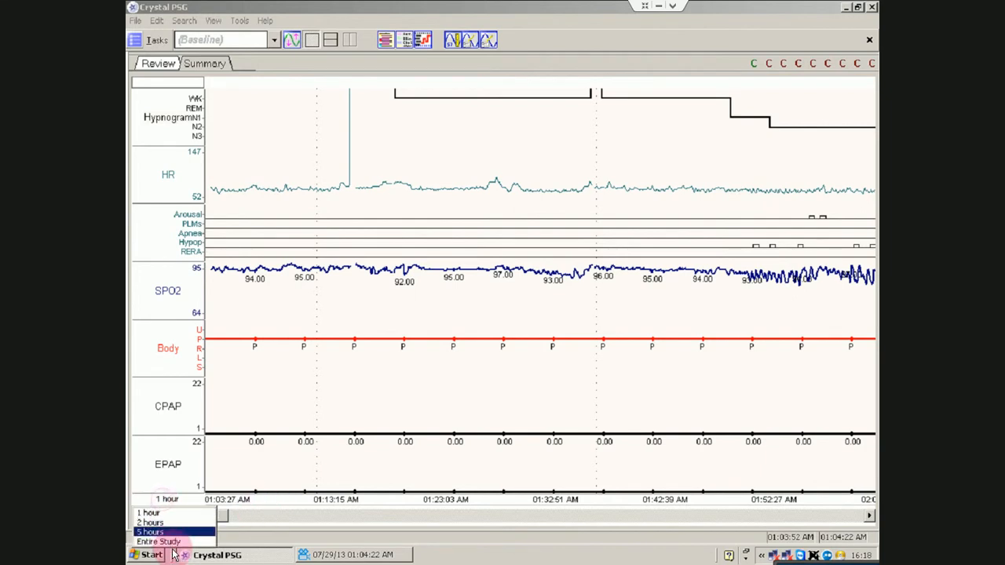
pyautogui.click(151, 532)
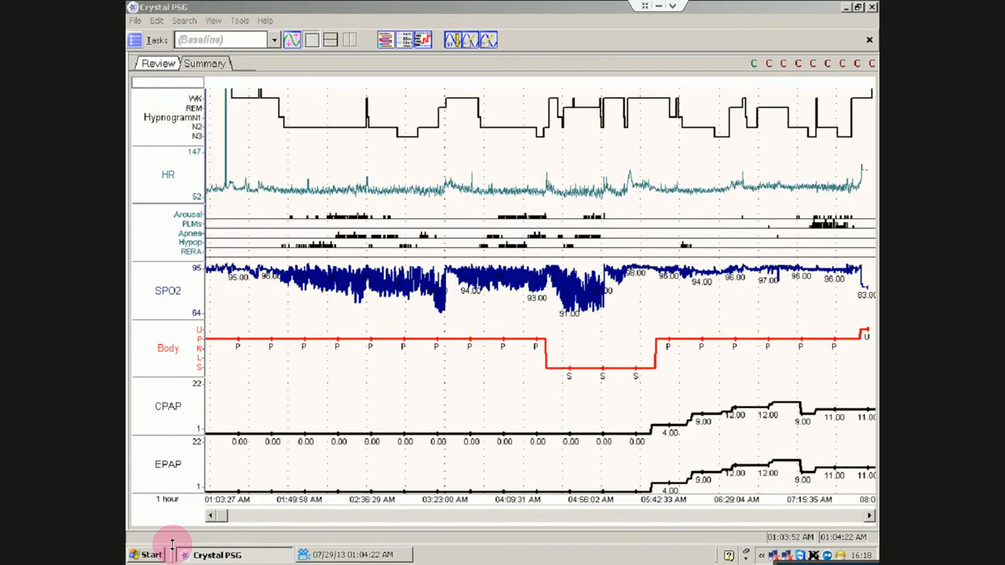
pyautogui.moveTo(591, 287)
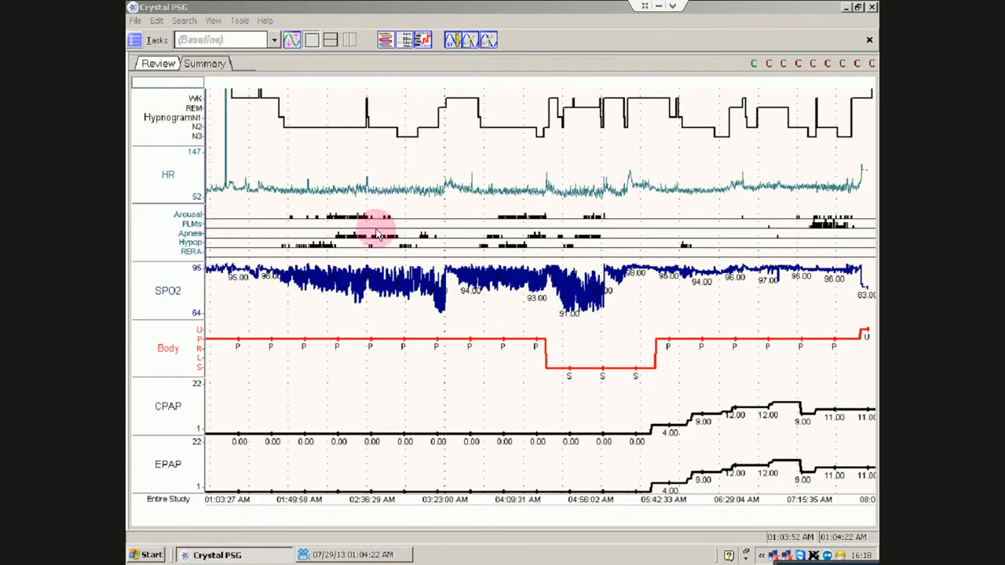
pyautogui.moveTo(581, 282)
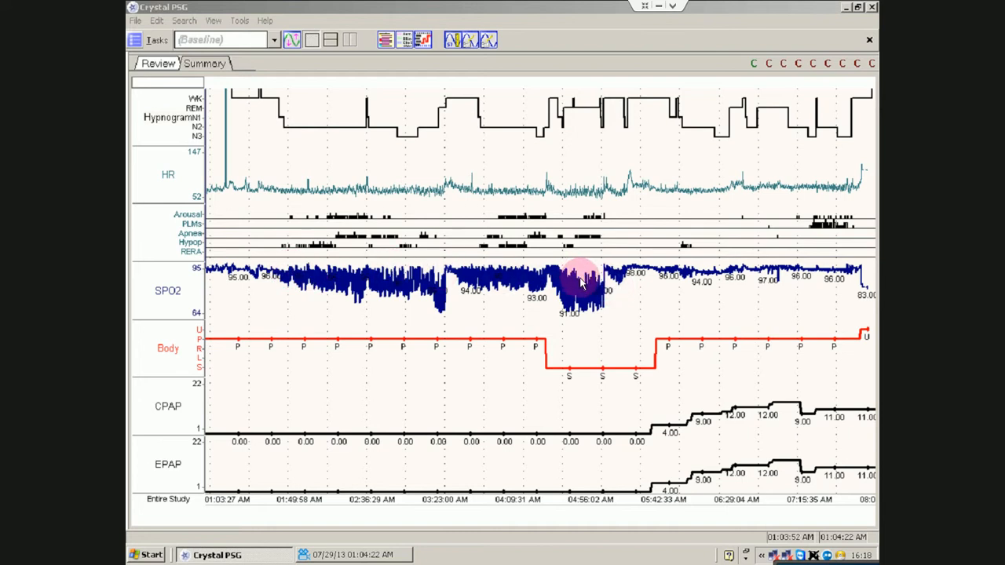
pyautogui.moveTo(611, 273)
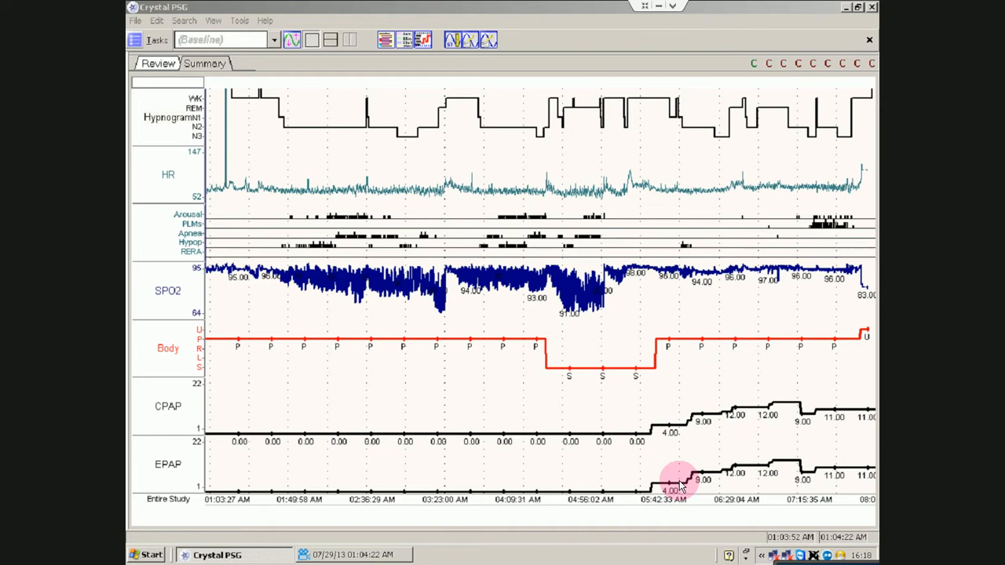
pyautogui.moveTo(809, 243)
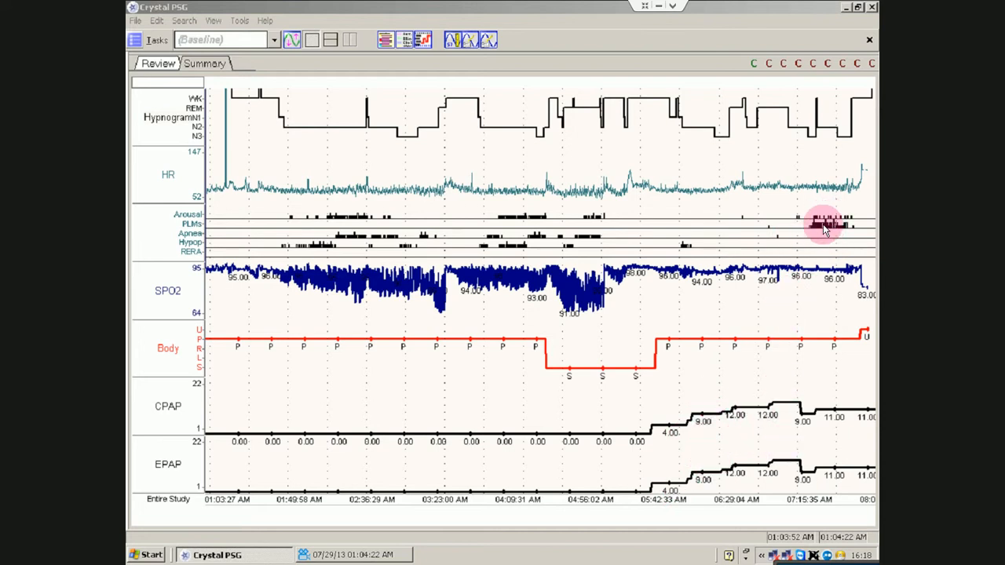
pyautogui.moveTo(305, 149)
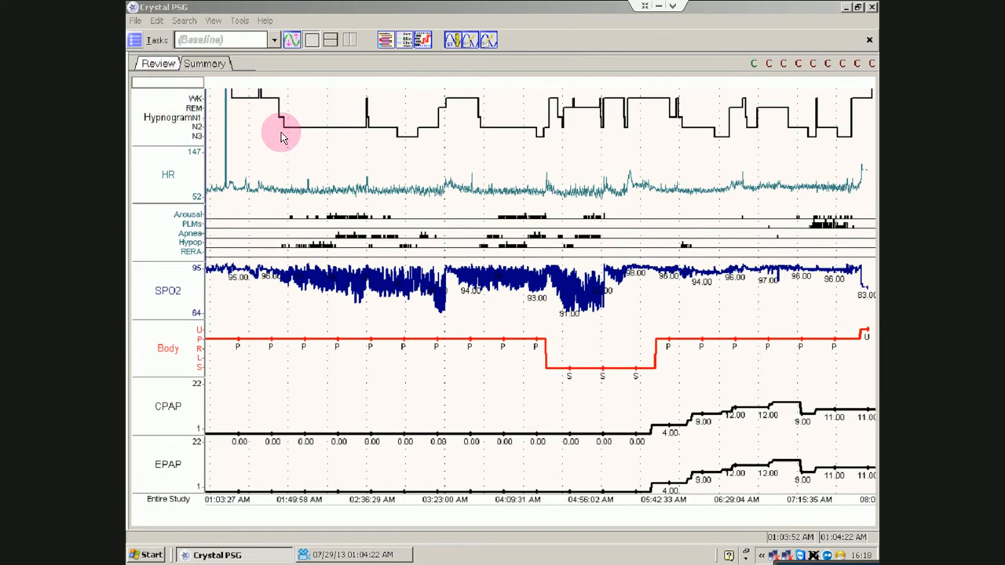
# Jump the review to about 3:21 AM from the hypnogram.
pyautogui.click(286, 130)
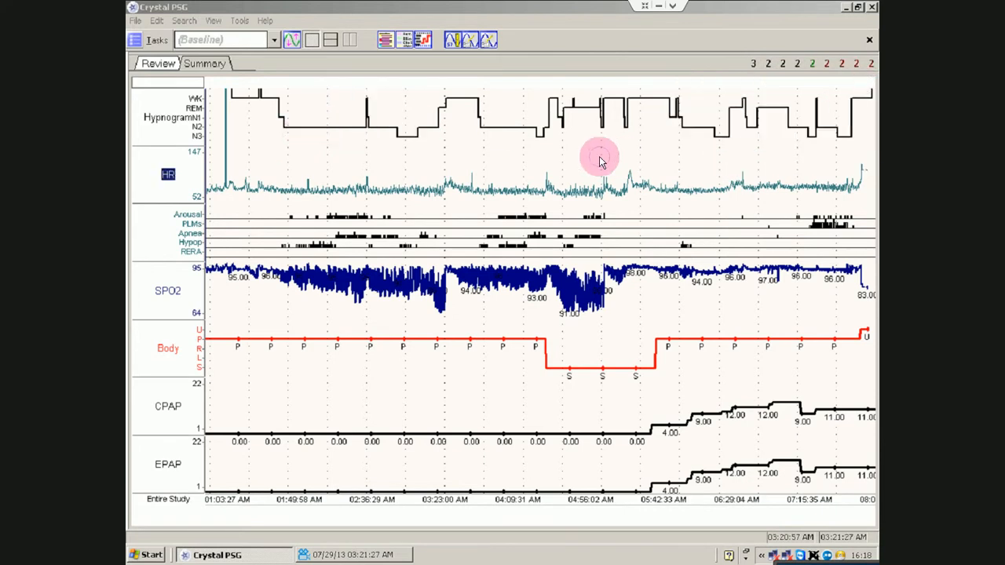
pyautogui.moveTo(320, 151)
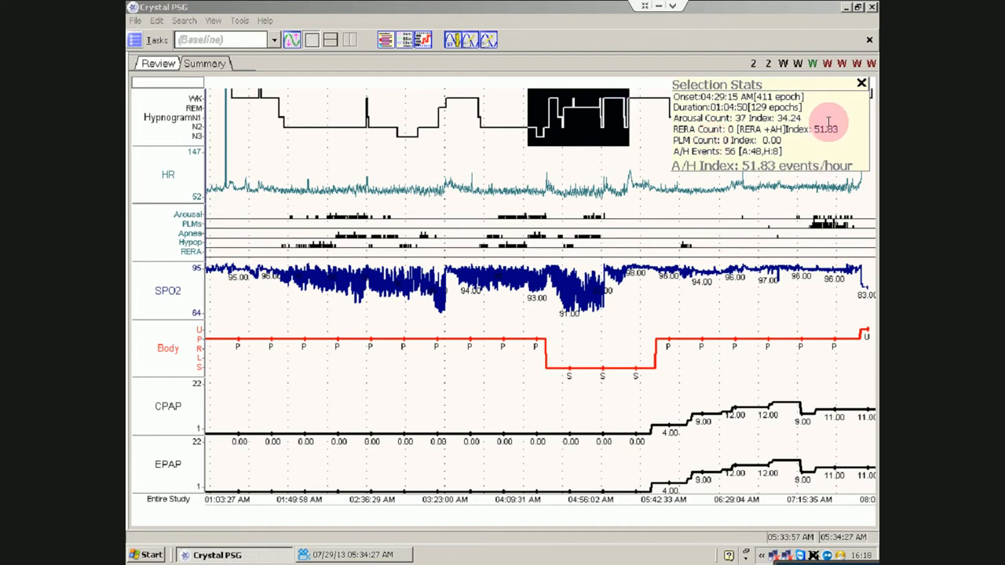
pyautogui.moveTo(840, 117)
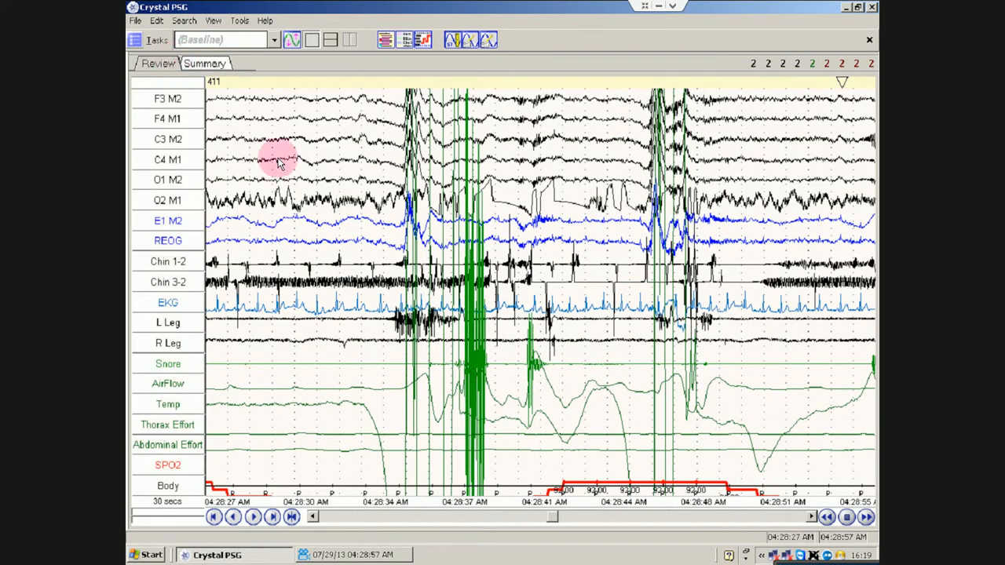
pyautogui.moveTo(303, 189)
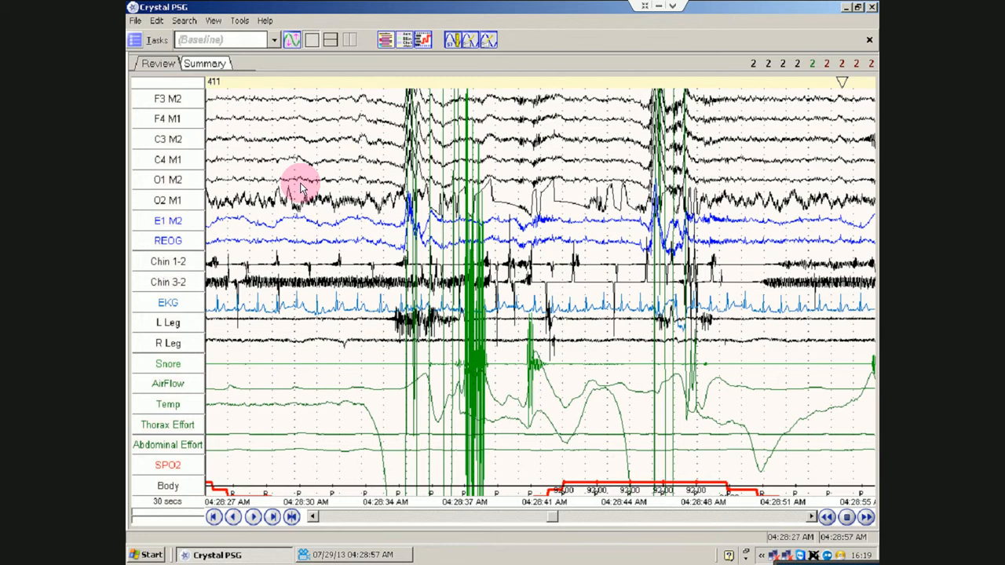
pyautogui.moveTo(196, 110)
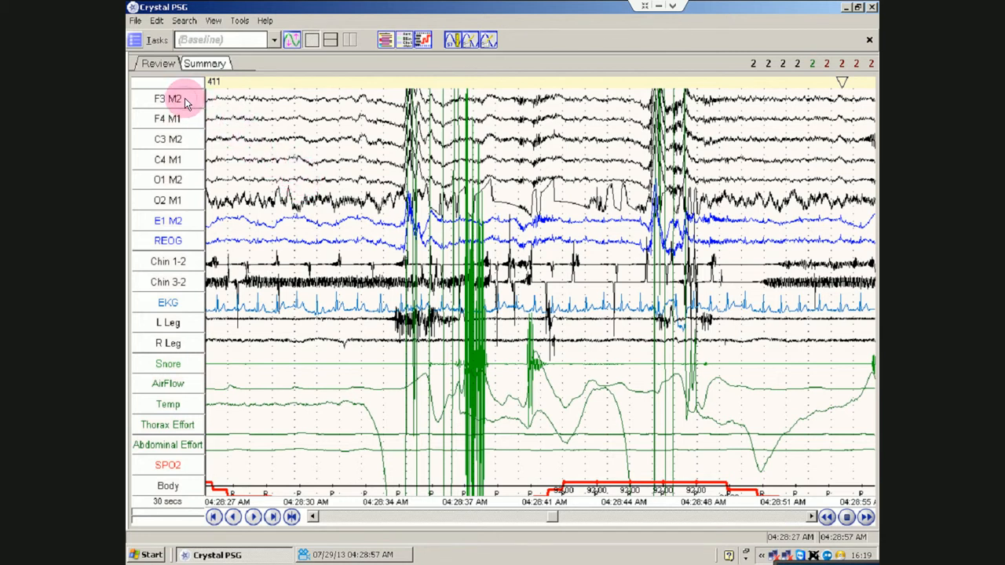
# Select the F4 M1 channel and bring up the C3 M2 channel options.
pyautogui.click(167, 118)
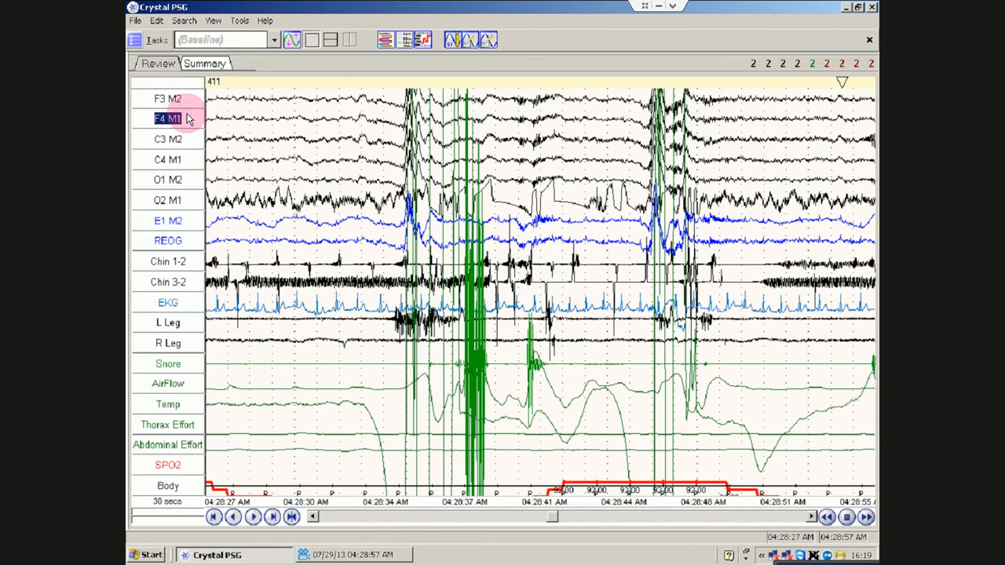
pyautogui.rightClick(167, 139)
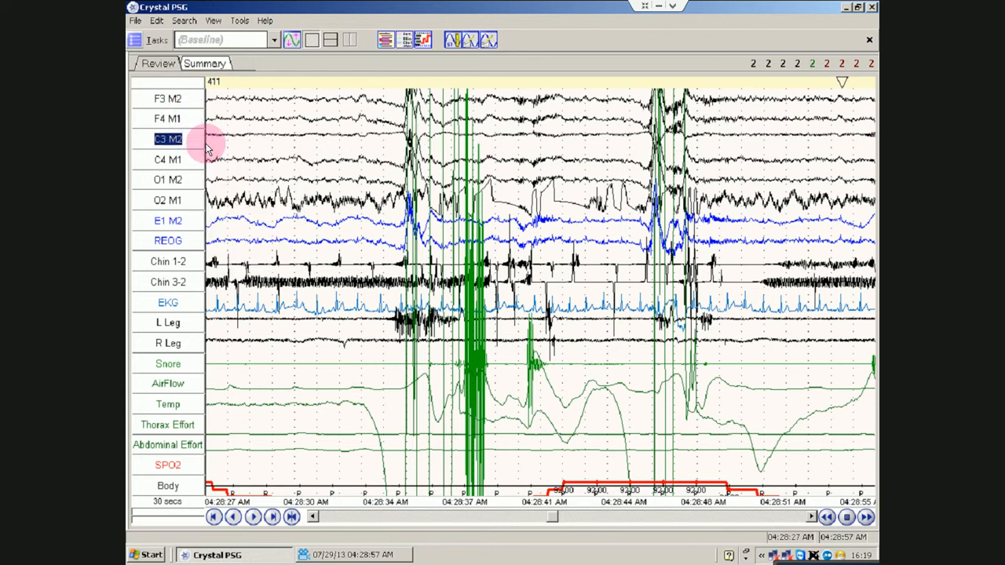
pyautogui.moveTo(220, 161)
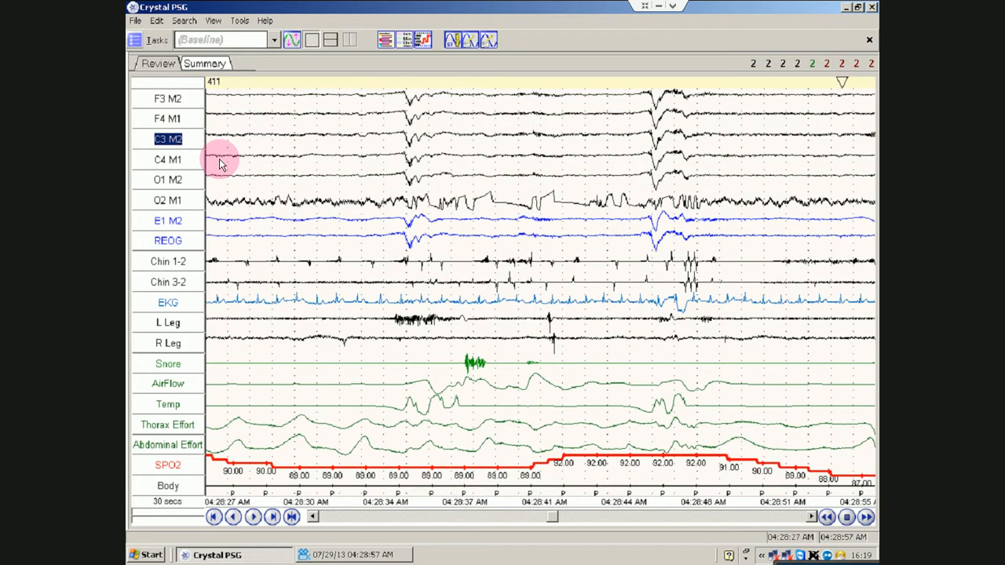
pyautogui.moveTo(591, 496)
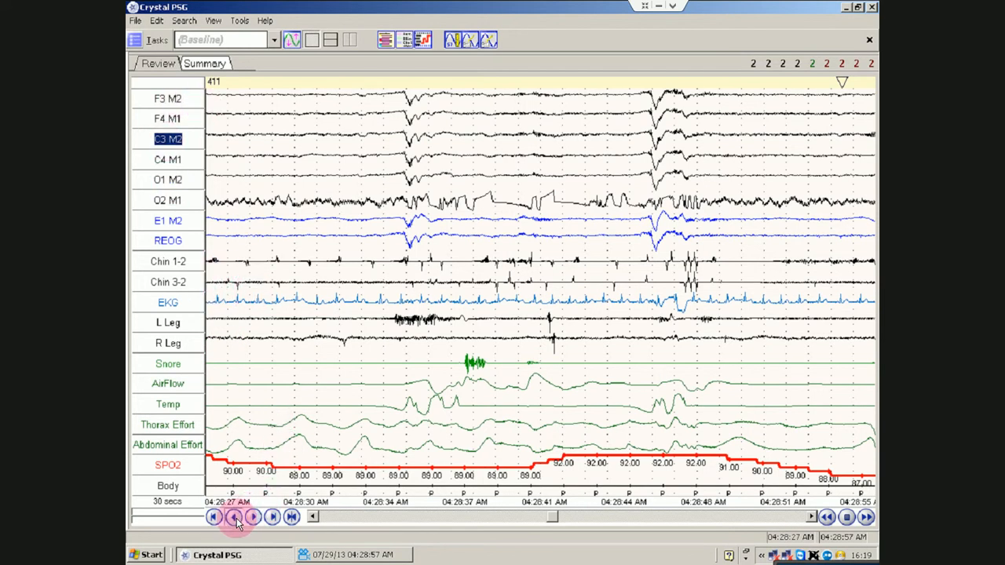
# Step back to epoch 409, then return to epoch 411.
pyautogui.click(253, 517)
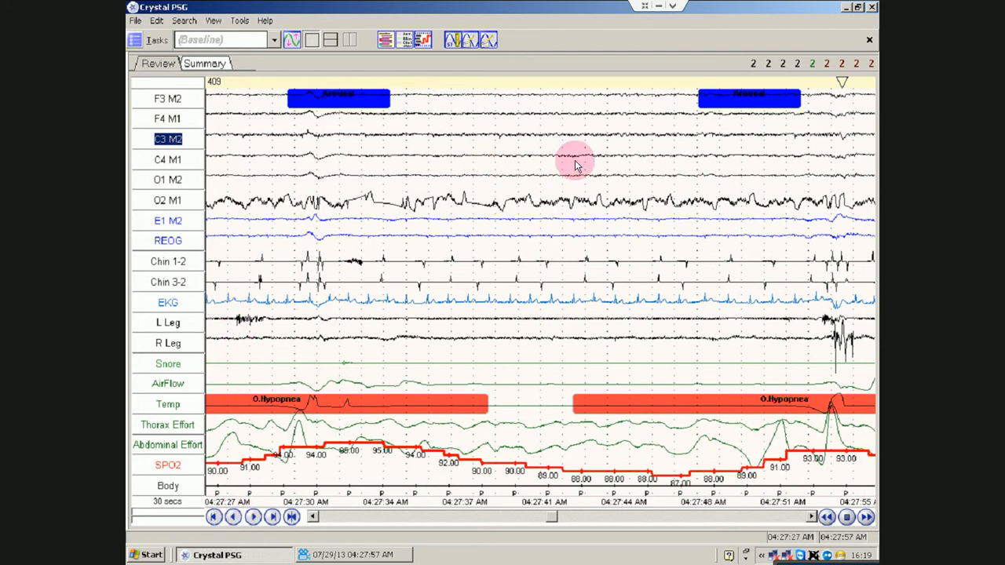
pyautogui.click(253, 516)
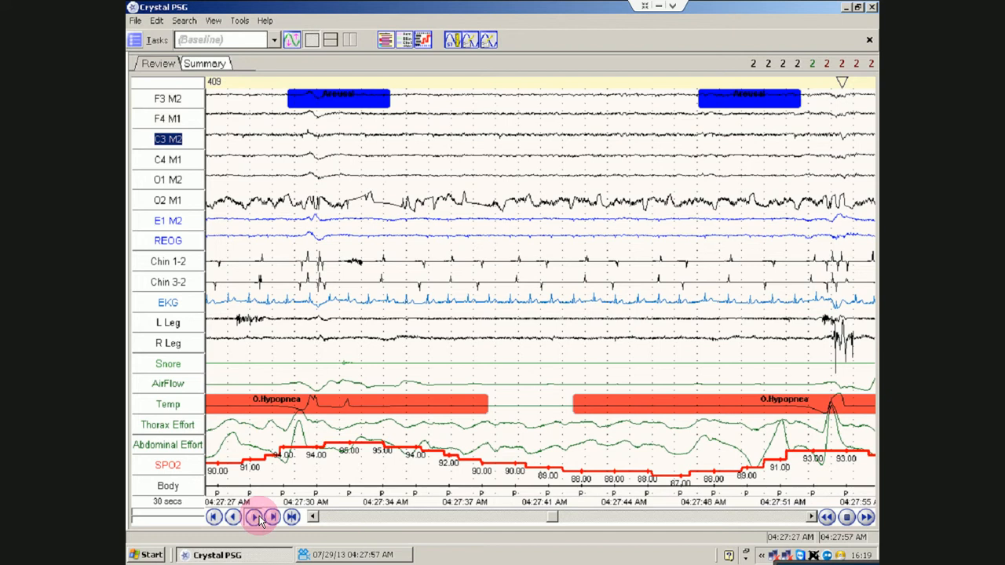
pyautogui.click(253, 516)
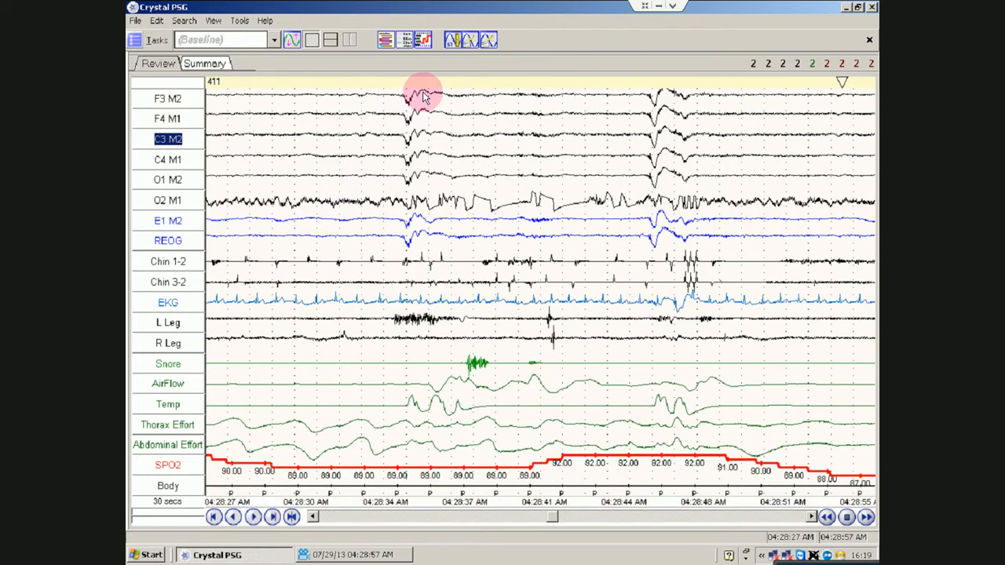
pyautogui.moveTo(651, 118)
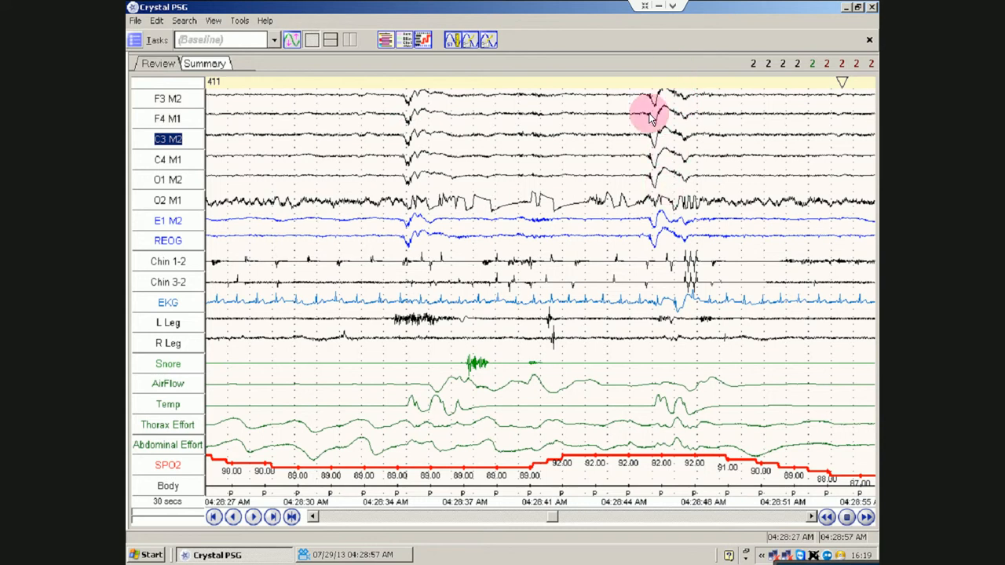
pyautogui.moveTo(596, 161)
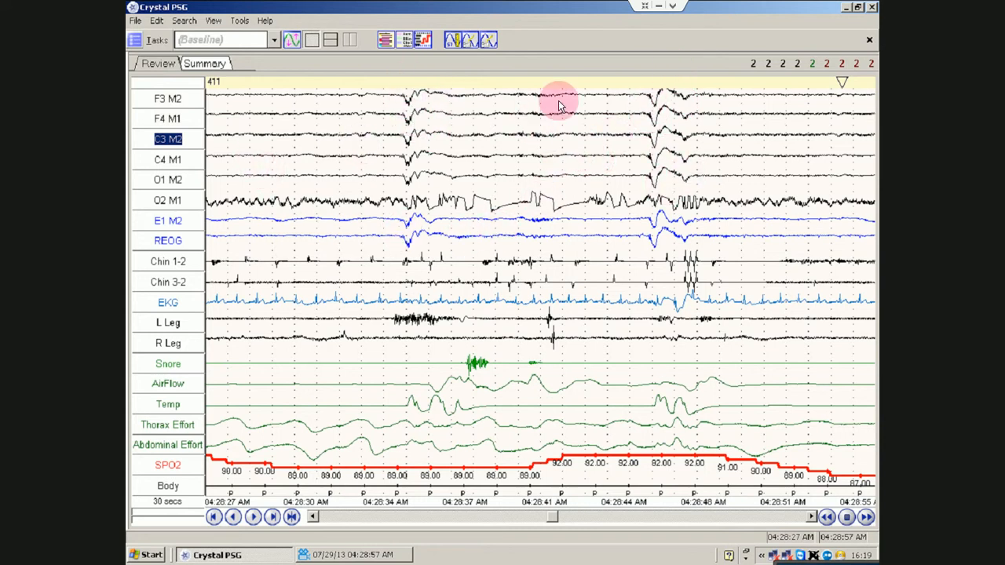
pyautogui.moveTo(684, 157)
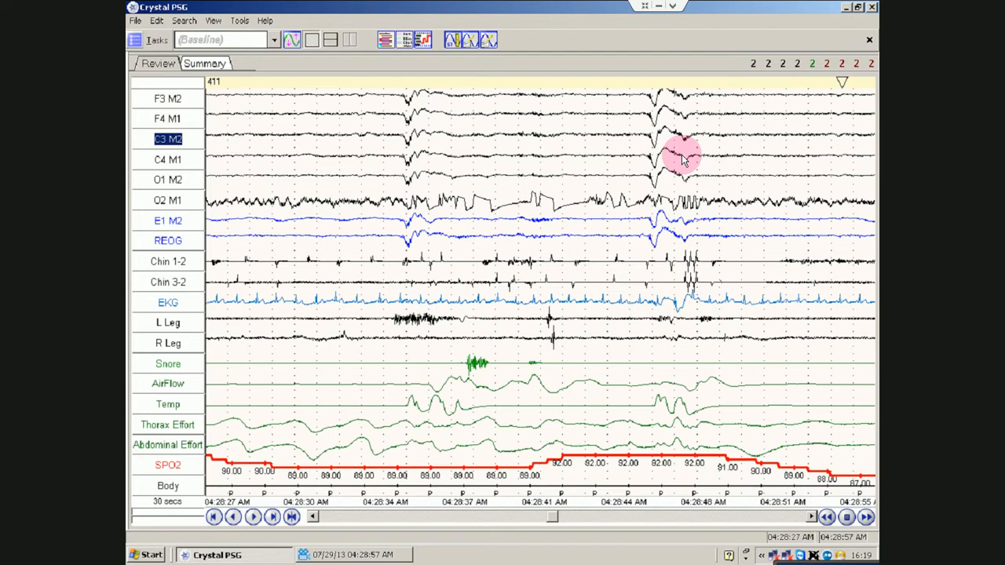
pyautogui.moveTo(476, 157)
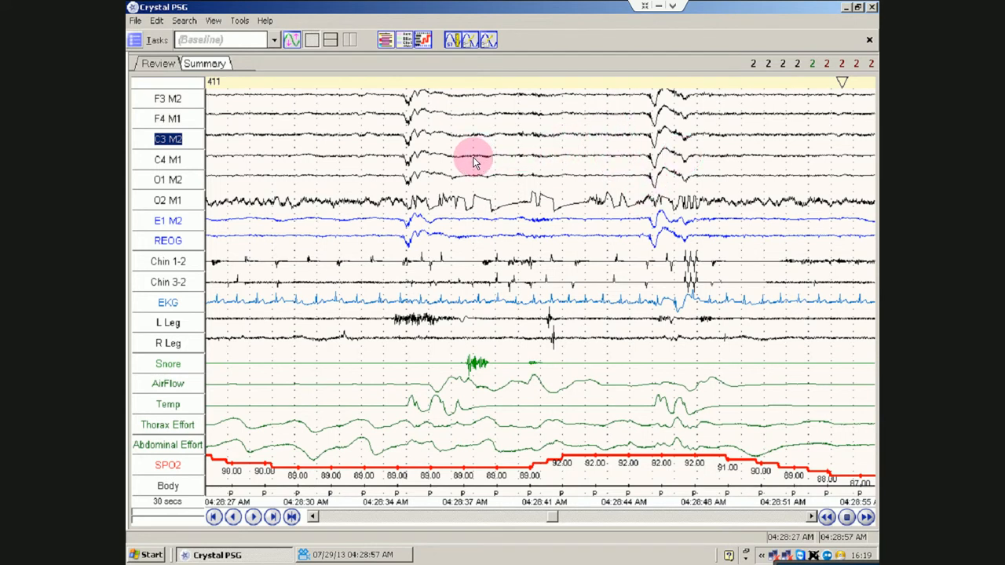
pyautogui.moveTo(482, 448)
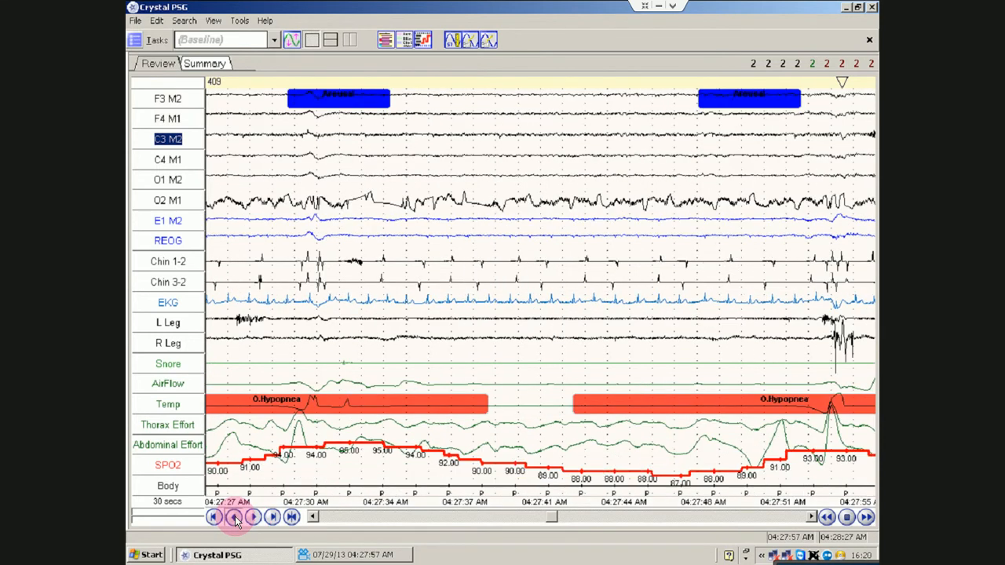
# Apply Autoscale All from the REOG channel's context menu.
pyautogui.rightClick(167, 240)
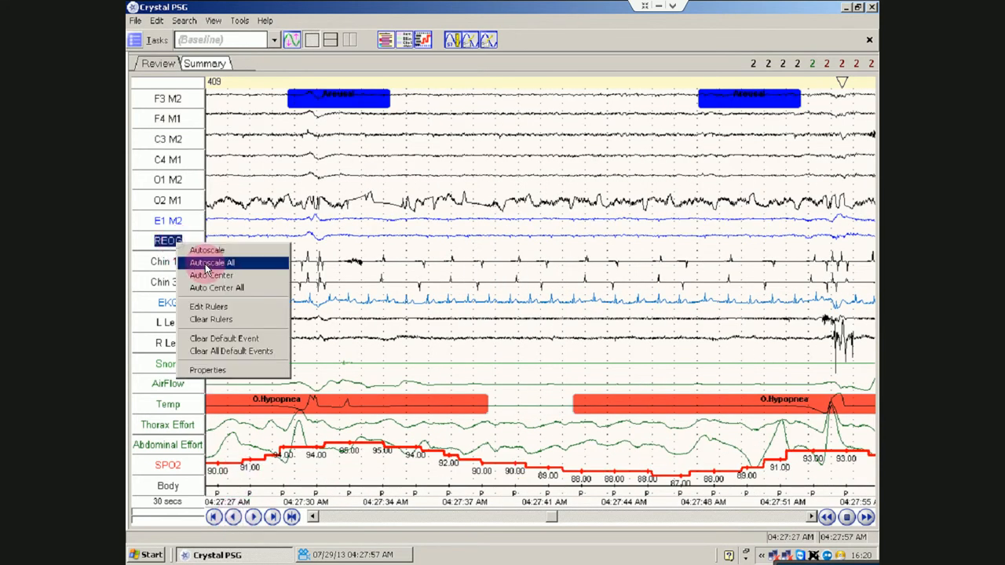
pyautogui.click(211, 263)
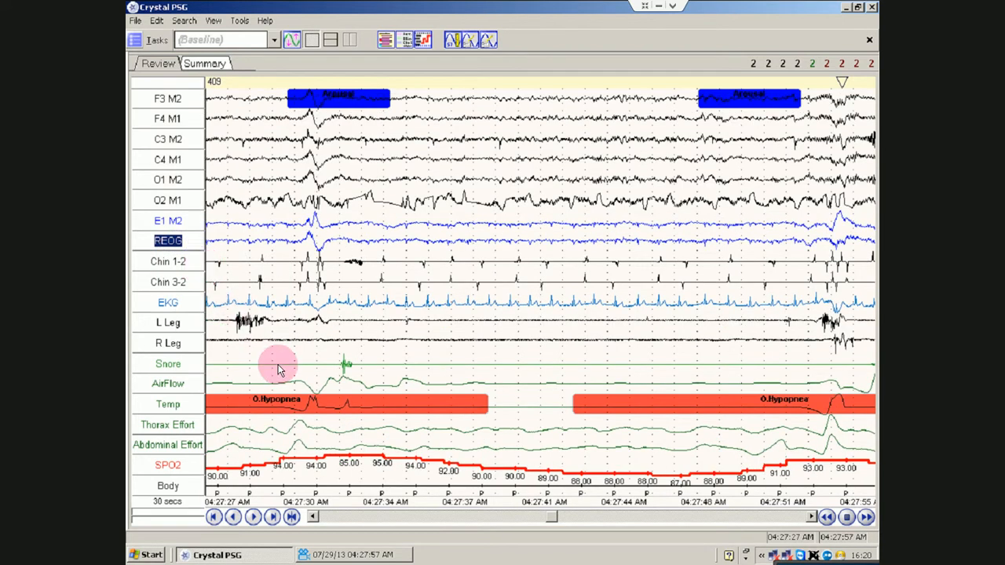
pyautogui.moveTo(283, 371)
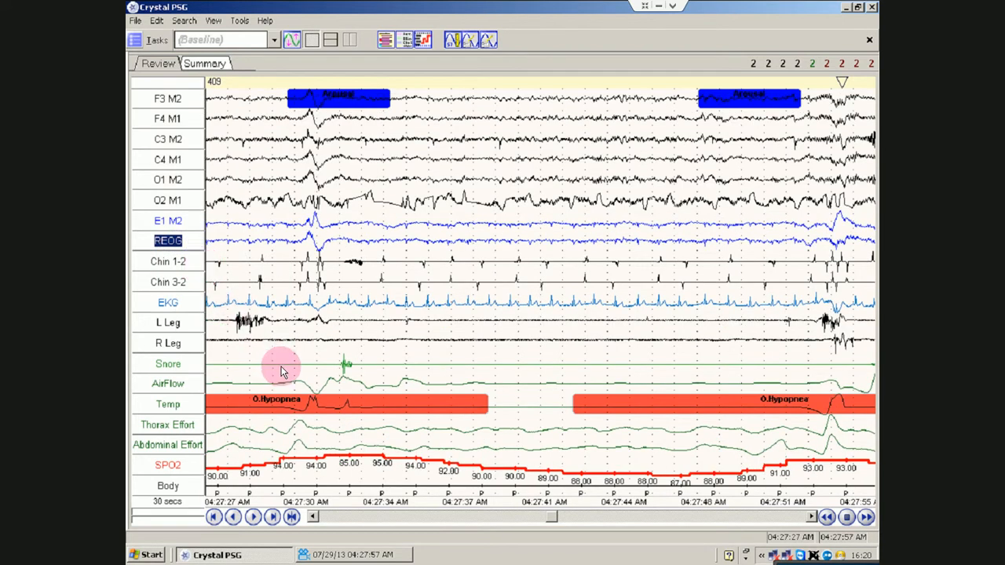
pyautogui.moveTo(177, 118)
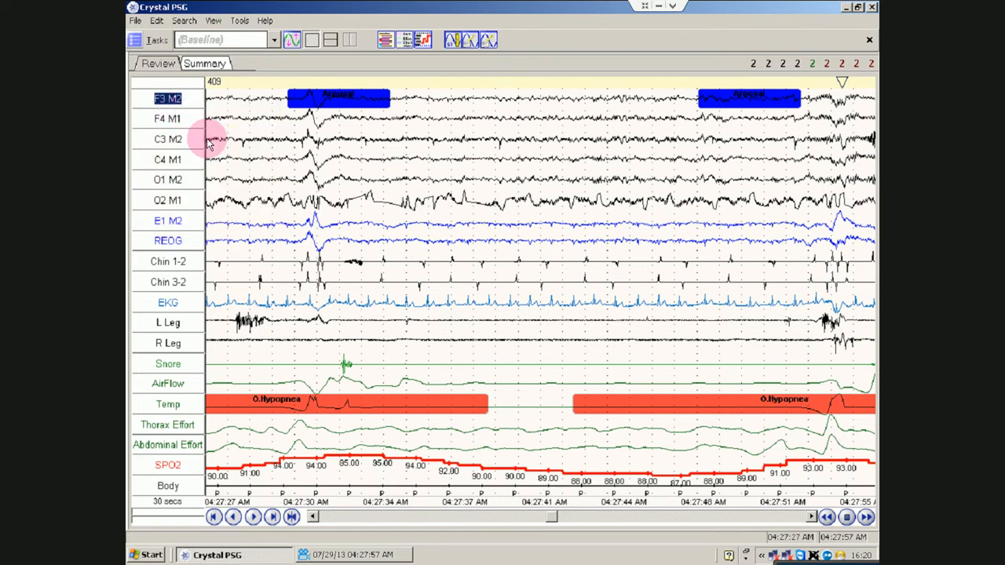
pyautogui.moveTo(660, 153)
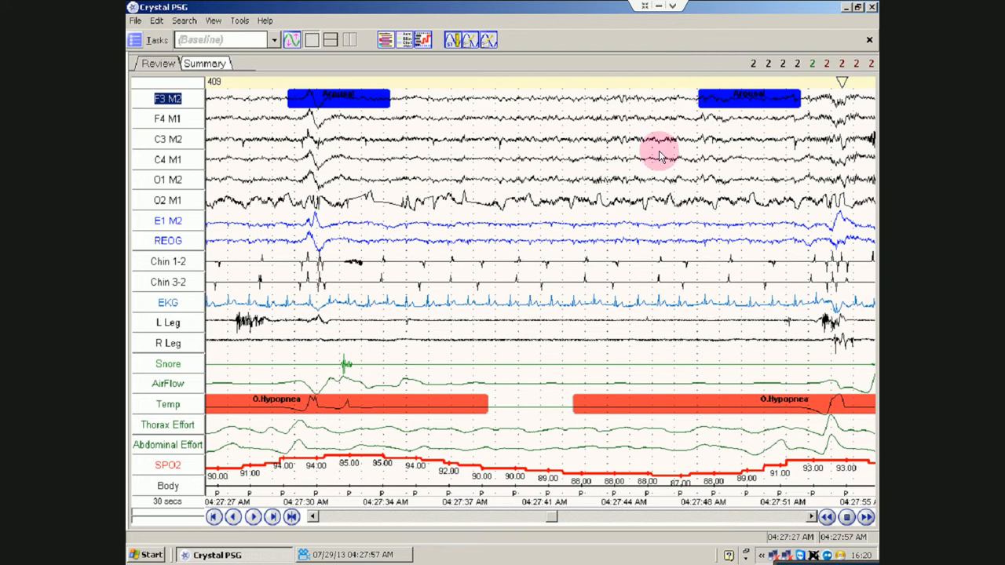
pyautogui.moveTo(196, 486)
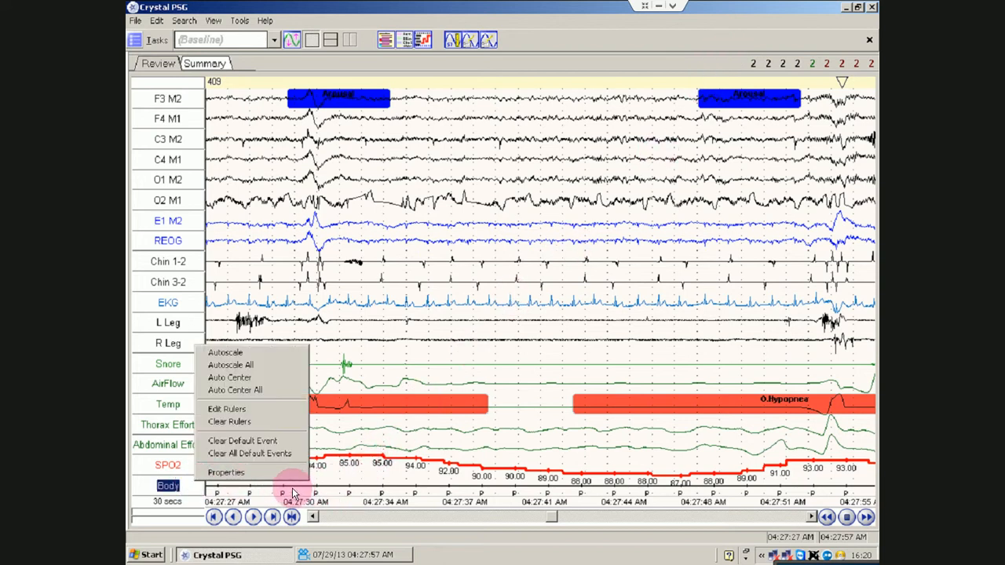
pyautogui.moveTo(236, 261)
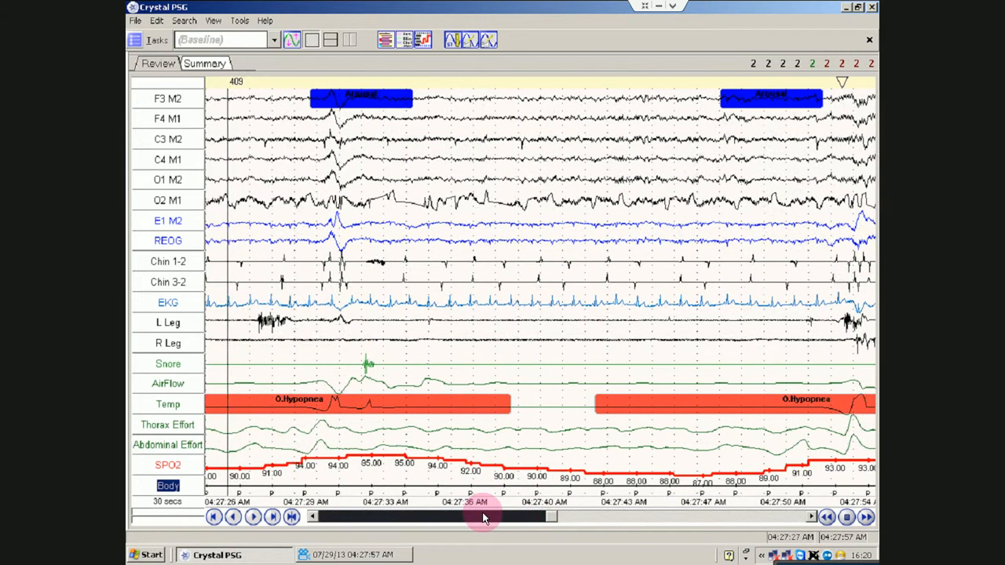
# Scroll the recording to the 02:53:29 epoch with the long O.Apnea event.
pyautogui.moveTo(485, 516); pyautogui.dragTo(507, 516)
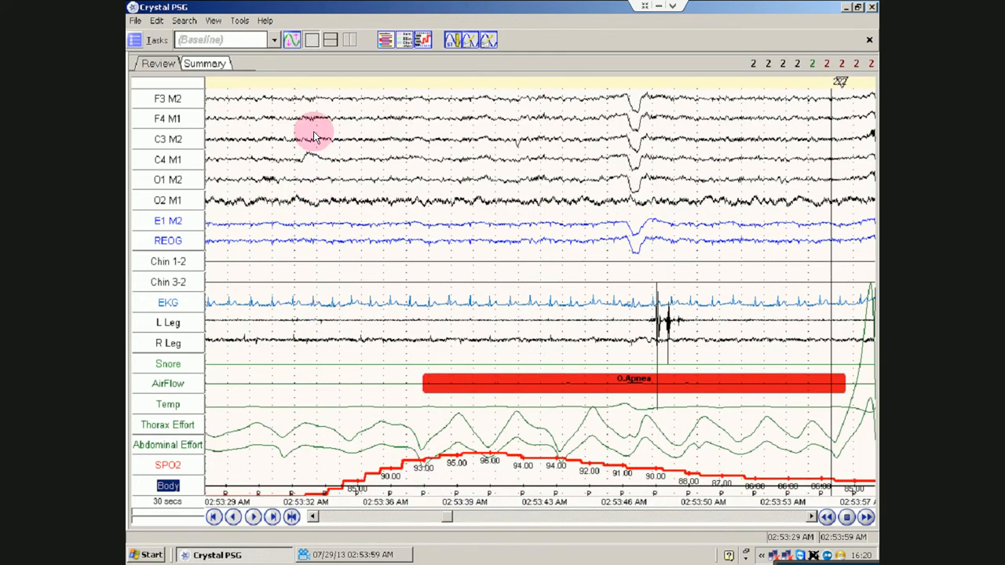
pyautogui.moveTo(268, 179)
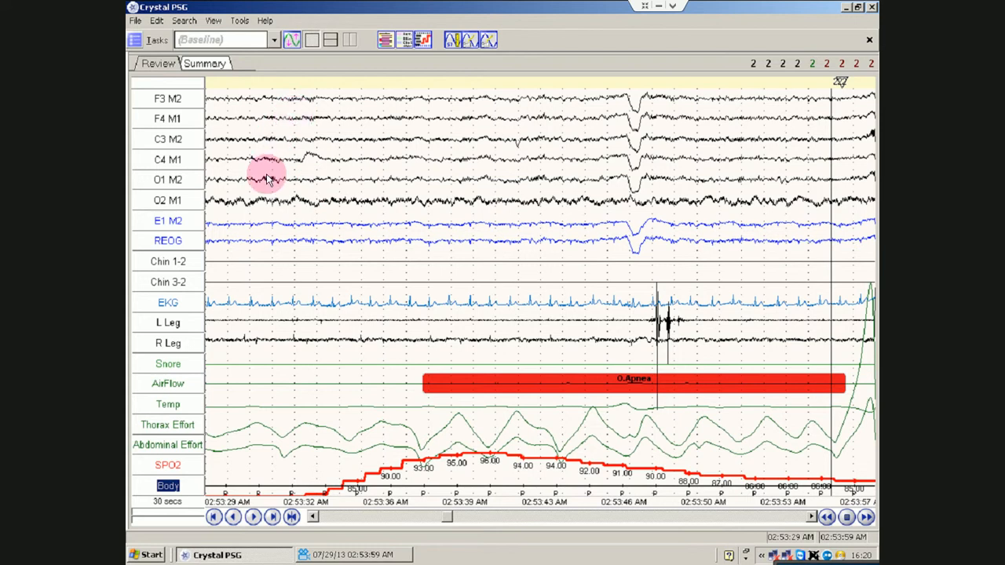
pyautogui.moveTo(271, 172)
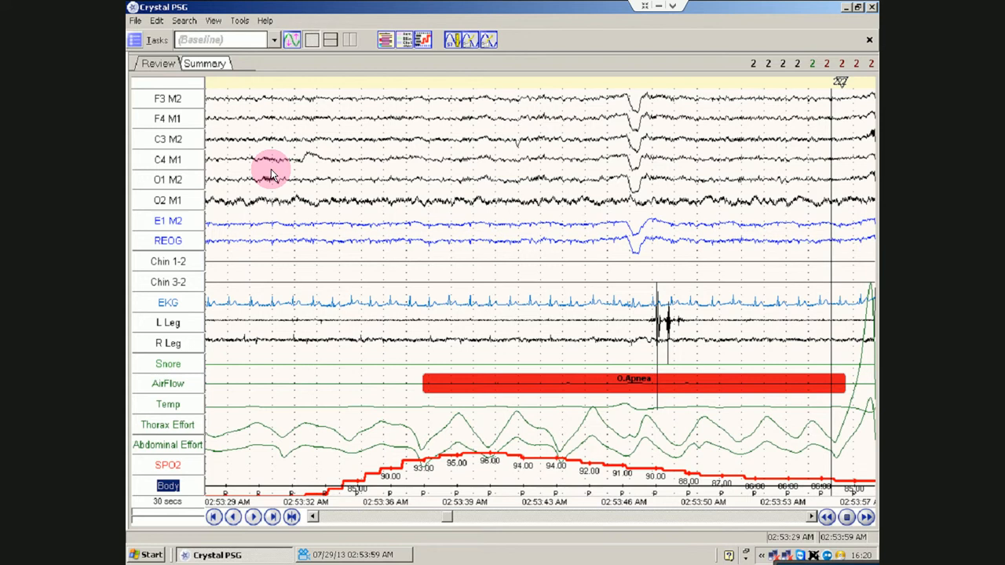
pyautogui.moveTo(193, 467)
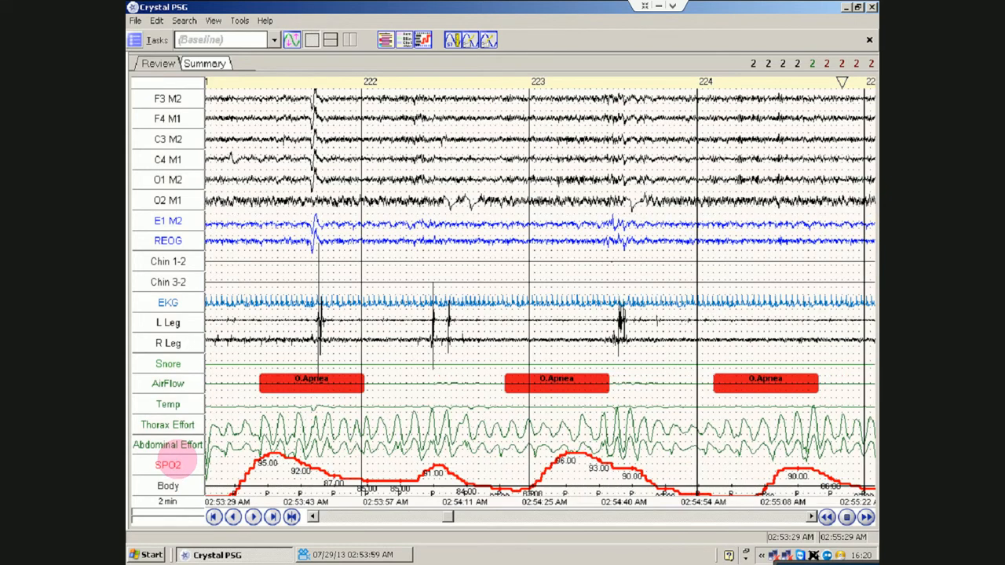
pyautogui.moveTo(179, 462)
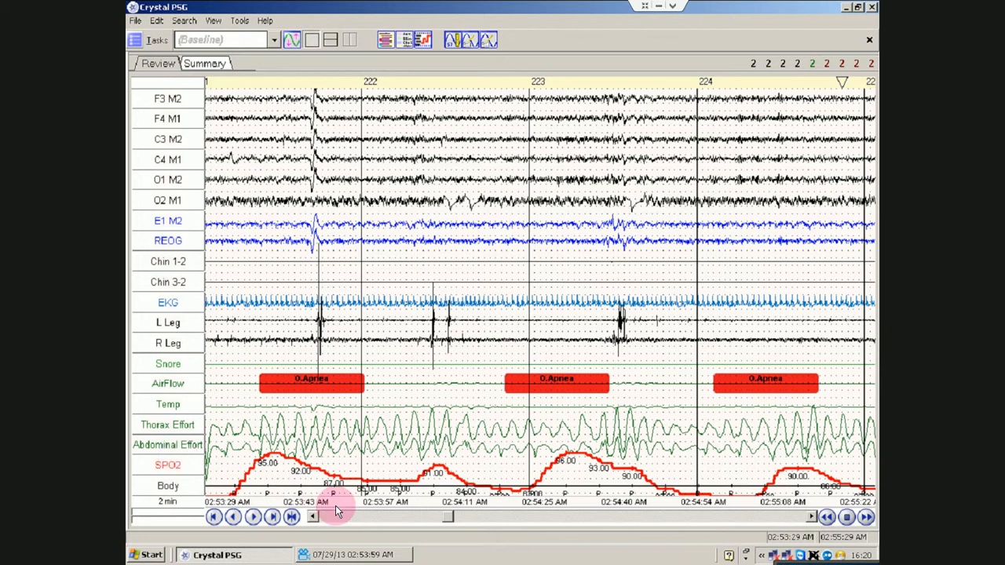
pyautogui.moveTo(617, 130)
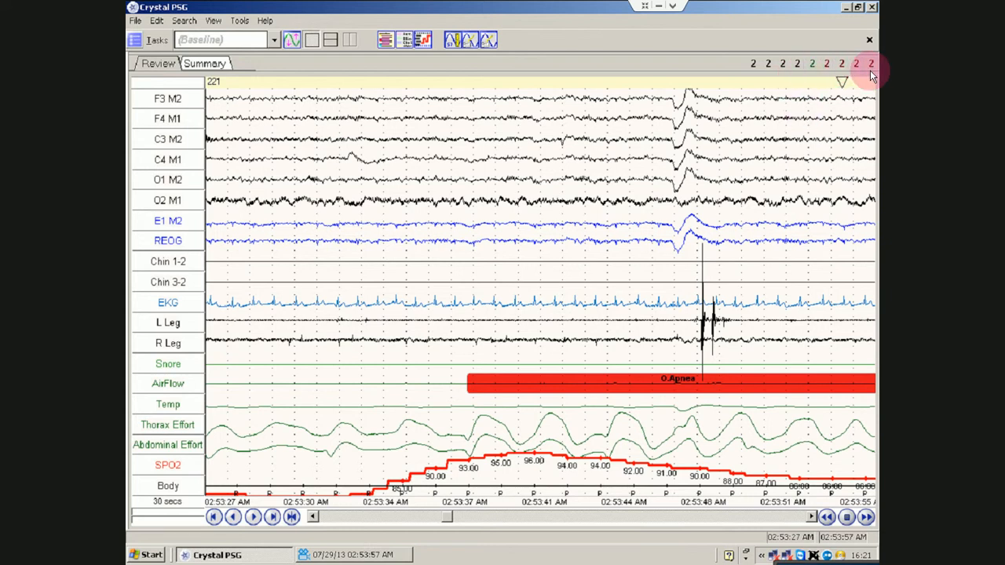
pyautogui.moveTo(305, 466)
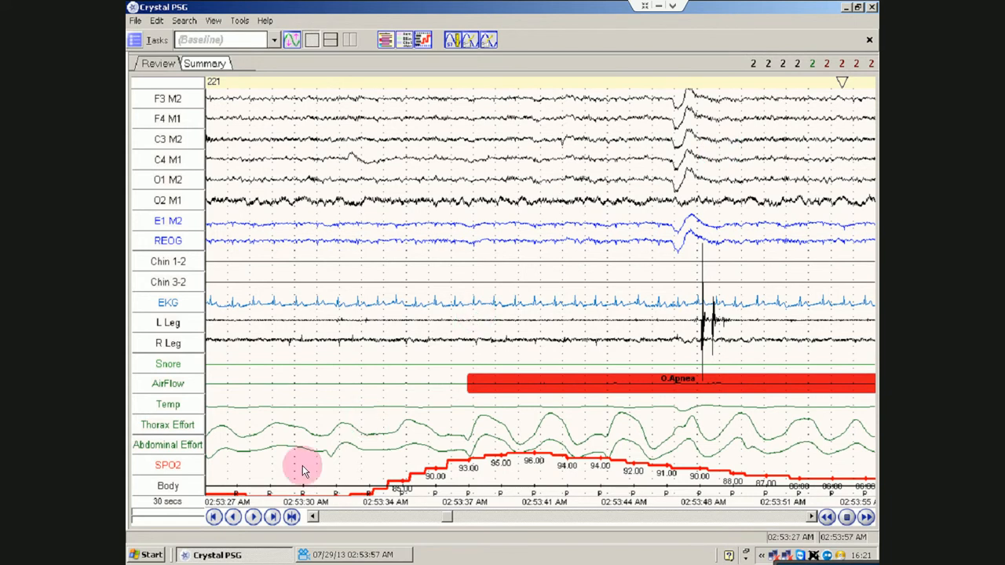
# Set a 4-minute page length and jump to epoch 219 from the stage strip.
pyautogui.click(149, 501)
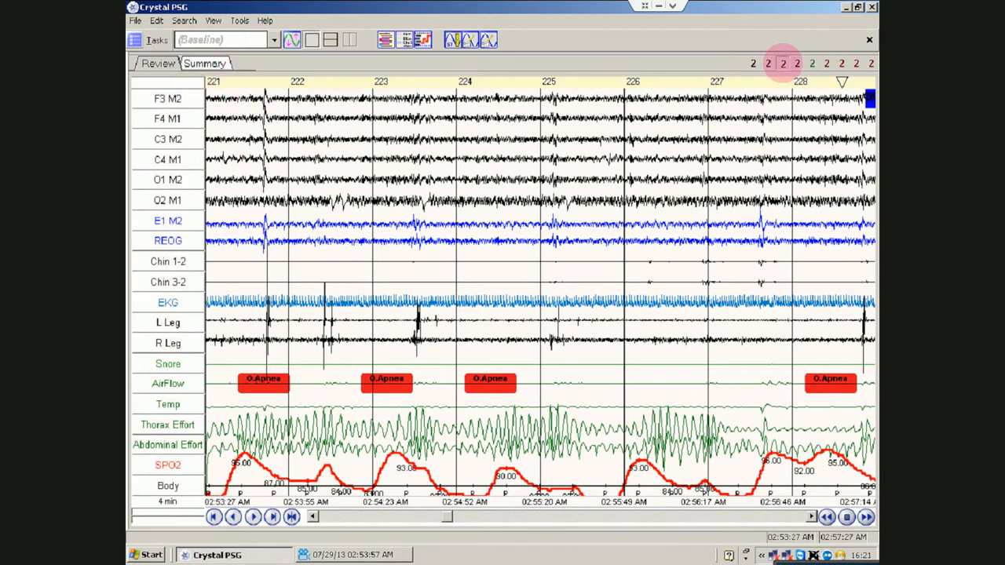
pyautogui.click(233, 517)
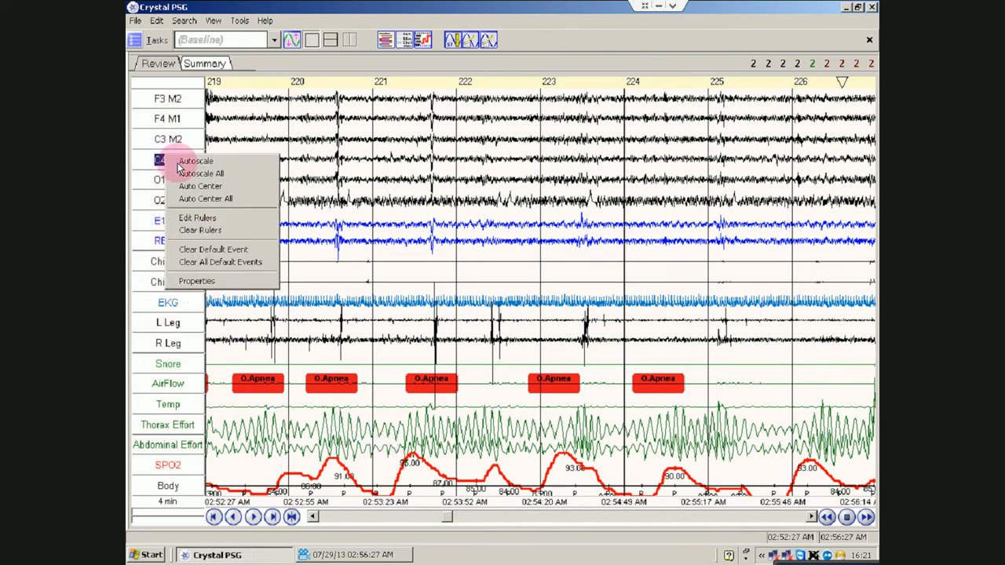
pyautogui.moveTo(208, 228)
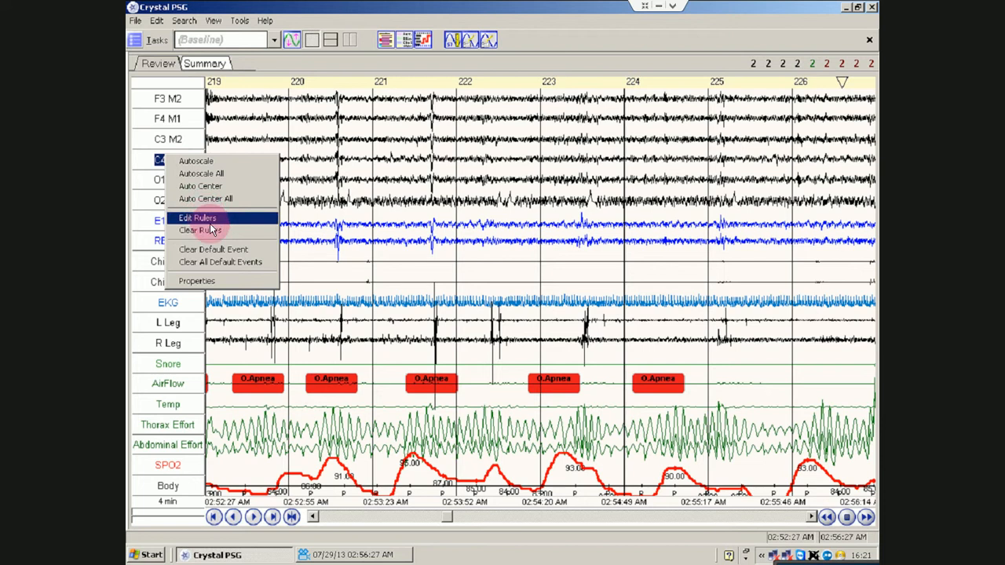
# Open channel options for the C4 M1, C3 M2 and neighbouring channel labels.
pyautogui.click(198, 218)
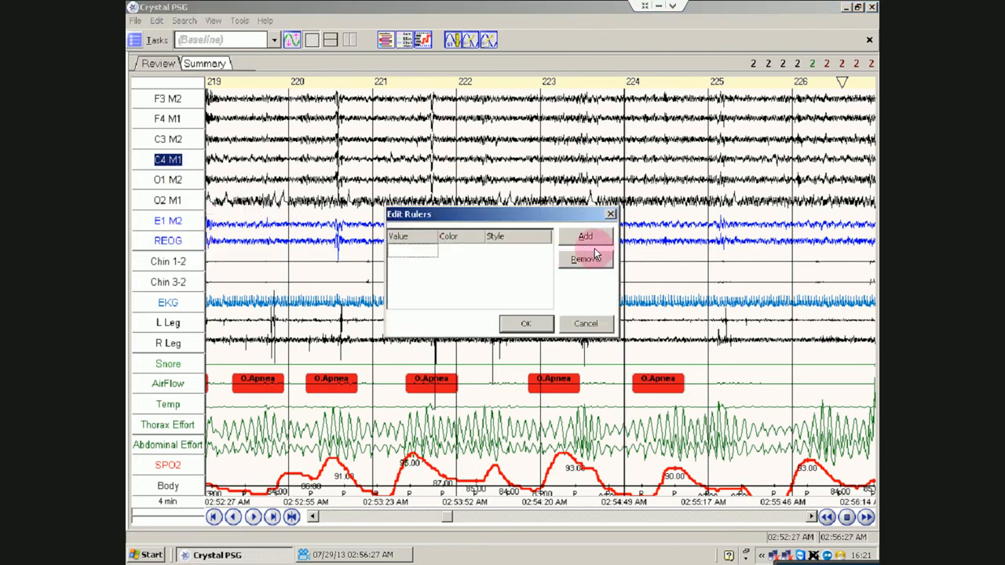
pyautogui.rightClick(168, 139)
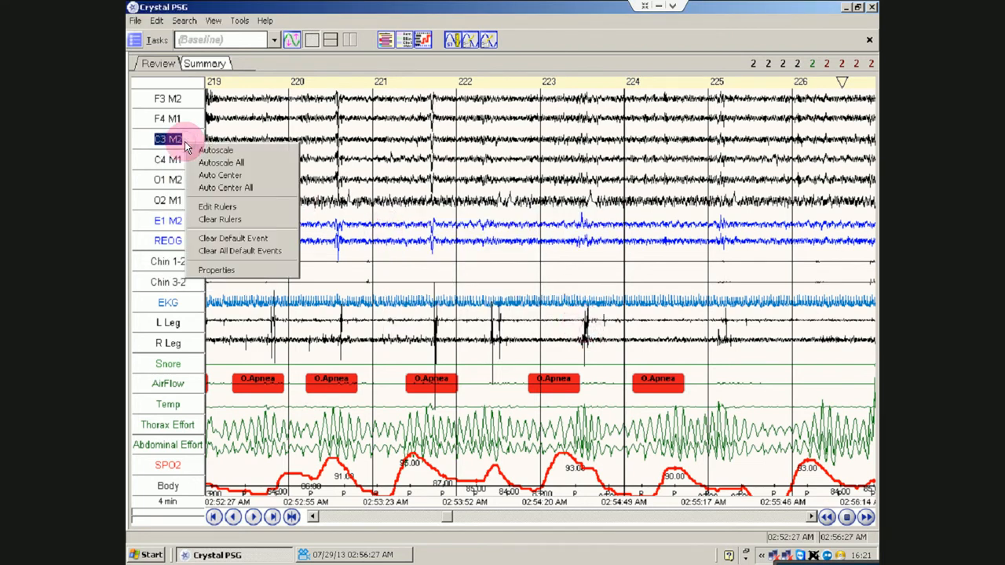
pyautogui.moveTo(231, 224)
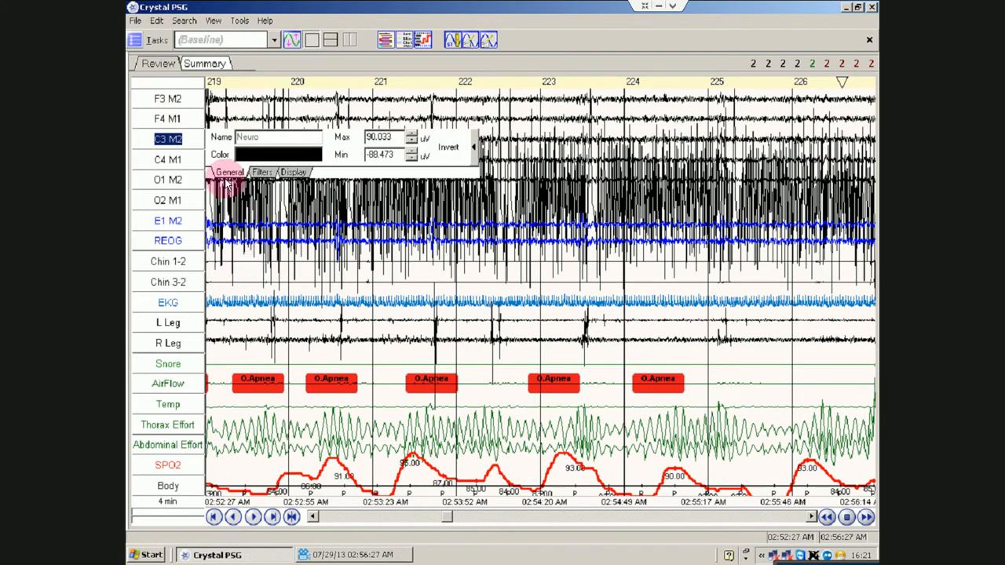
pyautogui.rightClick(167, 200)
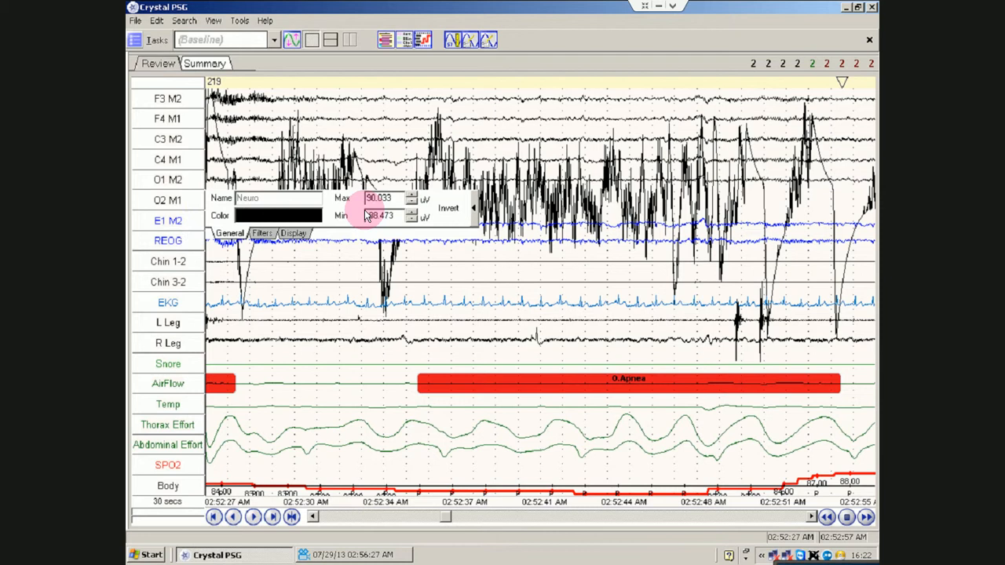
# Review the EKG channel's filter, display and general settings, confirming its blue colour.
pyautogui.rightClick(167, 180)
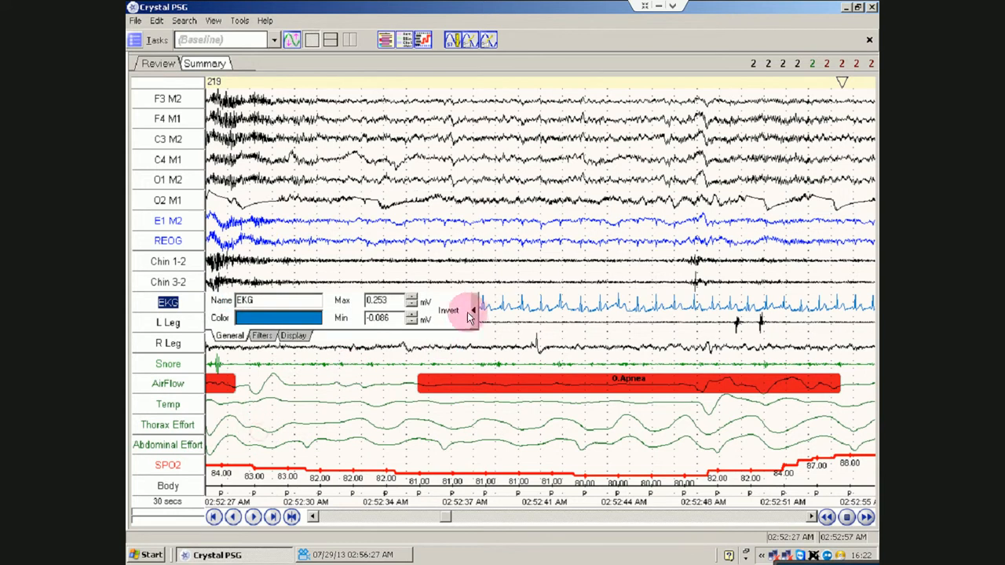
pyautogui.click(449, 310)
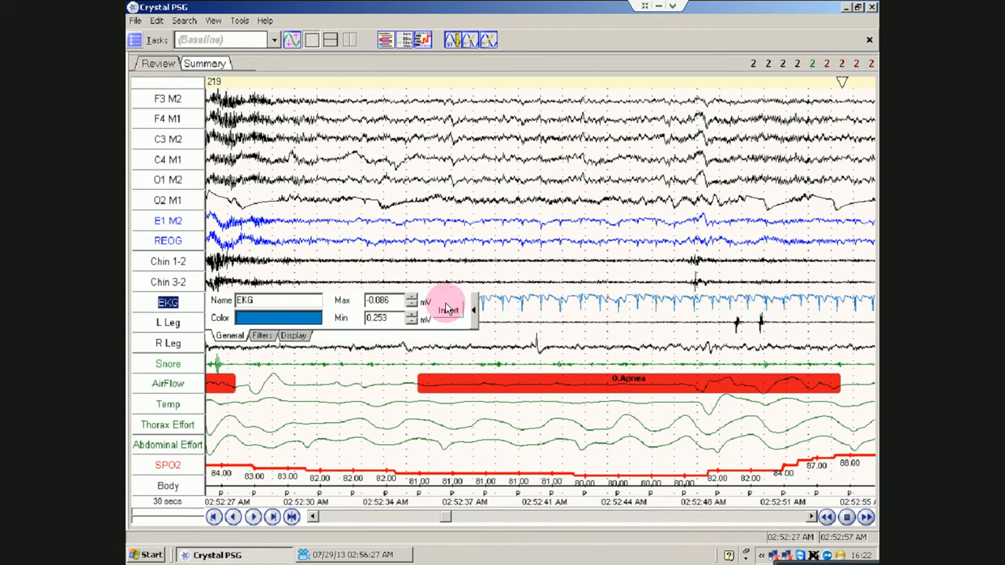
pyautogui.click(262, 335)
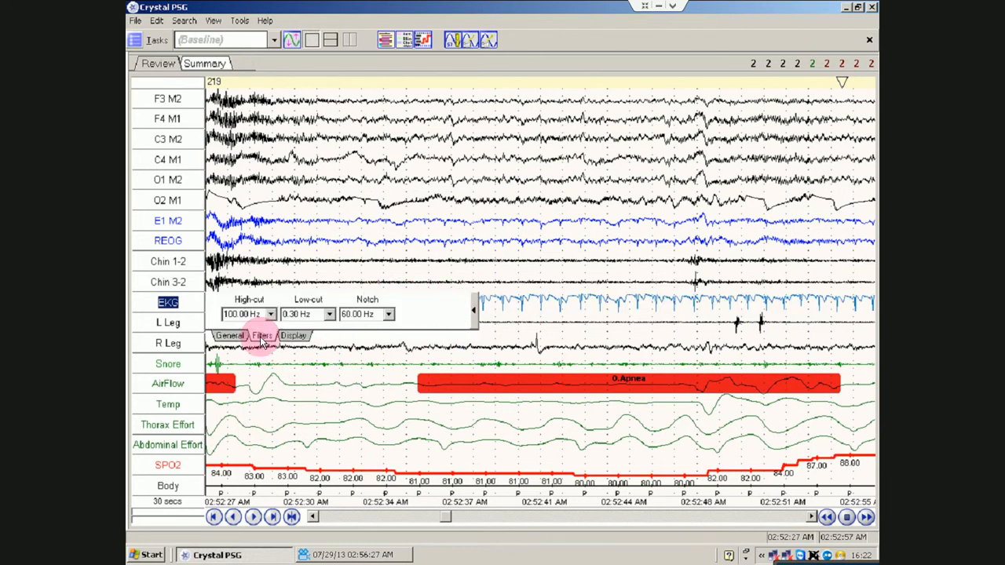
pyautogui.click(295, 336)
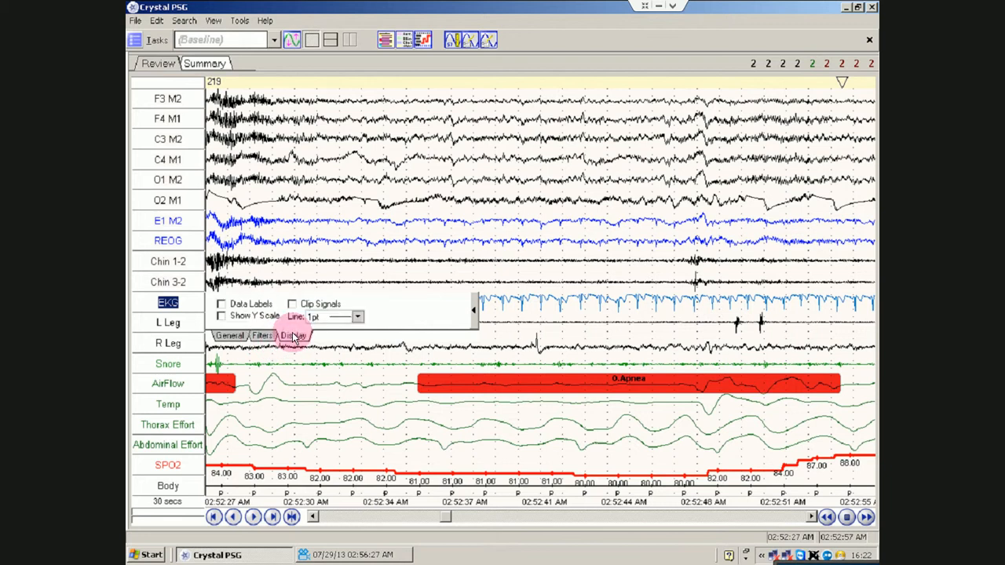
pyautogui.click(221, 304)
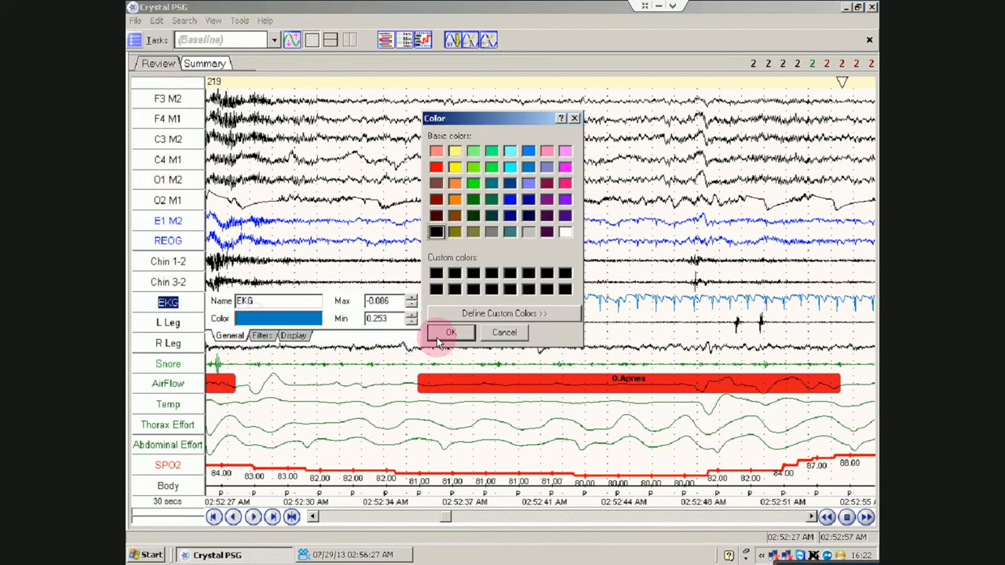
pyautogui.click(450, 332)
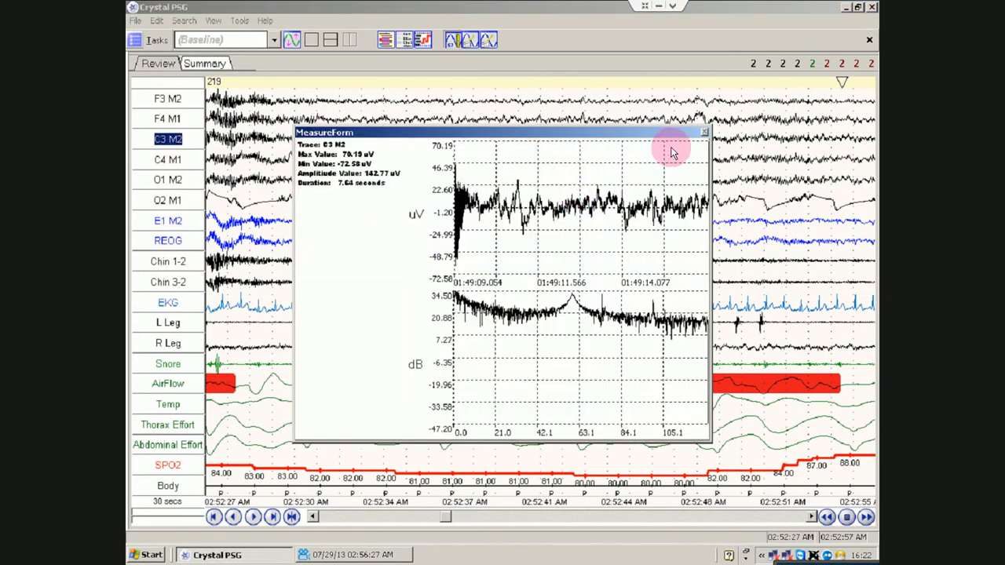
# Close the C3 M2 measurement window and confirm deleting the earlier arousal score.
pyautogui.click(470, 39)
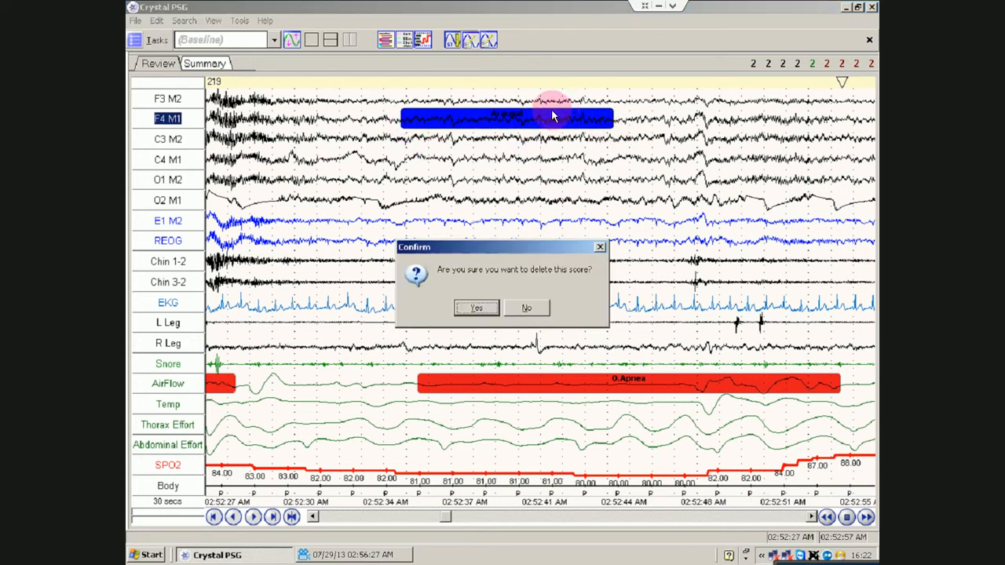
pyautogui.click(475, 307)
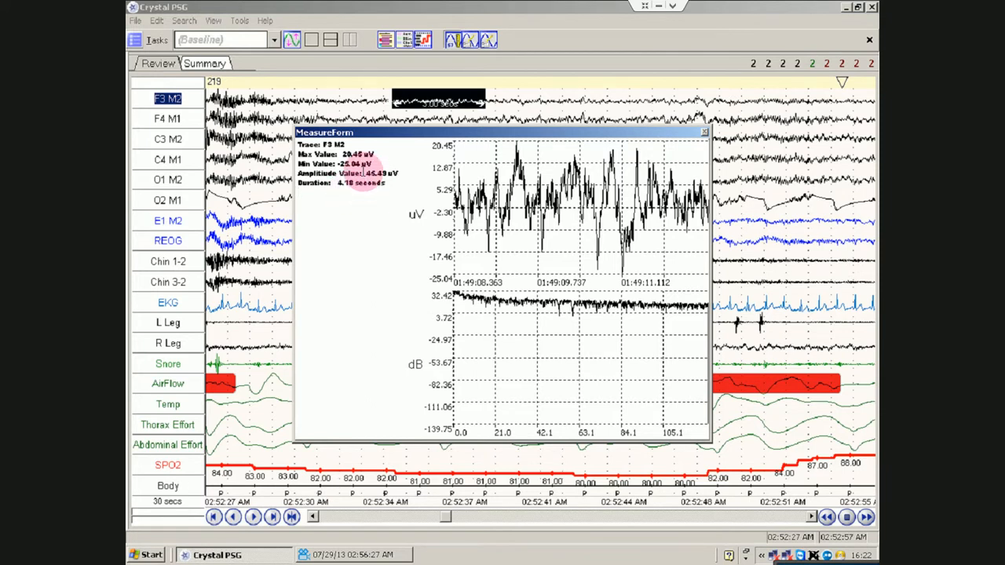
pyautogui.moveTo(411, 161)
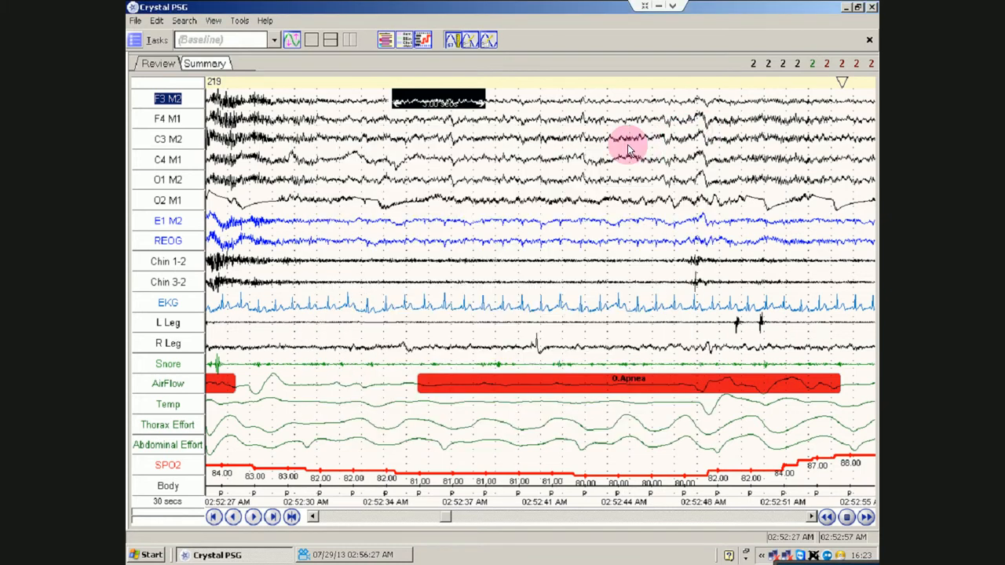
pyautogui.moveTo(648, 224)
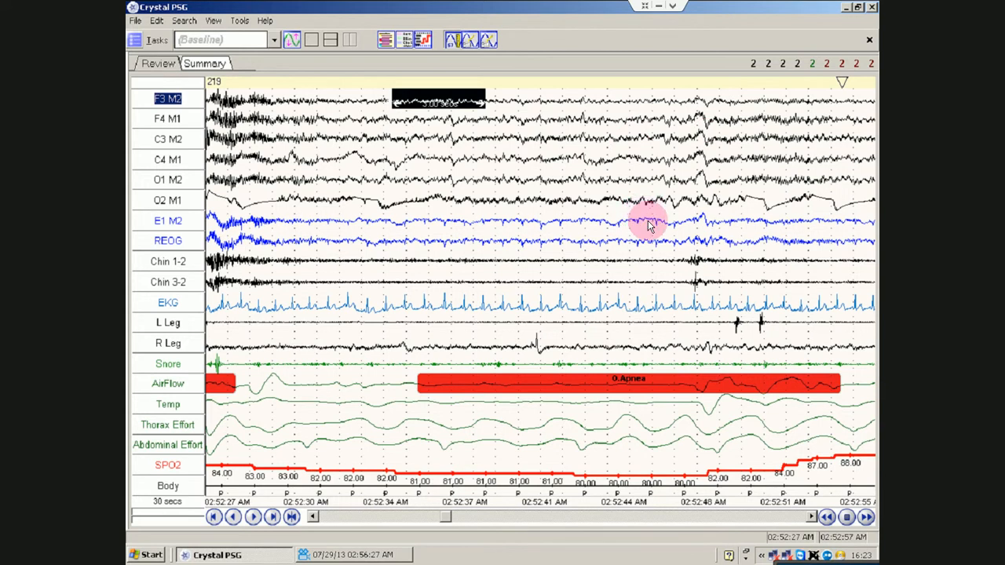
pyautogui.moveTo(559, 338)
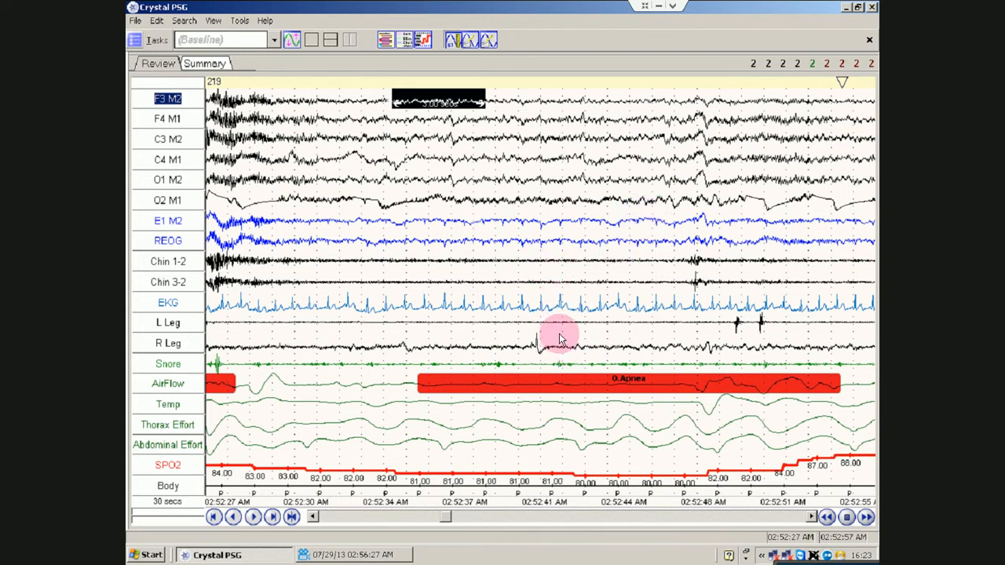
pyautogui.moveTo(640, 118)
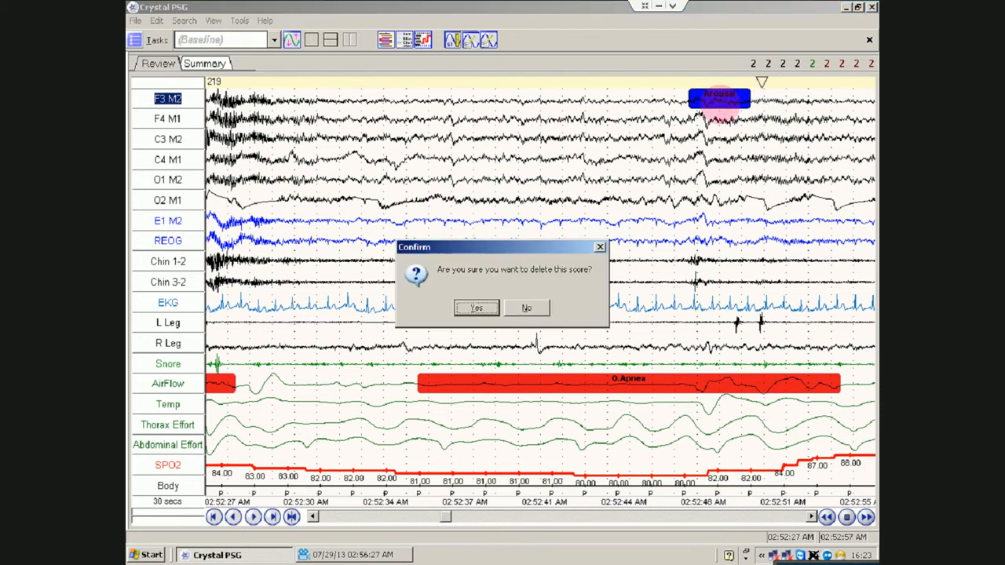
# Confirm deleting the new arousal score, open Temp channel settings, then REOG channel options.
pyautogui.click(476, 307)
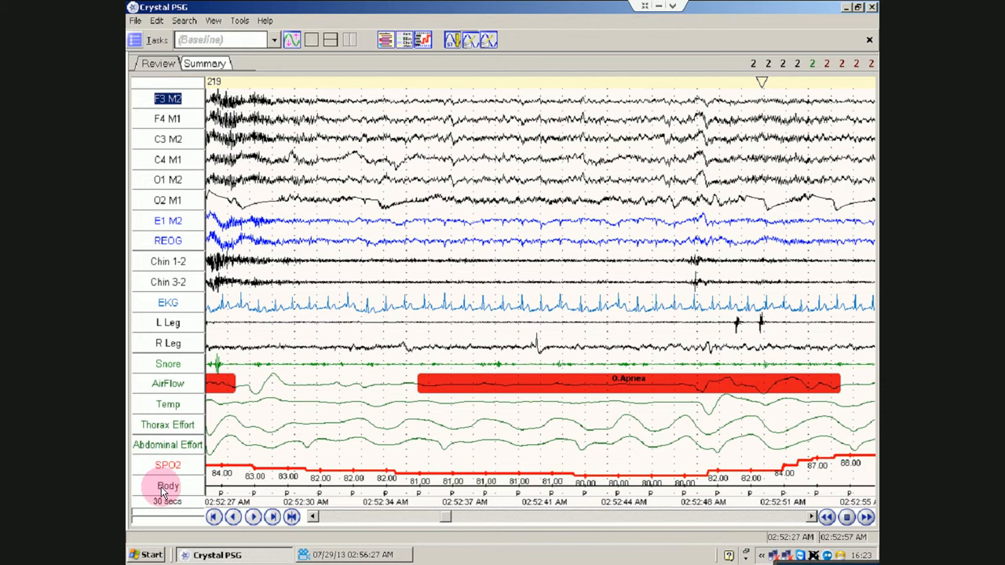
pyautogui.click(166, 500)
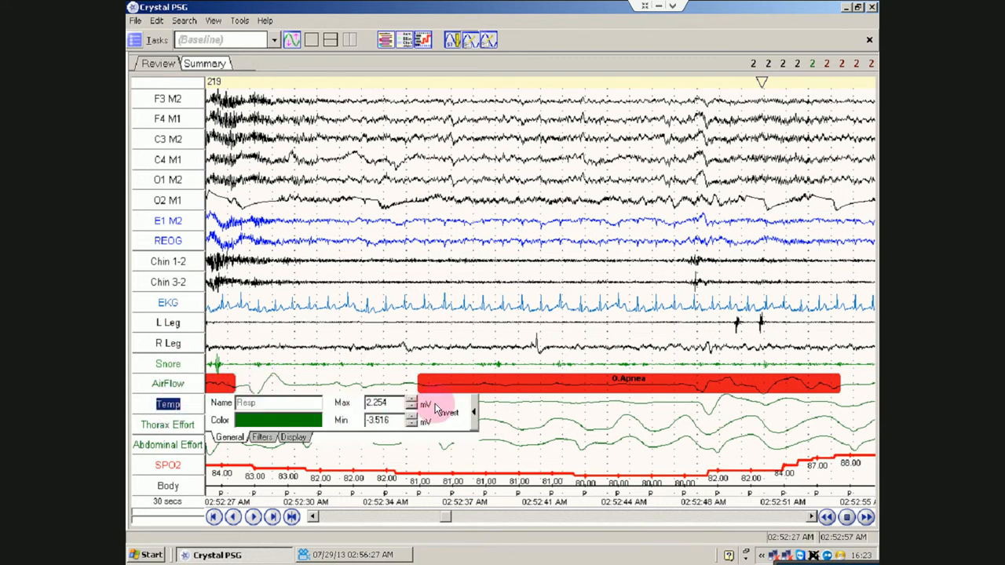
pyautogui.rightClick(167, 240)
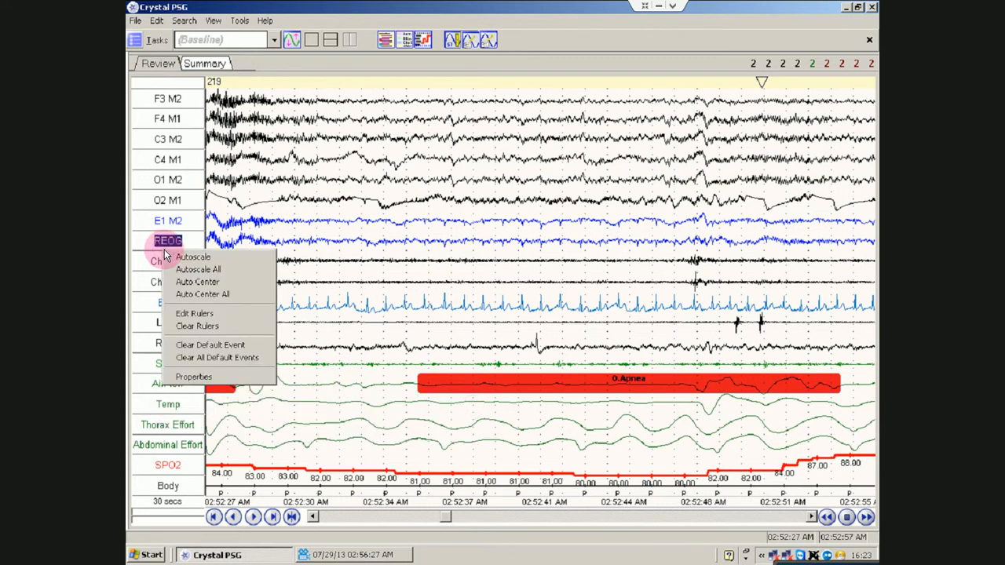
pyautogui.moveTo(320, 172)
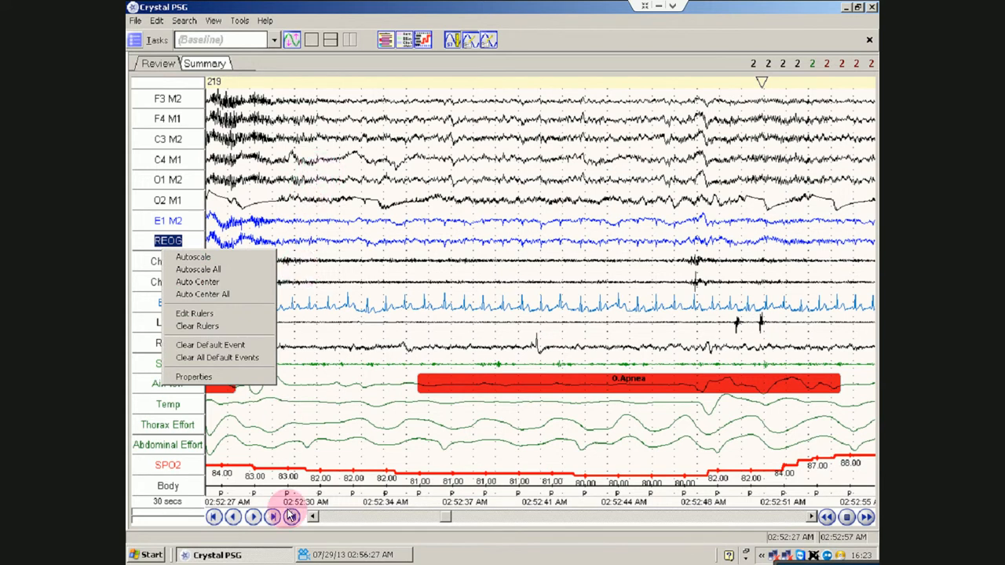
# Dismiss the REOG options and jump between epochs, the recording's end and start.
pyautogui.click(291, 516)
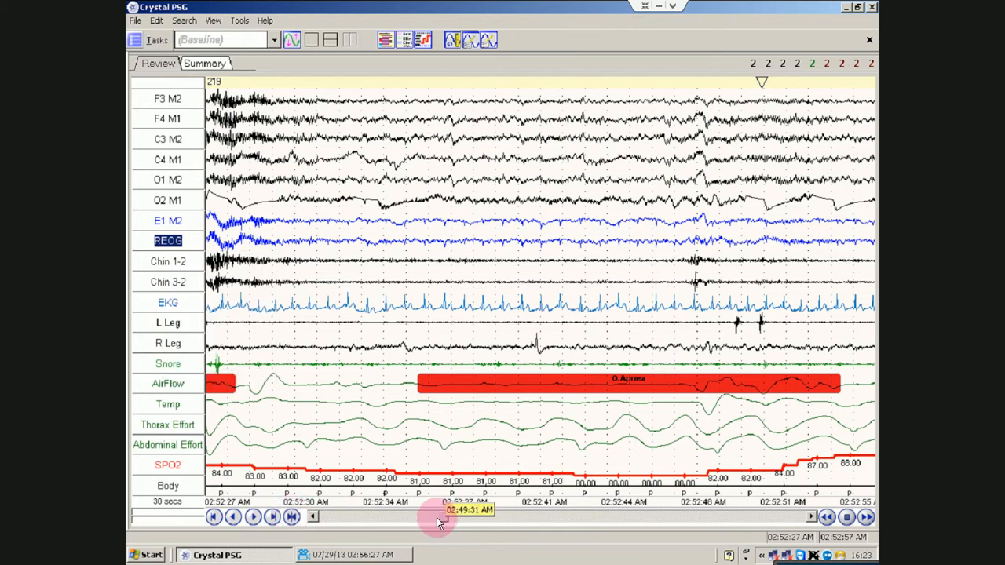
pyautogui.click(293, 517)
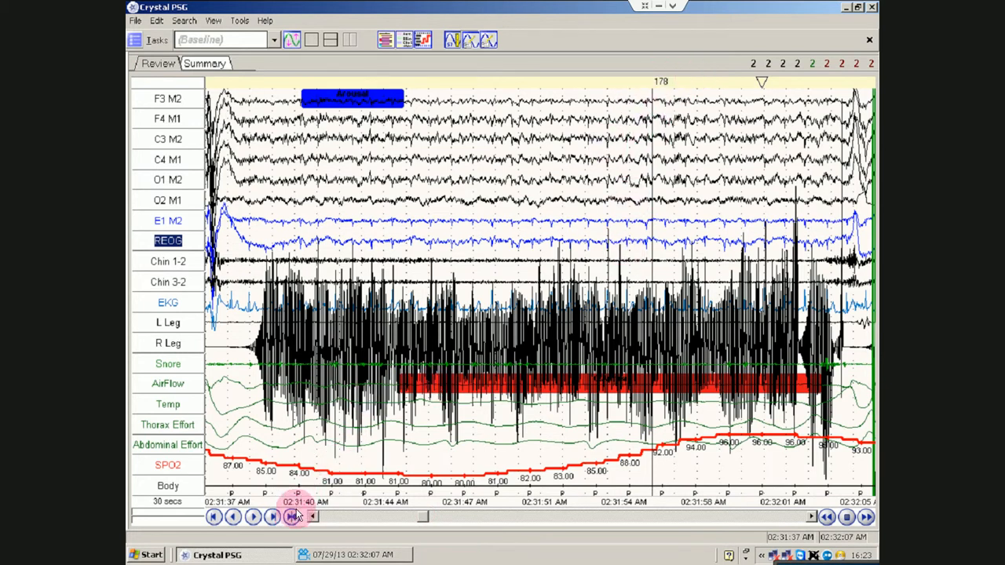
pyautogui.click(292, 517)
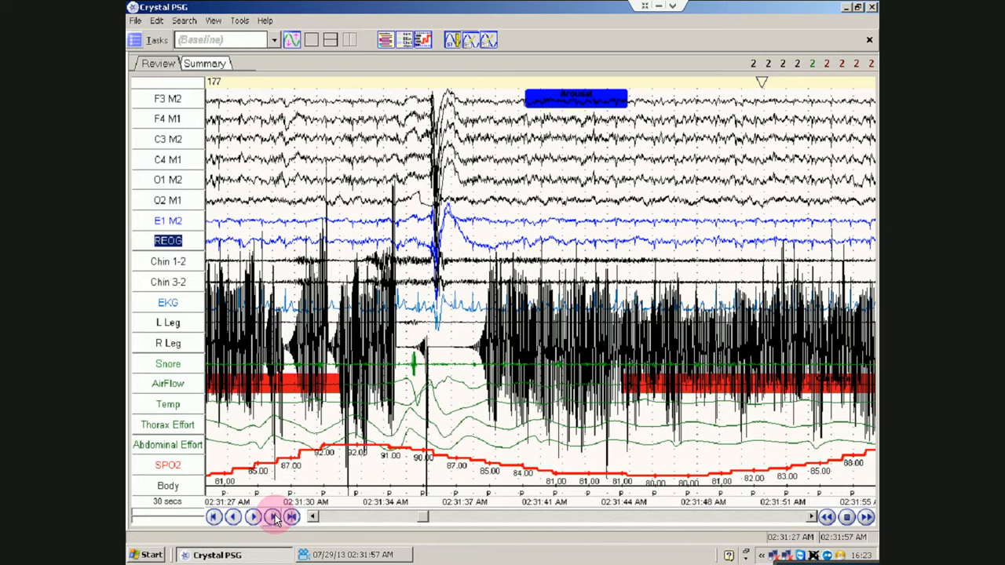
pyautogui.click(272, 517)
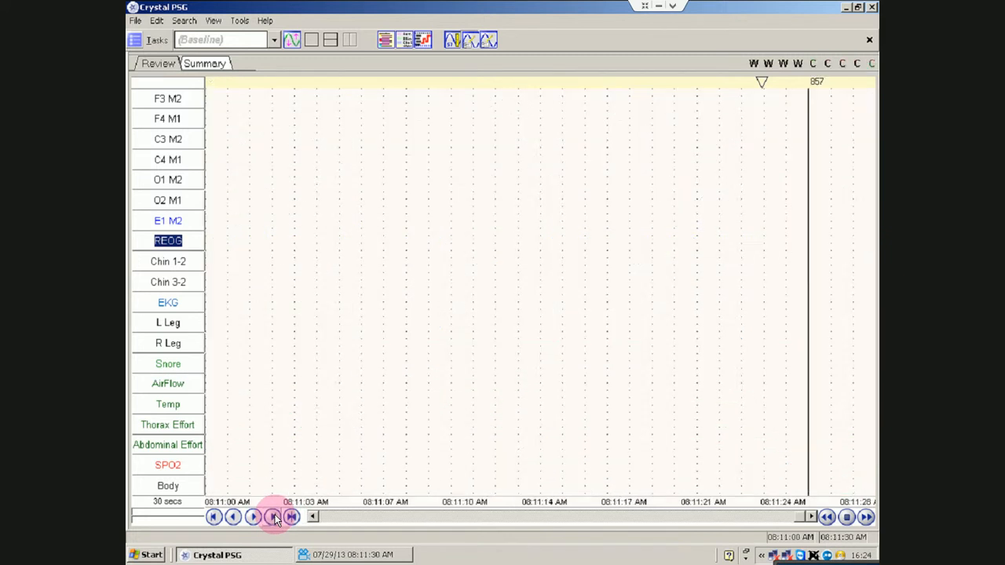
pyautogui.click(214, 516)
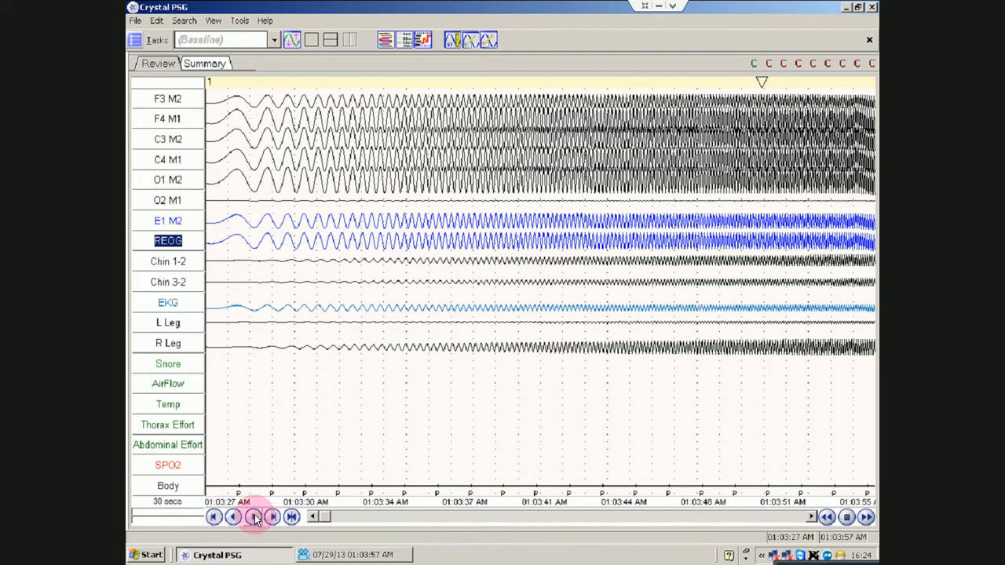
# Advance to epoch 3 and widen the page to two minutes from 01:04:27.
pyautogui.click(272, 517)
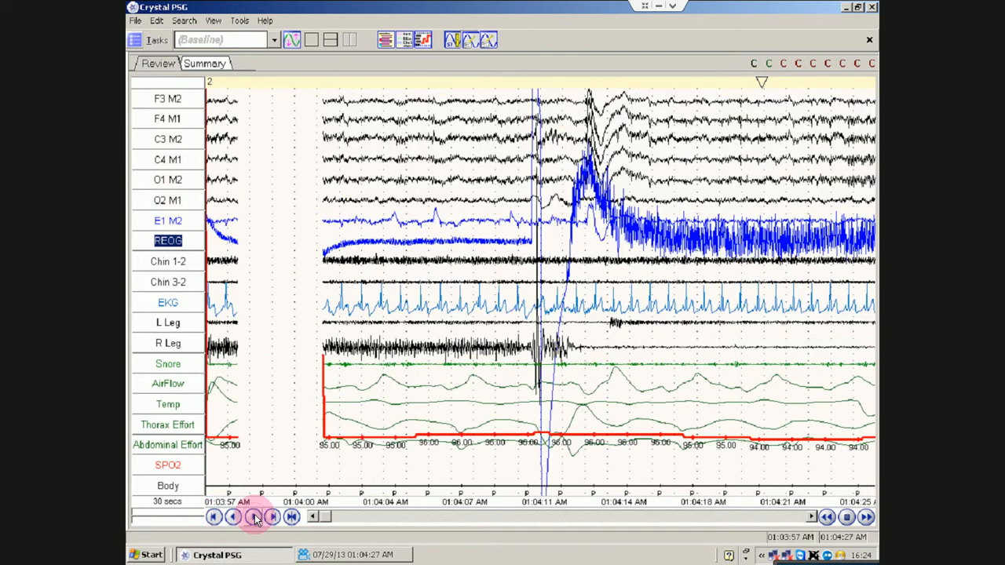
pyautogui.click(272, 517)
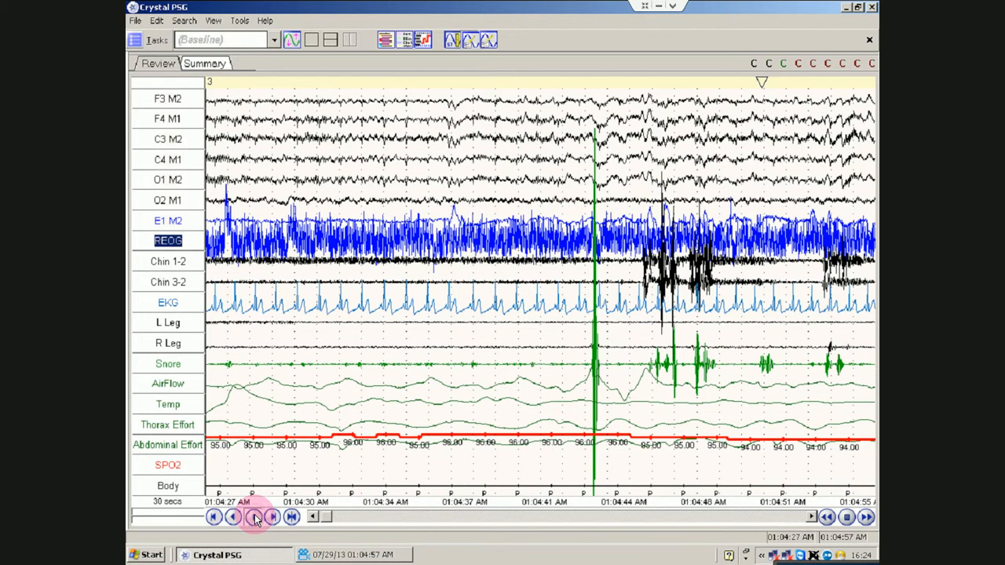
pyautogui.click(233, 517)
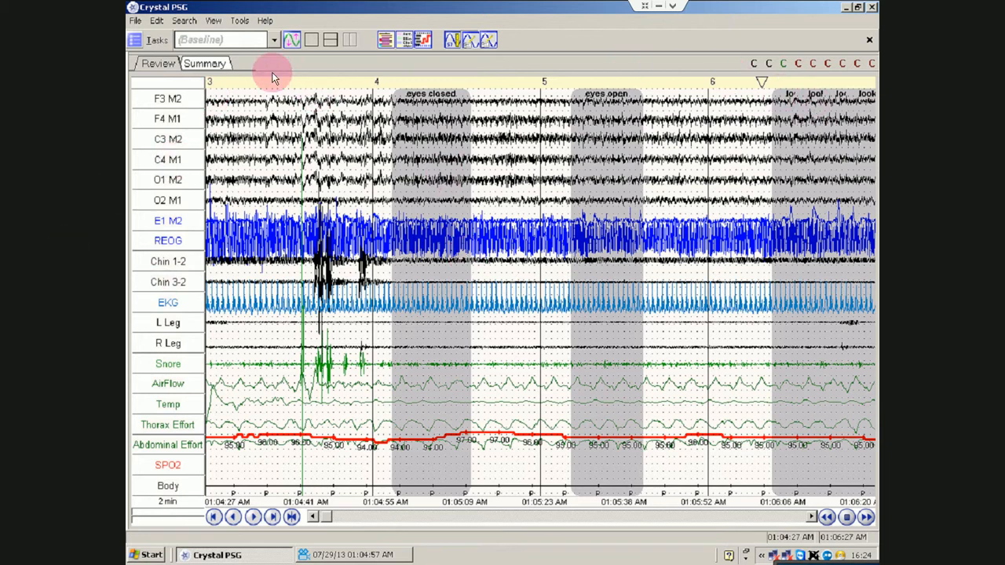
pyautogui.moveTo(465, 77)
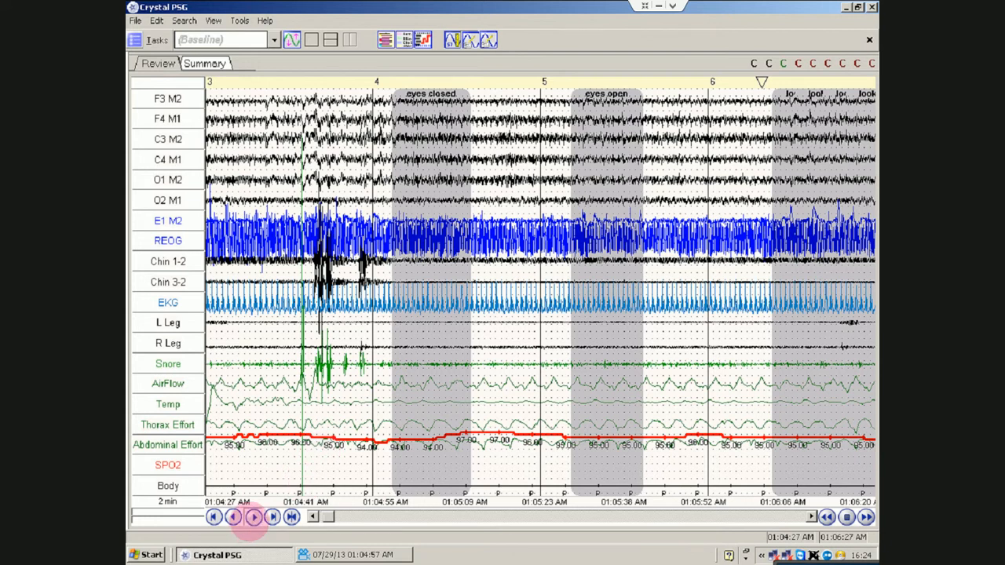
# Go to the 01:06:27 page, Autoscale All from the REOG label, and show the hypnogram.
pyautogui.click(253, 517)
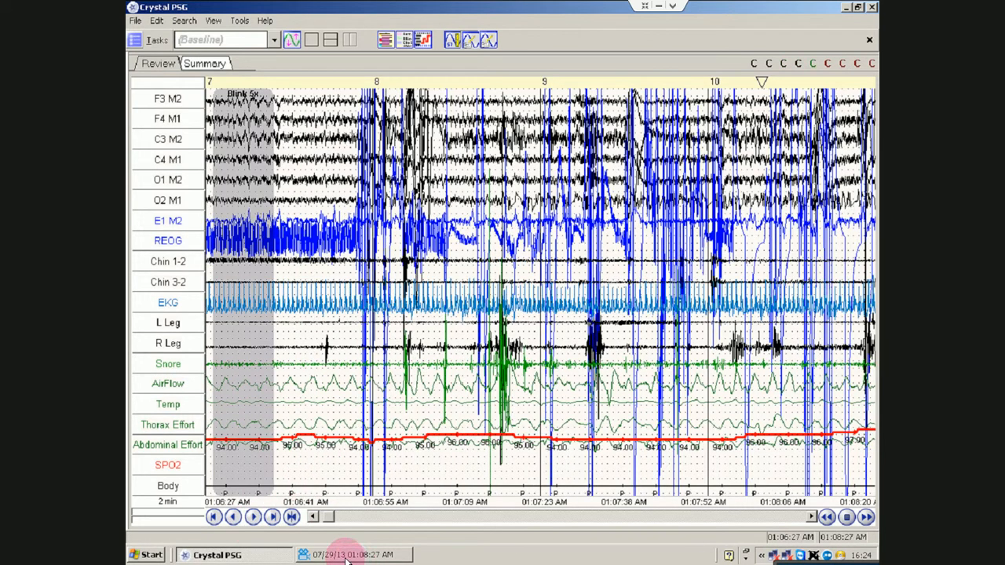
pyautogui.rightClick(167, 240)
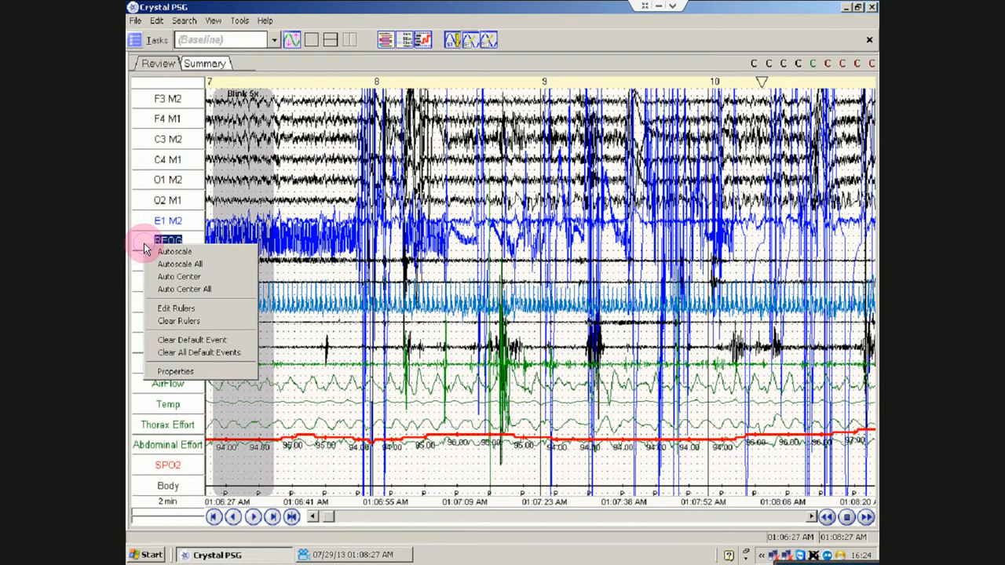
pyautogui.click(174, 252)
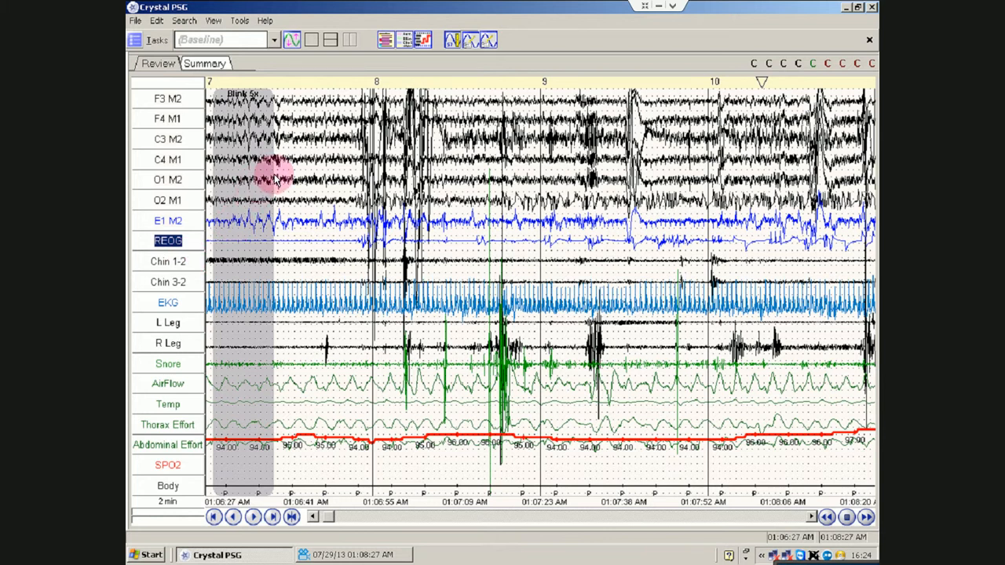
pyautogui.moveTo(341, 81)
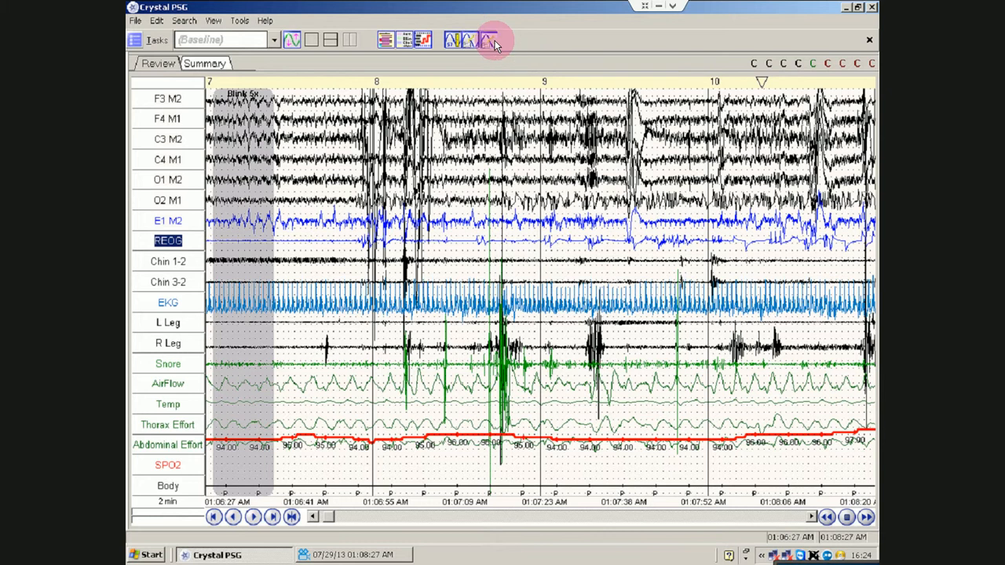
pyautogui.moveTo(464, 41)
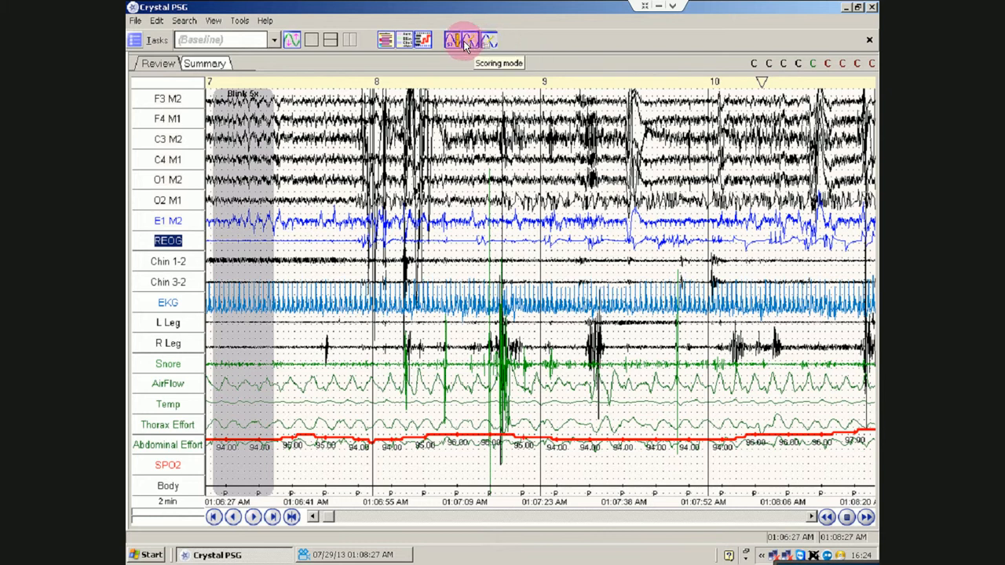
pyautogui.moveTo(454, 39)
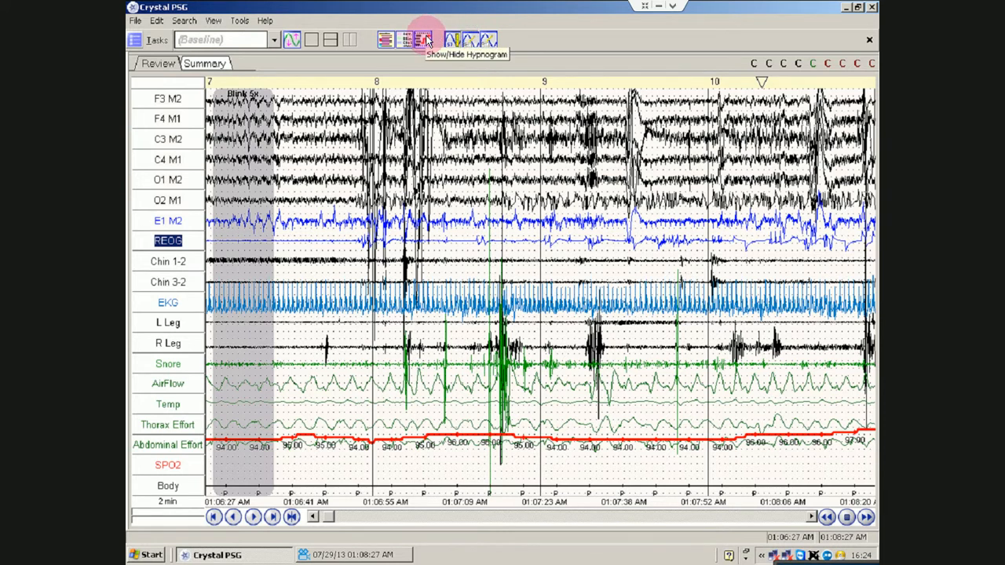
pyautogui.click(424, 40)
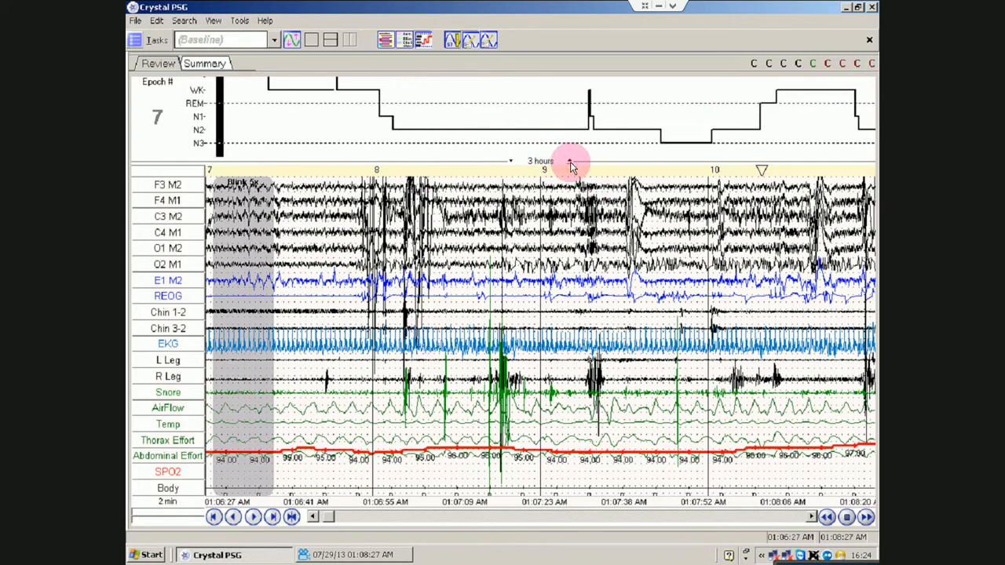
# Resize then hide the hypnogram, and toggle the event marking panel on and off.
pyautogui.moveTo(572, 162); pyautogui.dragTo(509, 162)
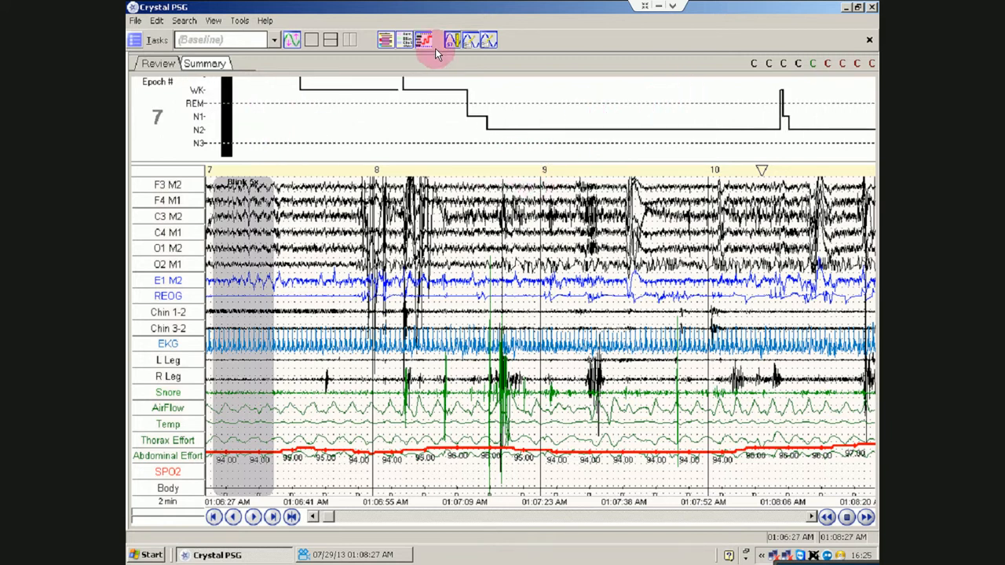
pyautogui.click(424, 39)
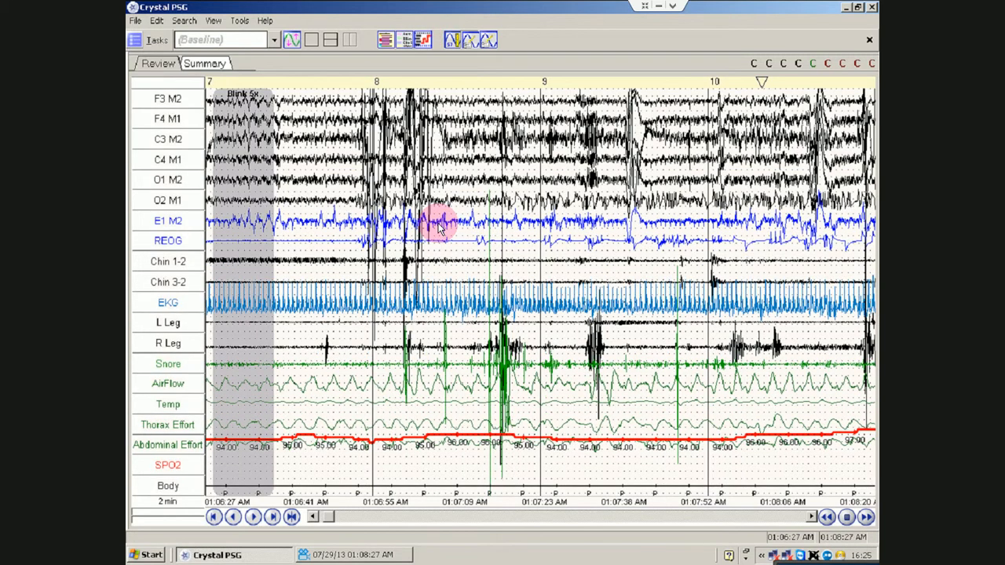
pyautogui.click(407, 40)
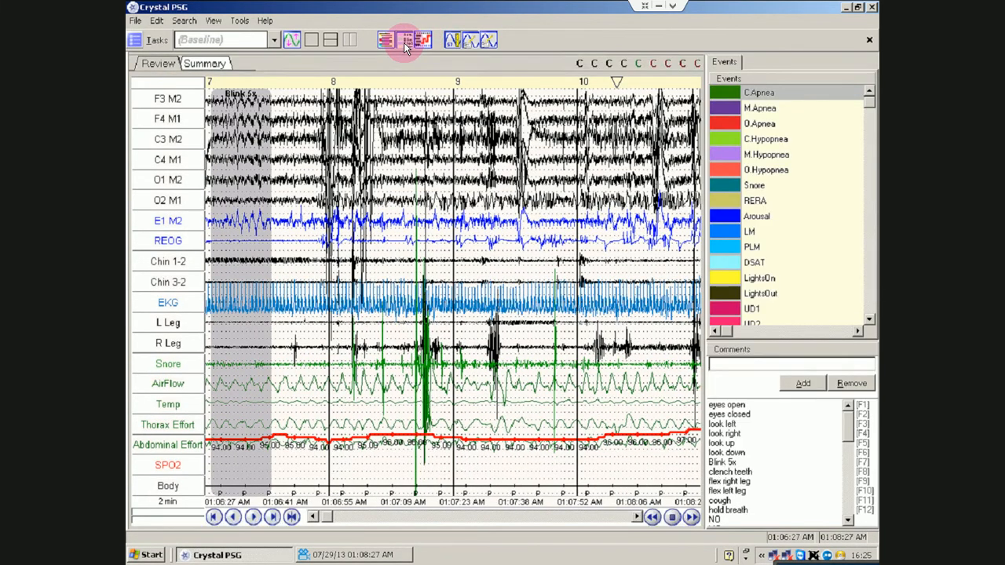
pyautogui.click(407, 40)
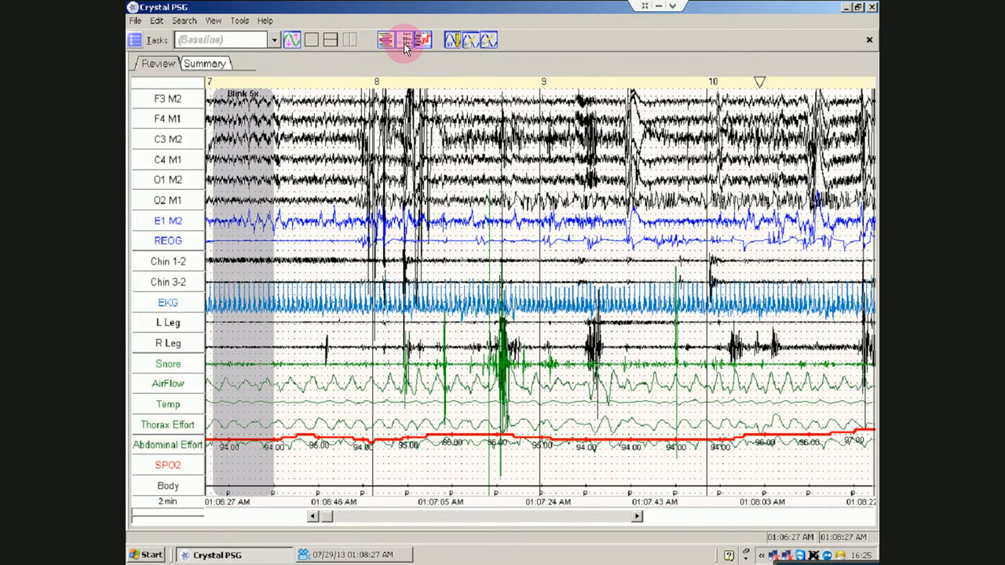
pyautogui.click(405, 40)
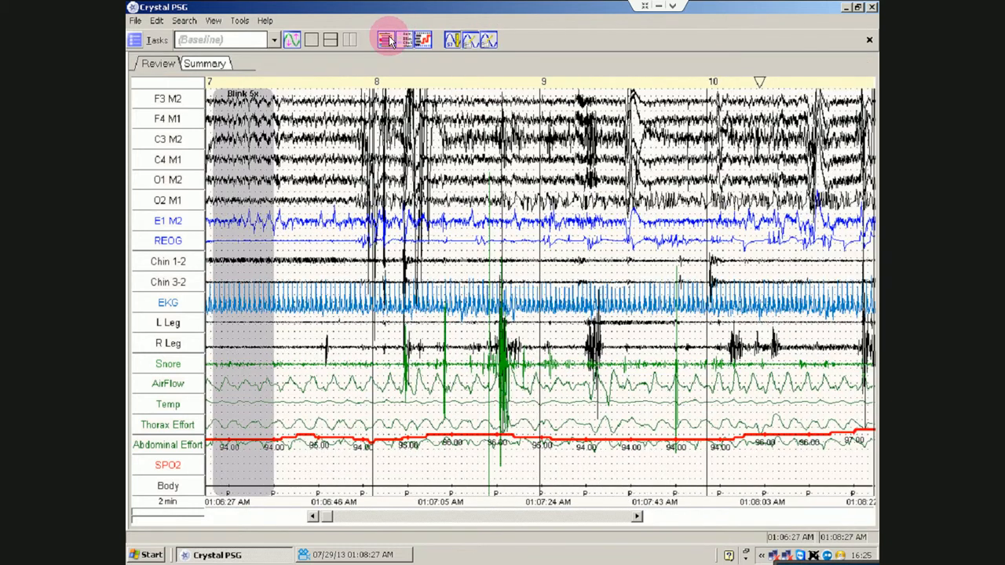
# Show the scored event list, jump to the look left event, and scroll the list.
pyautogui.click(407, 40)
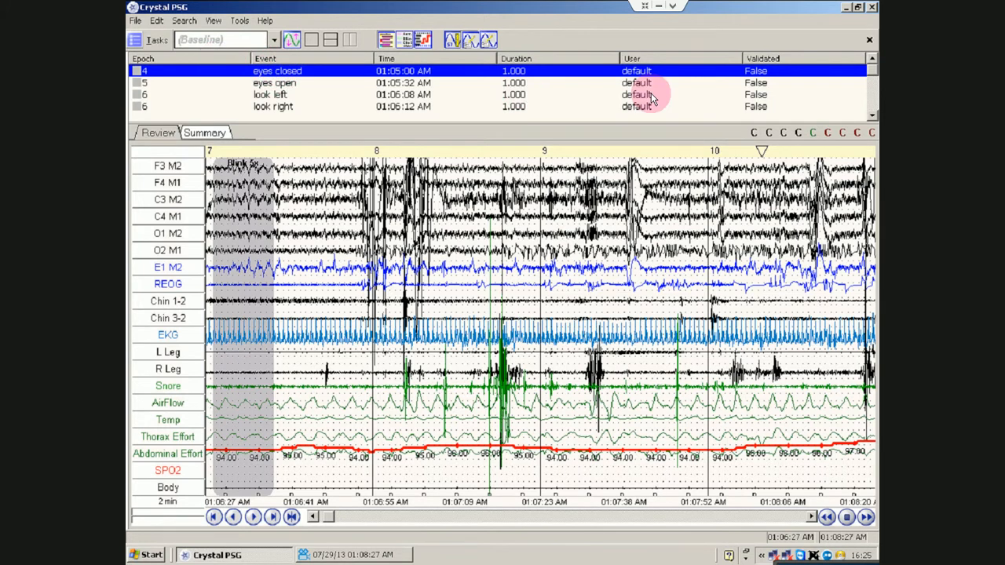
pyautogui.moveTo(294, 71)
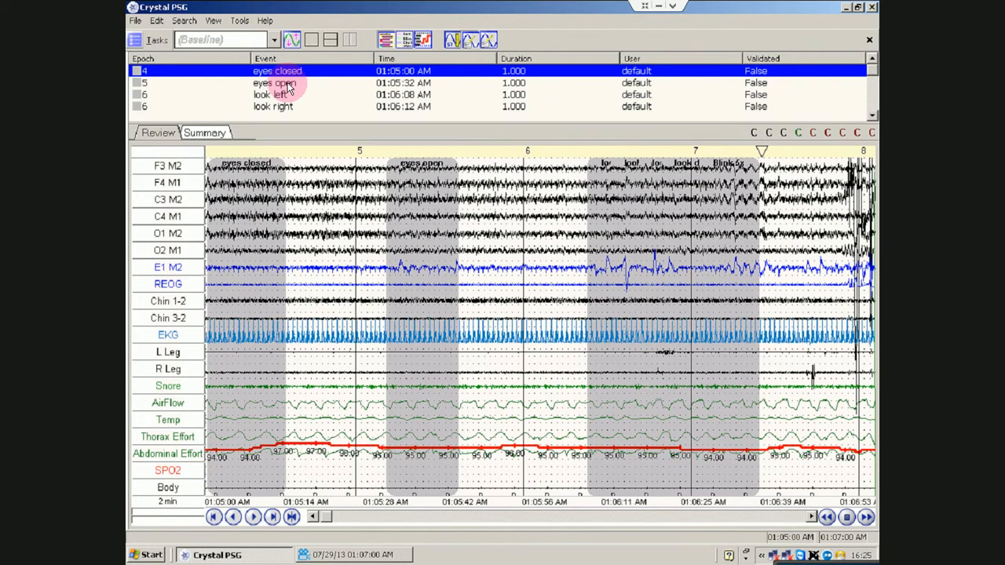
pyautogui.click(275, 82)
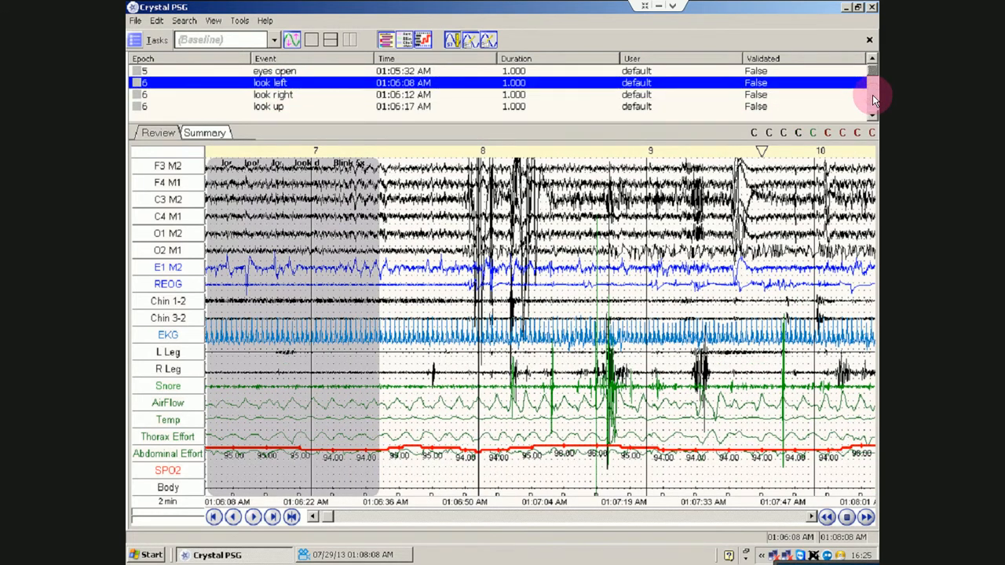
pyautogui.scroll(-3)
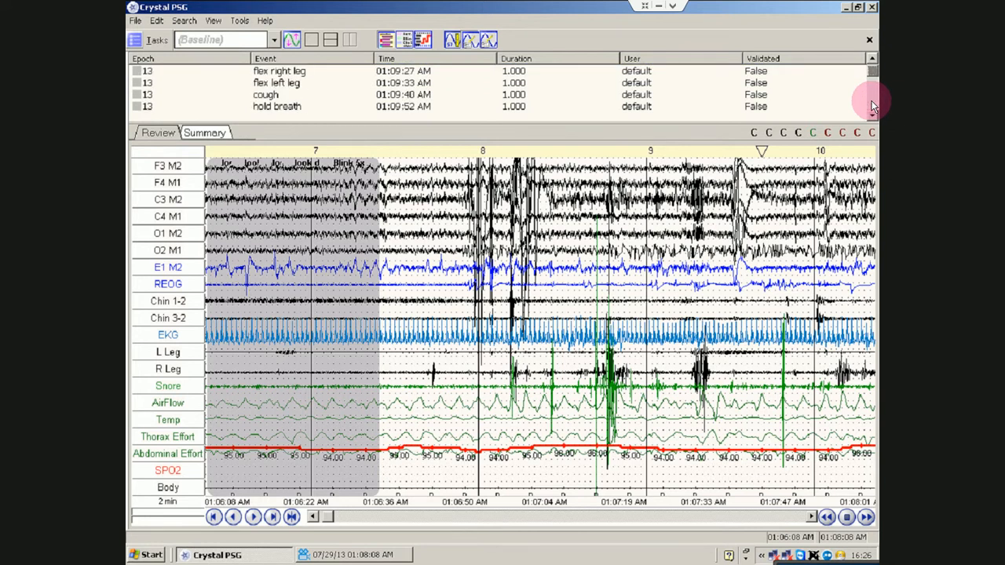
pyautogui.scroll(-3)
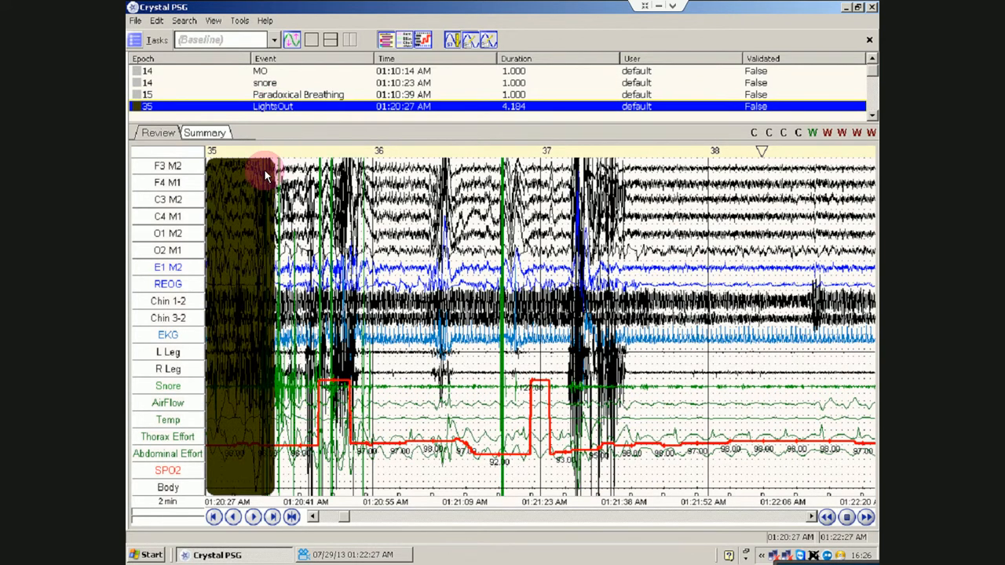
pyautogui.moveTo(279, 267)
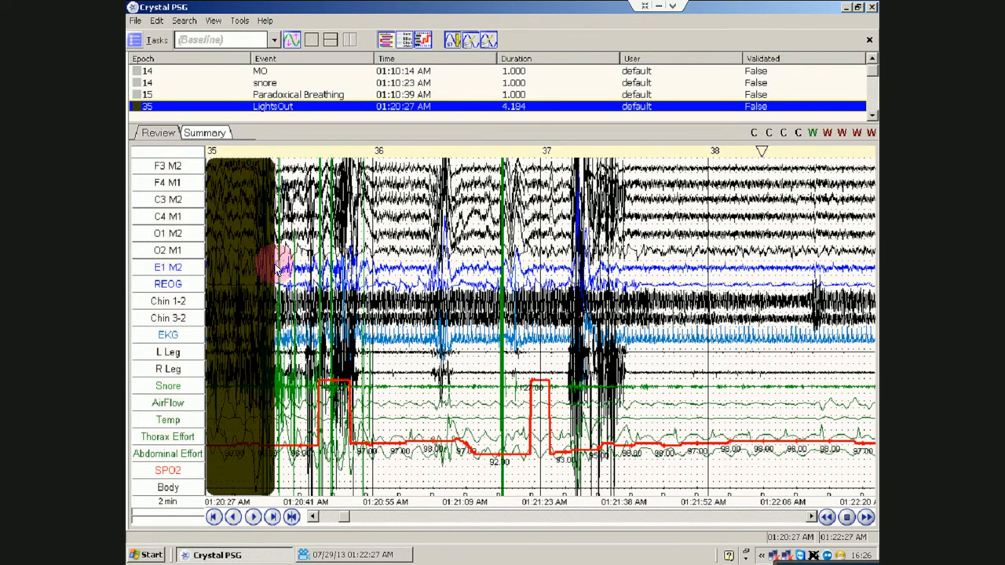
# Set pages to 30 seconds and overlay the sleep stage via View > Show Stage.
pyautogui.click(167, 501)
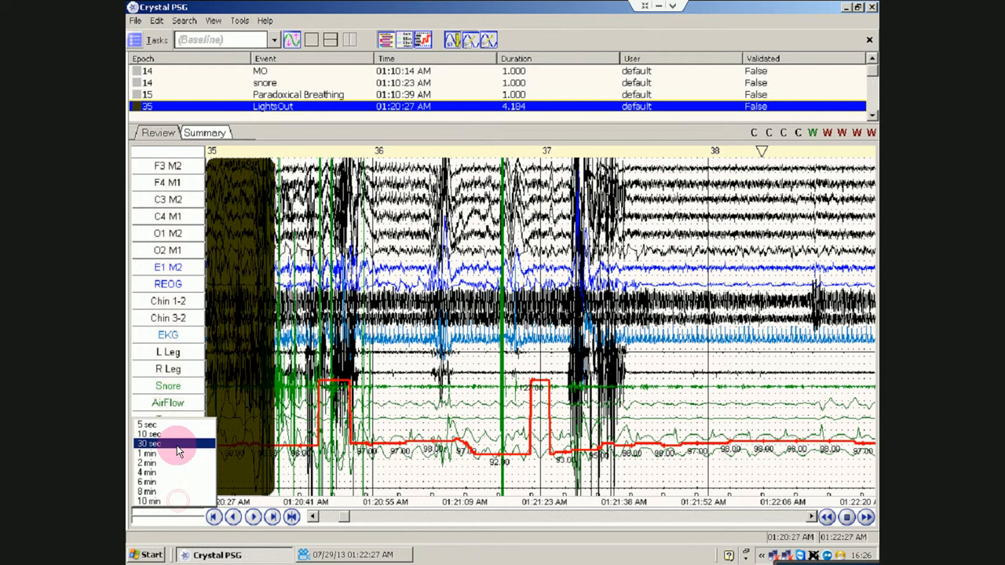
pyautogui.click(148, 444)
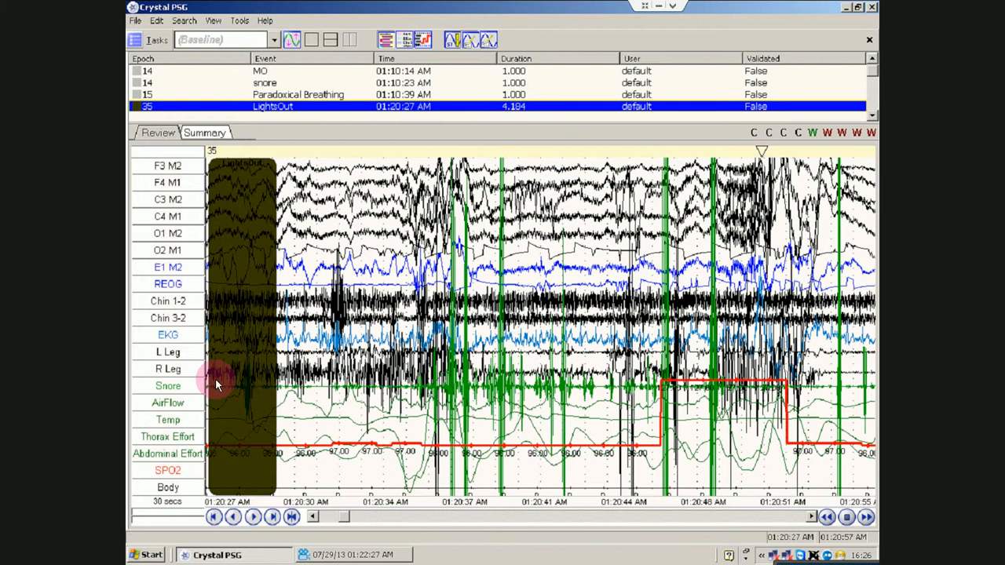
pyautogui.moveTo(278, 404)
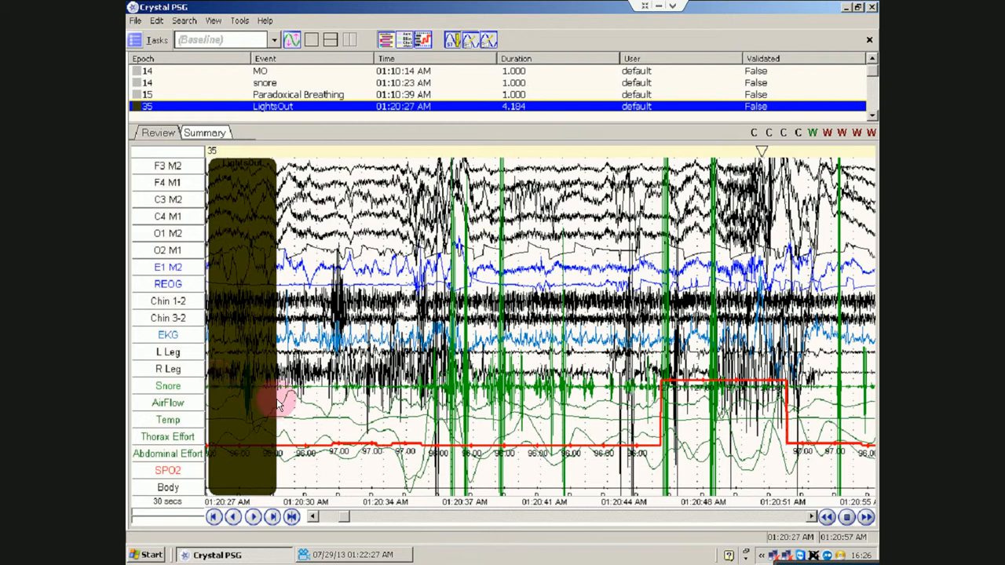
pyautogui.moveTo(350, 239)
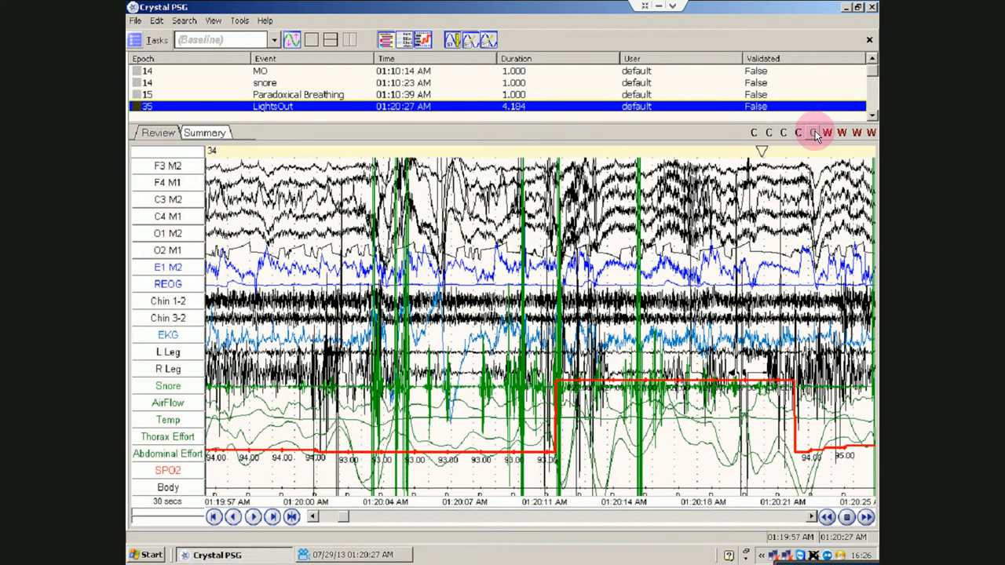
pyautogui.moveTo(826, 132)
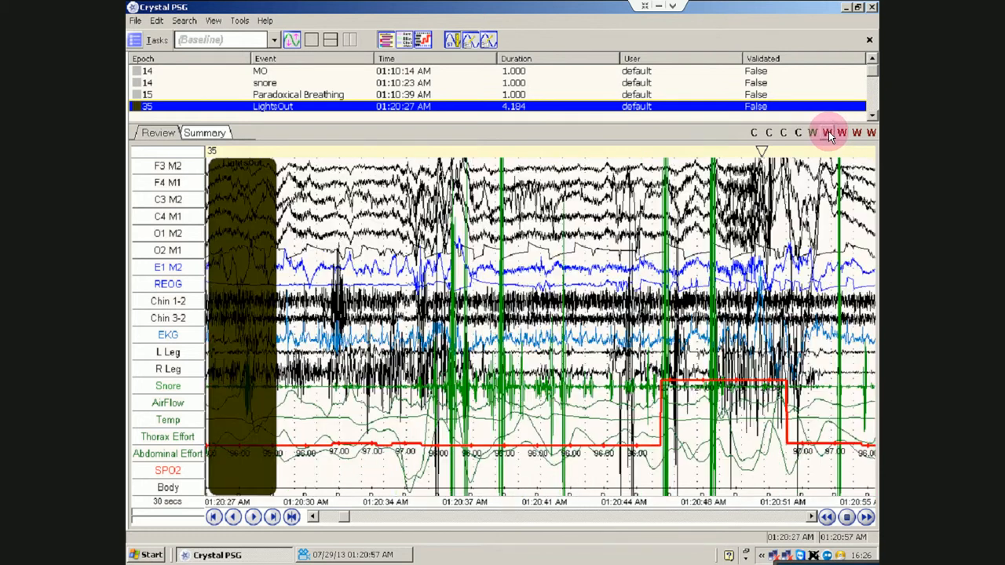
pyautogui.click(239, 21)
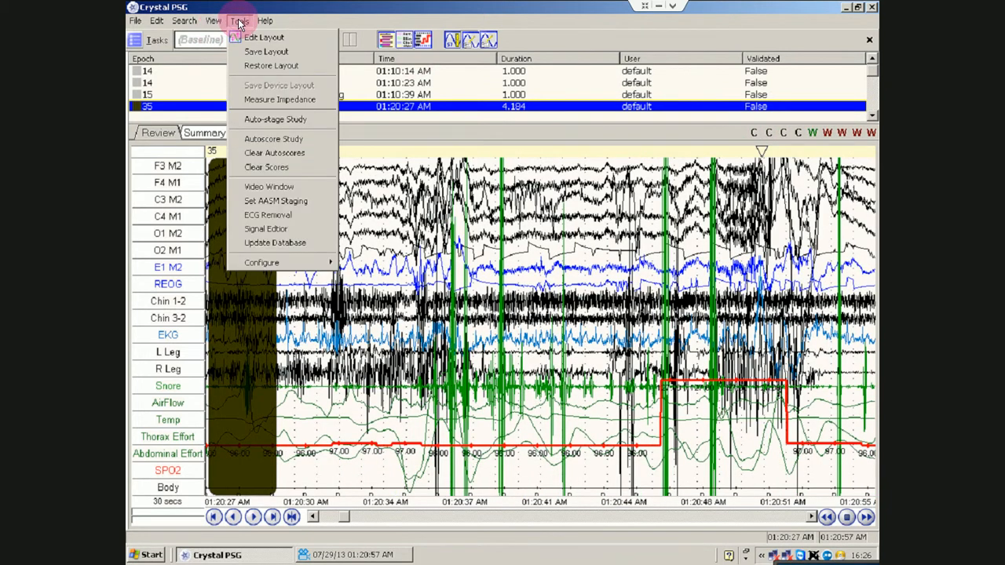
pyautogui.moveTo(268, 215)
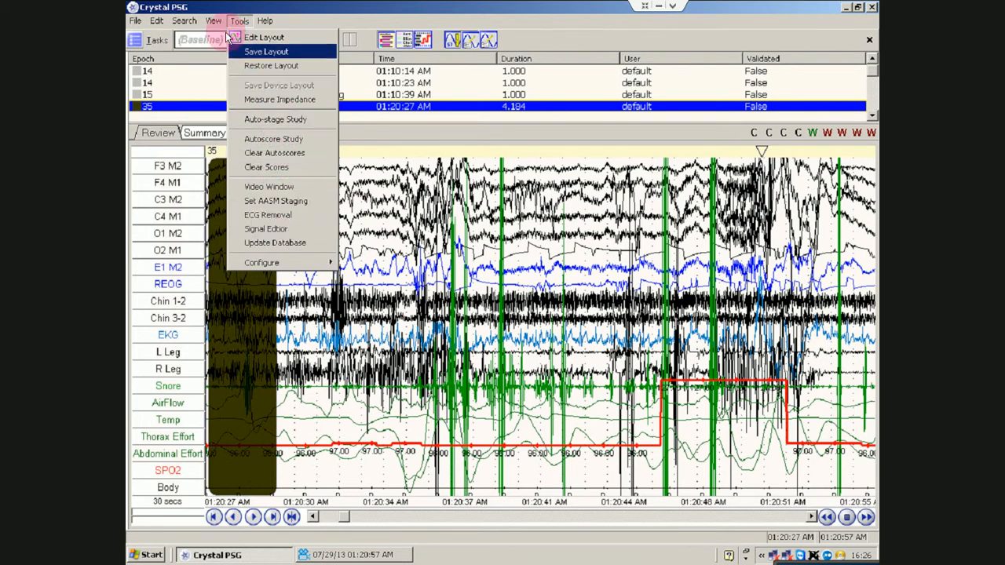
pyautogui.click(212, 20)
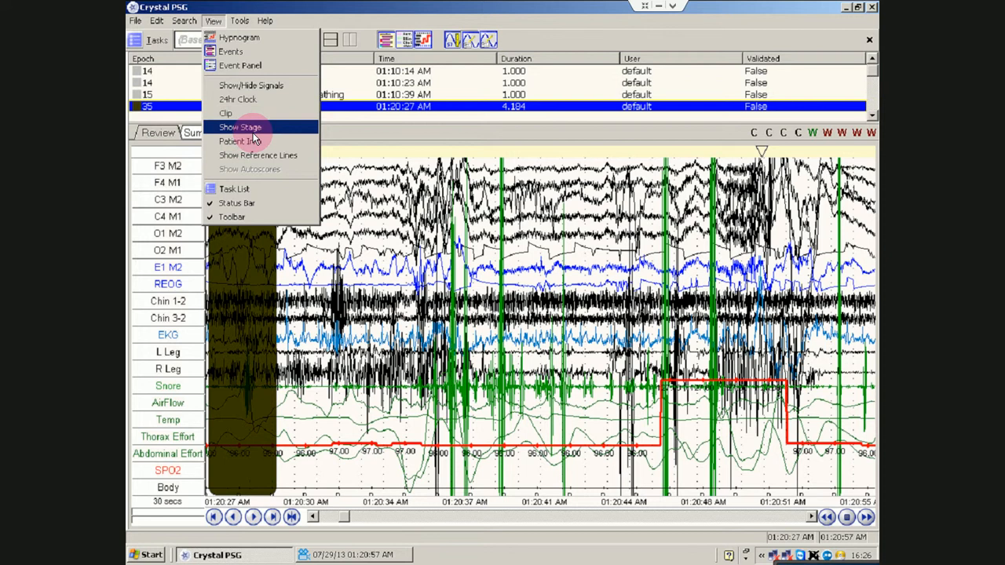
pyautogui.click(240, 127)
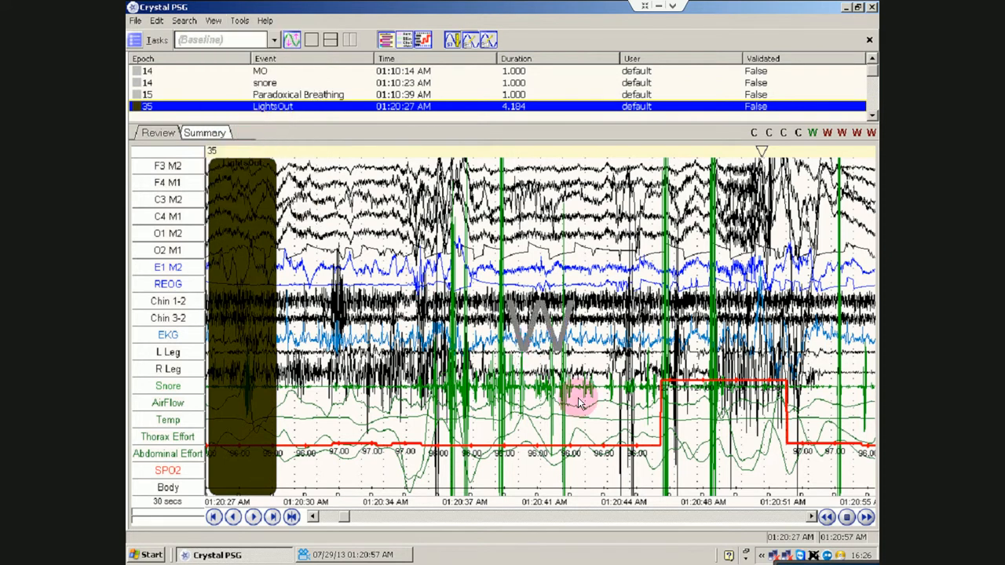
pyautogui.moveTo(227, 90)
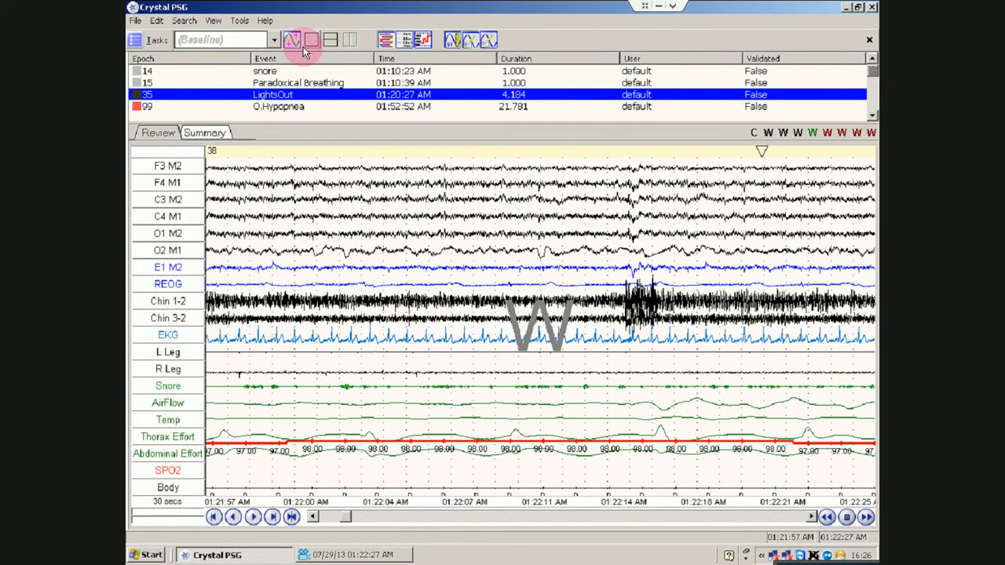
# Jump to the loud snoring event at 01:54:42, browse menus, then hide the event list.
pyautogui.click(292, 40)
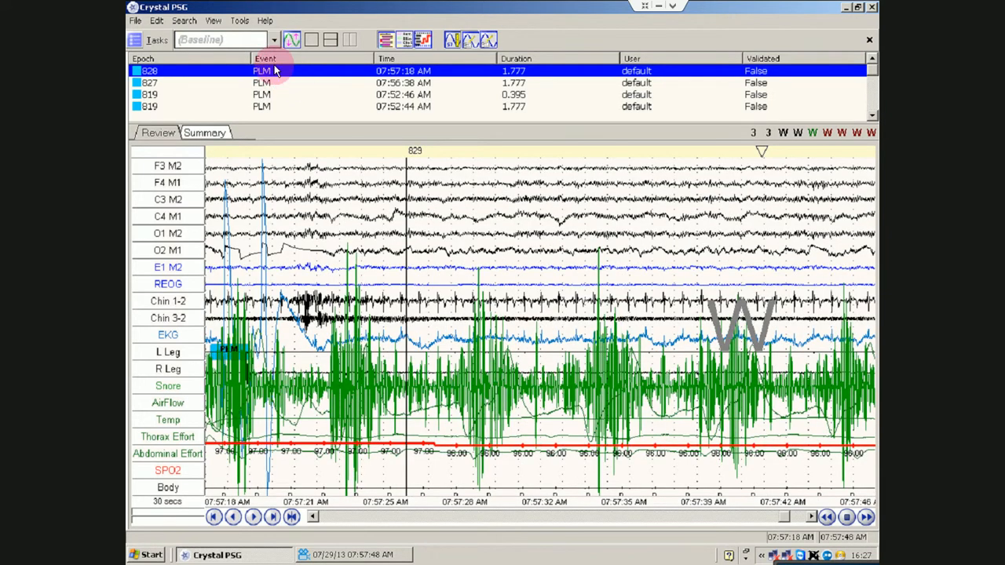
pyautogui.moveTo(542, 67)
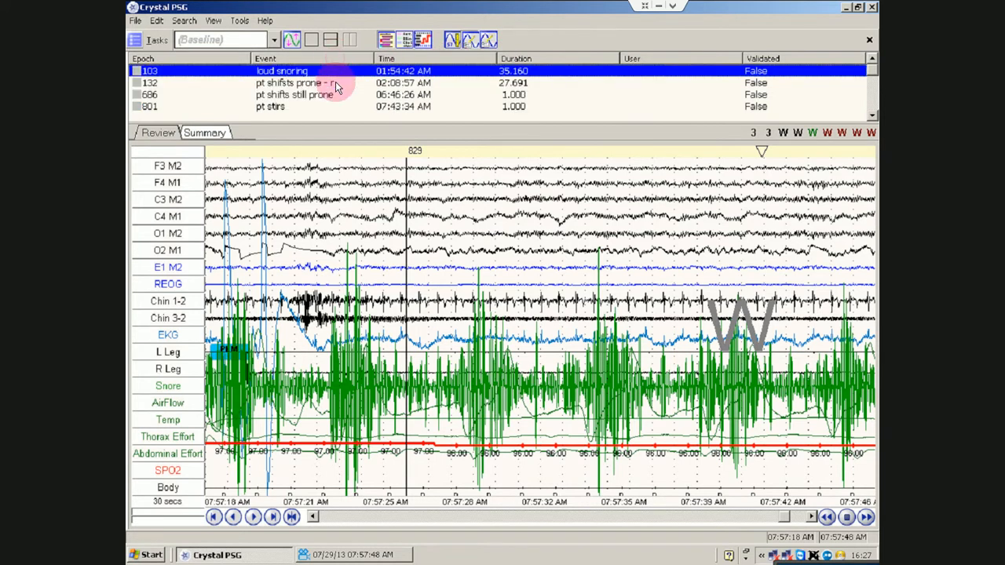
pyautogui.doubleClick(283, 70)
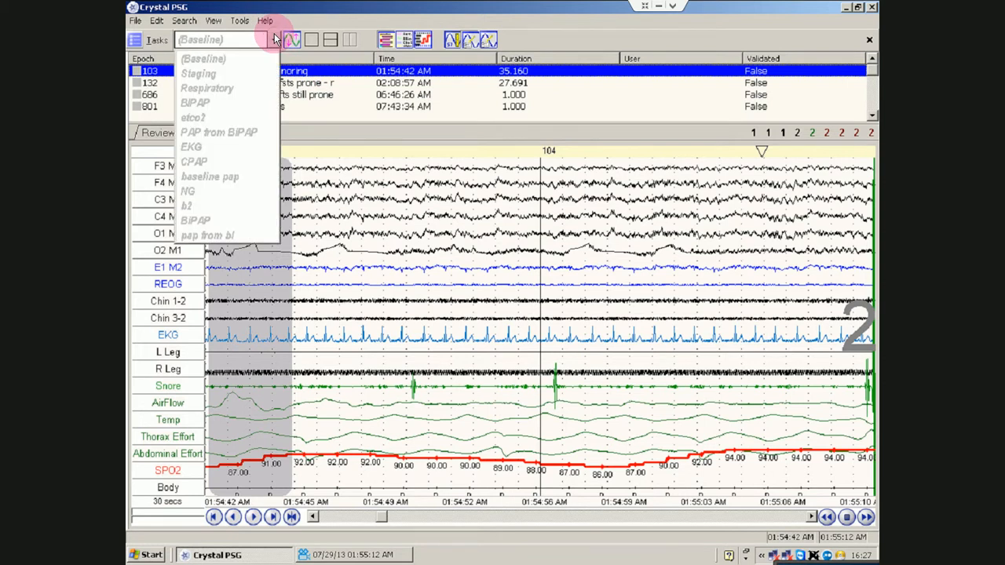
pyautogui.click(275, 39)
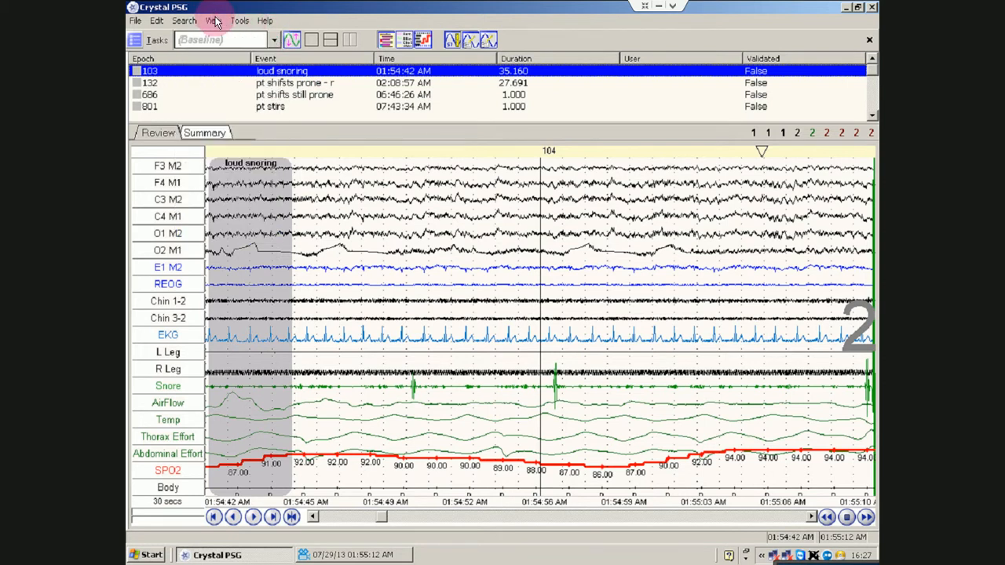
pyautogui.click(214, 21)
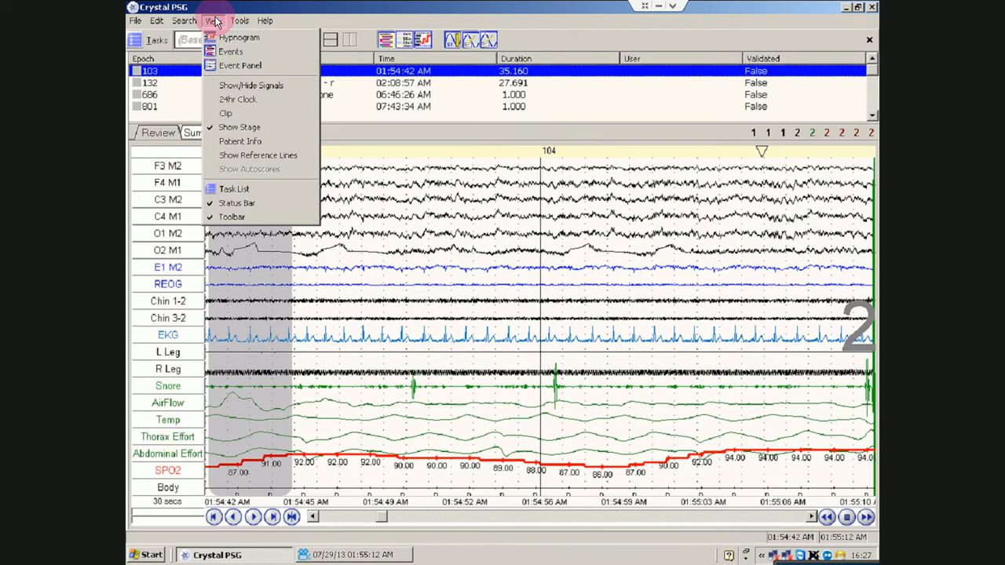
pyautogui.click(184, 21)
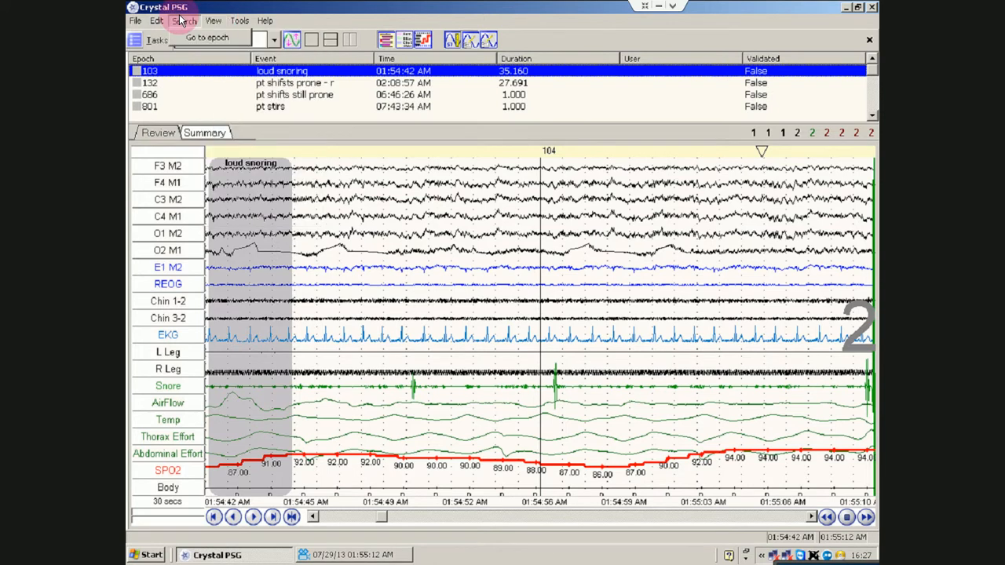
pyautogui.click(291, 40)
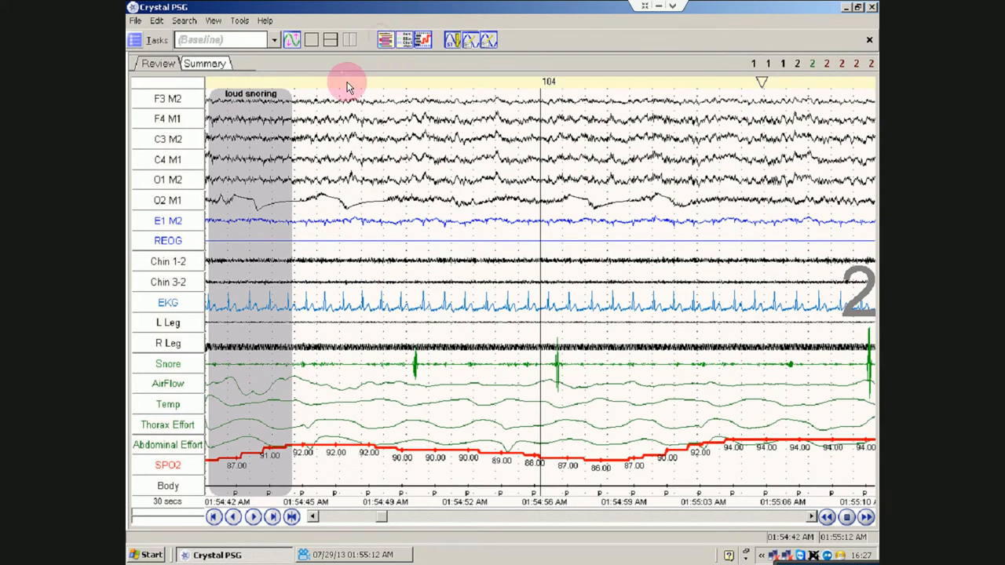
pyautogui.moveTo(279, 44)
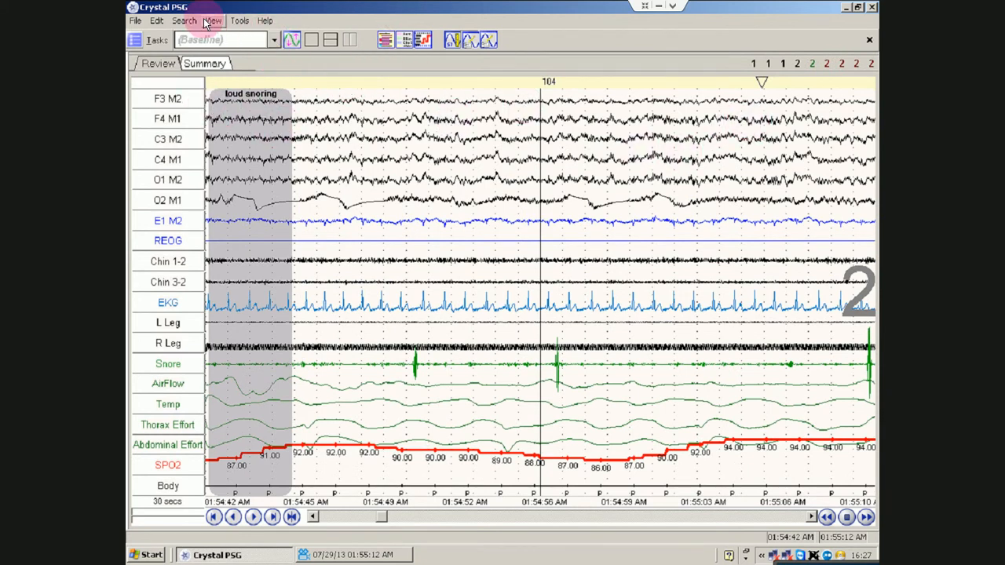
pyautogui.click(212, 21)
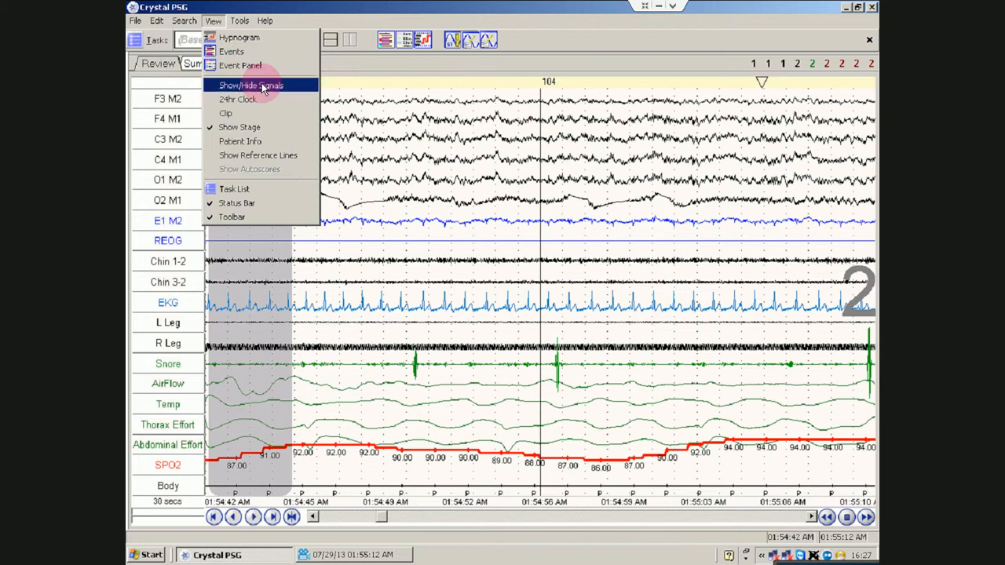
pyautogui.moveTo(239, 141)
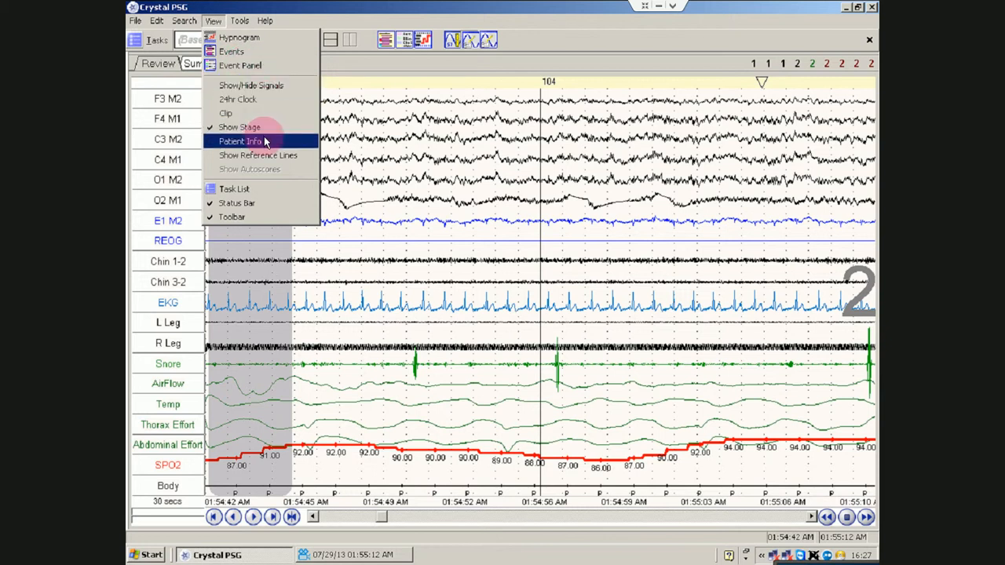
pyautogui.click(238, 141)
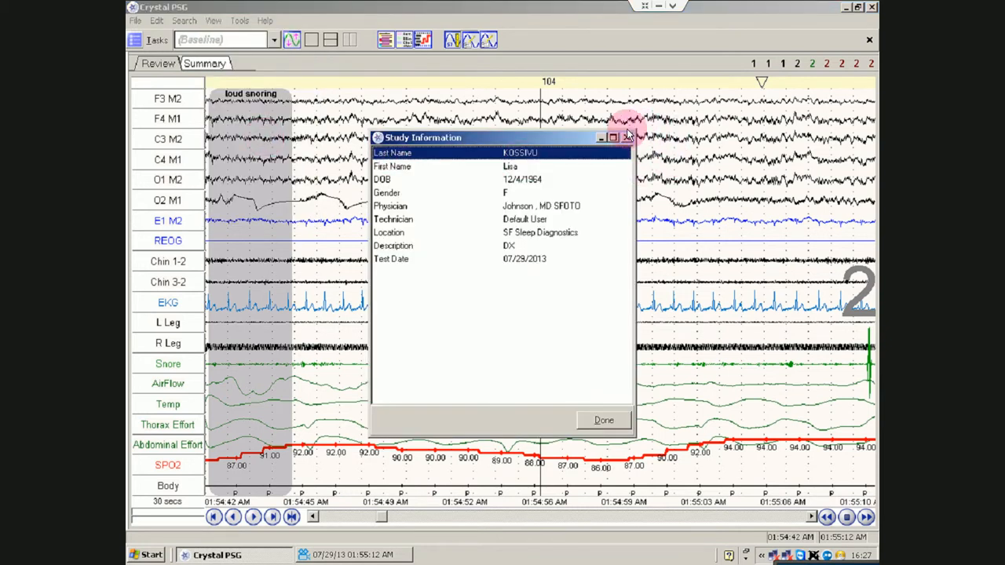
pyautogui.click(627, 137)
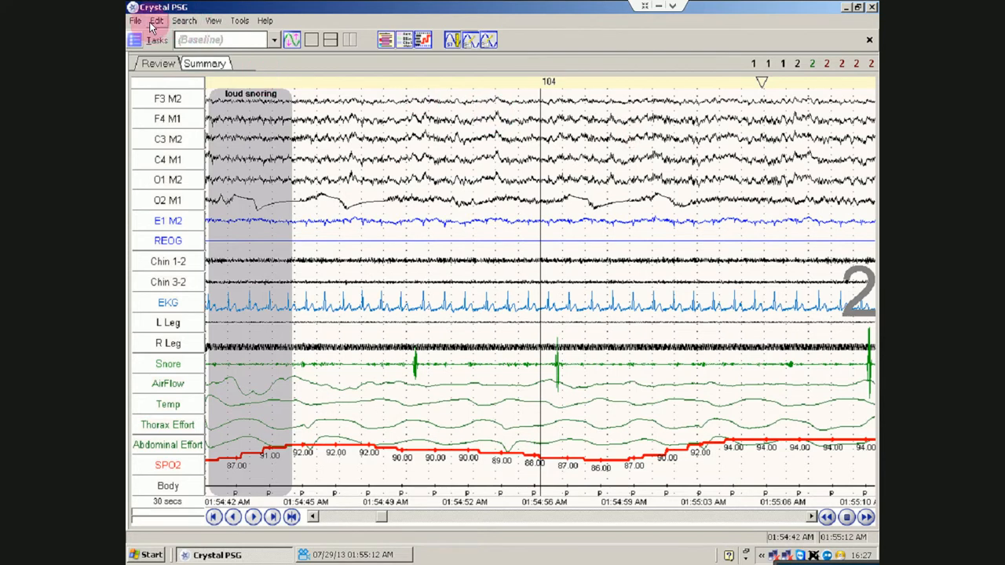
pyautogui.click(240, 21)
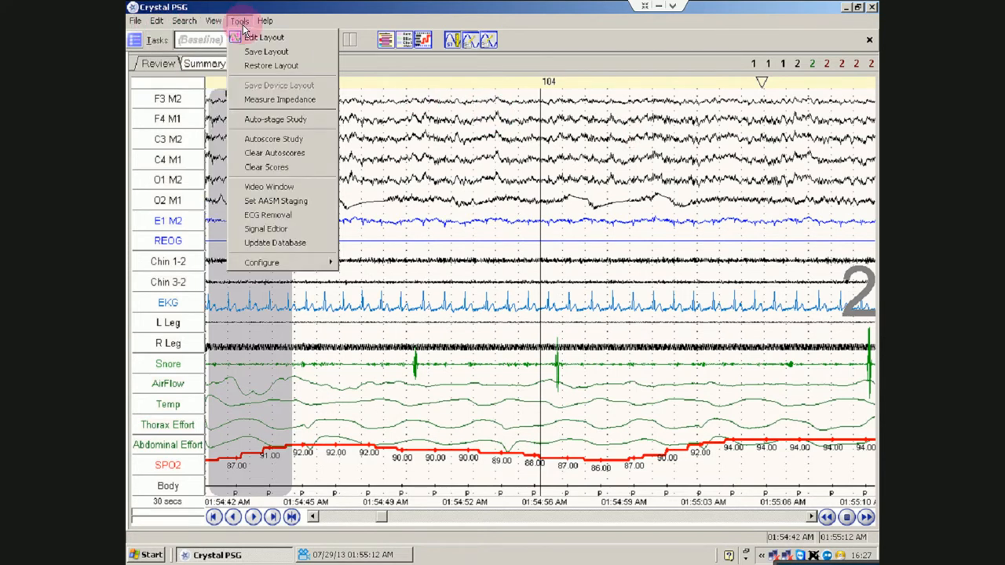
# Copy the Baseline display configuration into a new configuration named 'bl'.
pyautogui.click(263, 37)
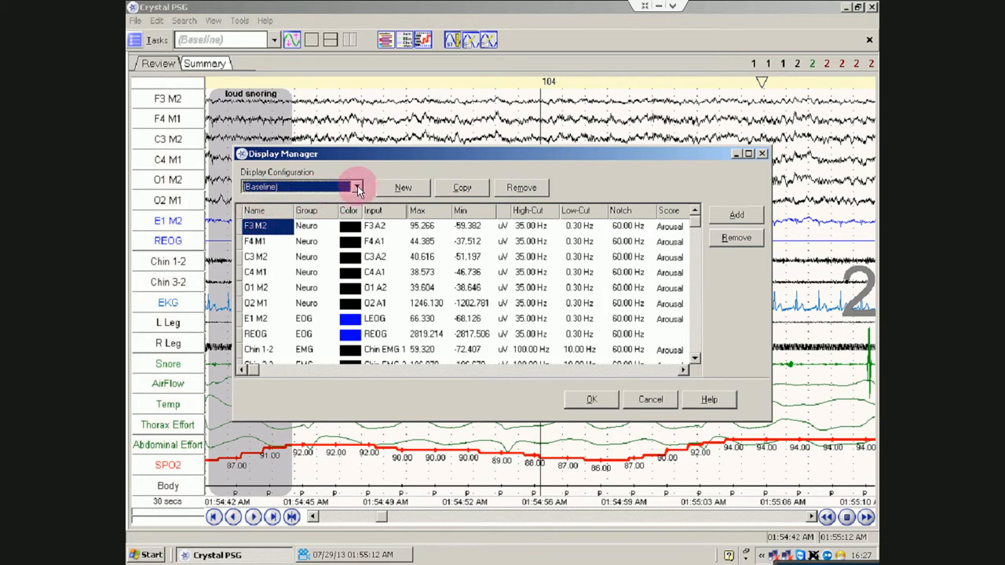
pyautogui.click(358, 187)
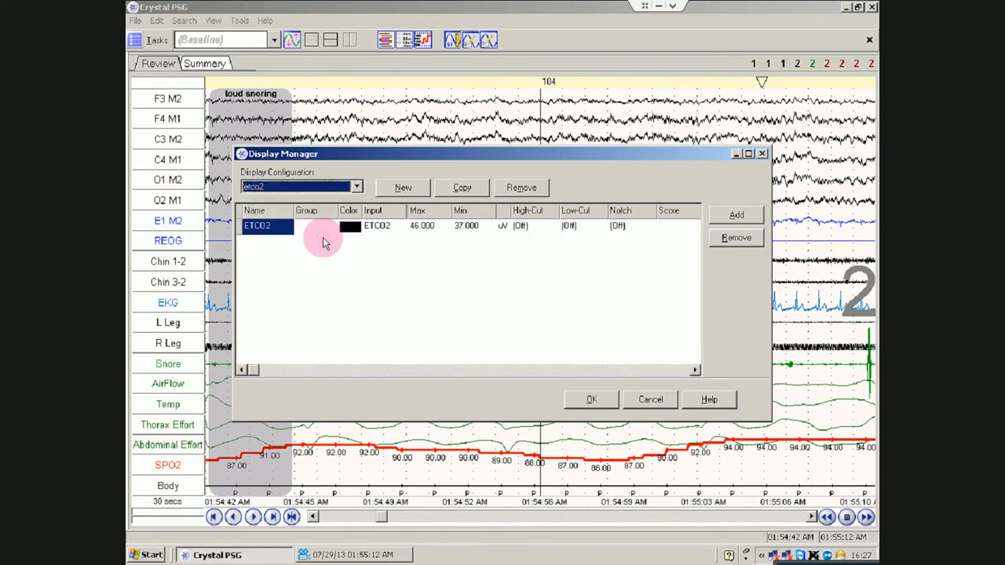
pyautogui.click(358, 187)
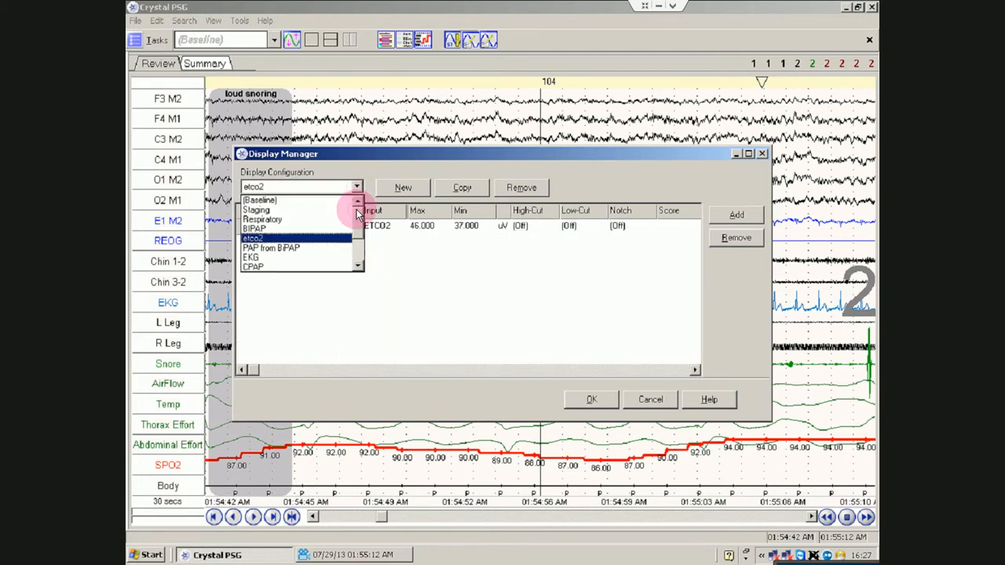
pyautogui.click(260, 200)
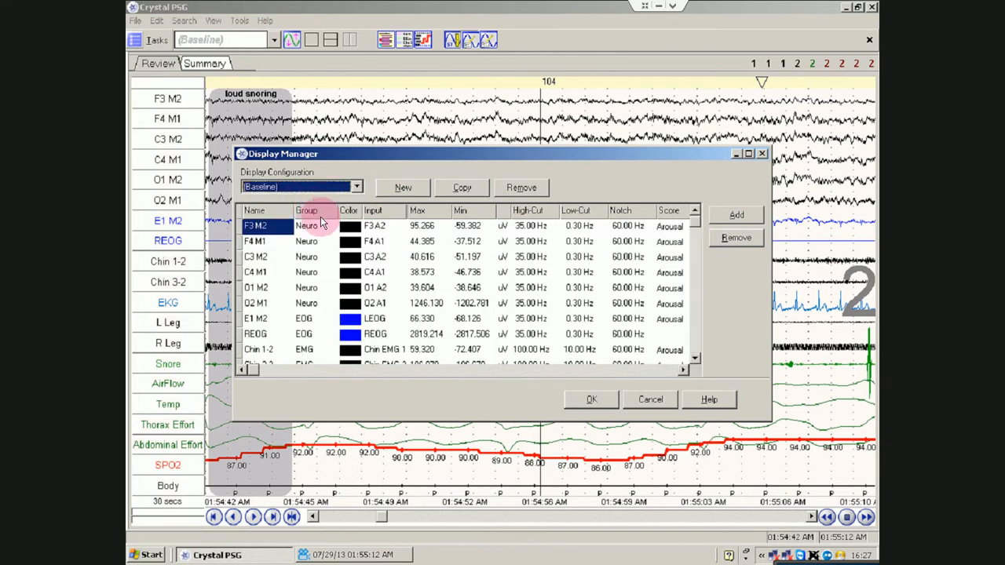
pyautogui.moveTo(521, 188)
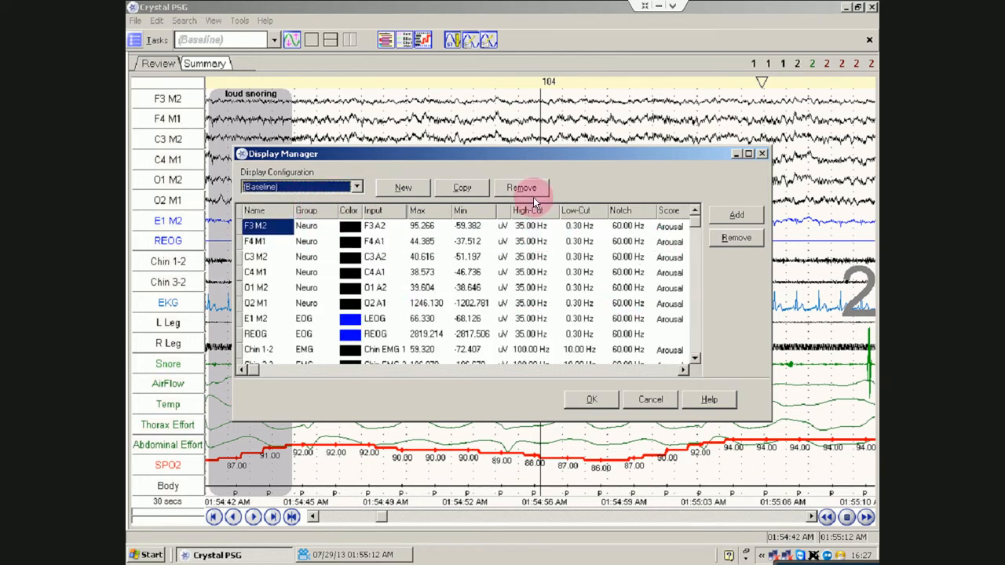
pyautogui.click(462, 187)
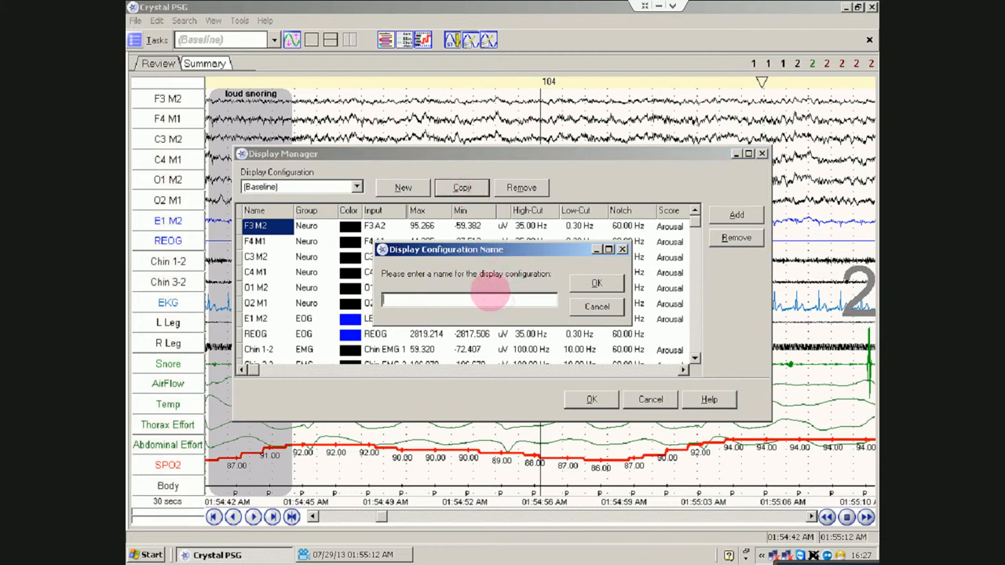
pyautogui.write('bl2')
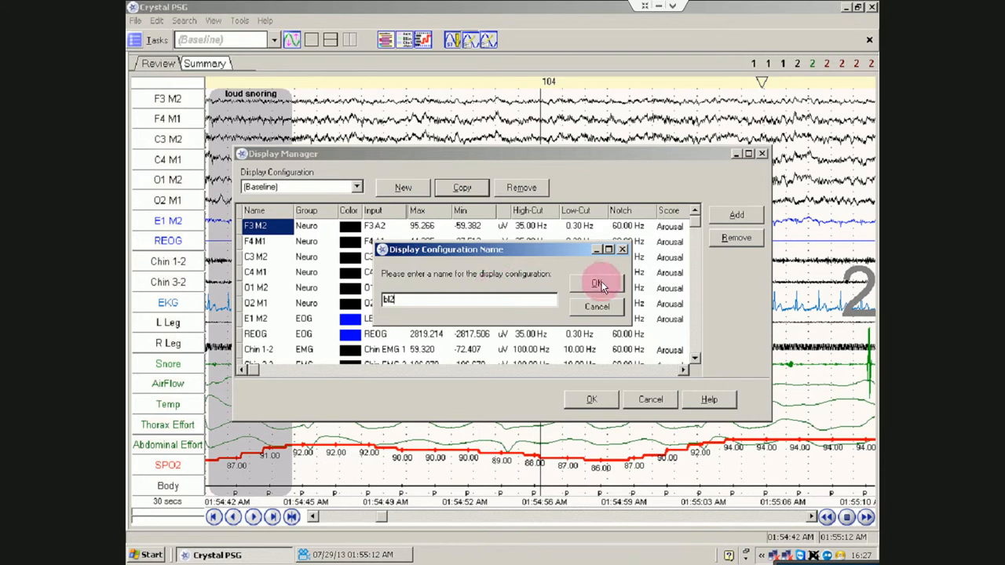
pyautogui.click(597, 283)
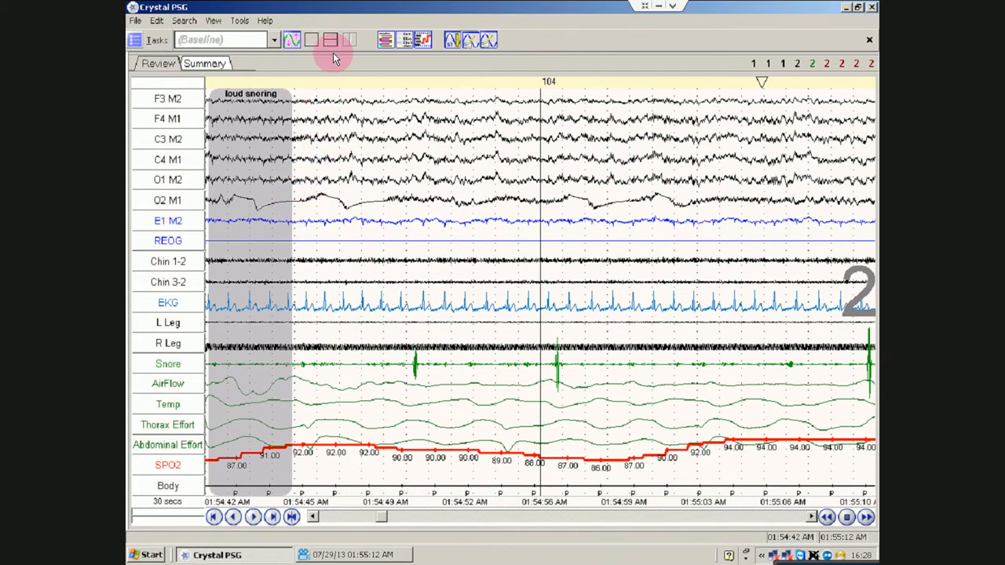
pyautogui.click(239, 20)
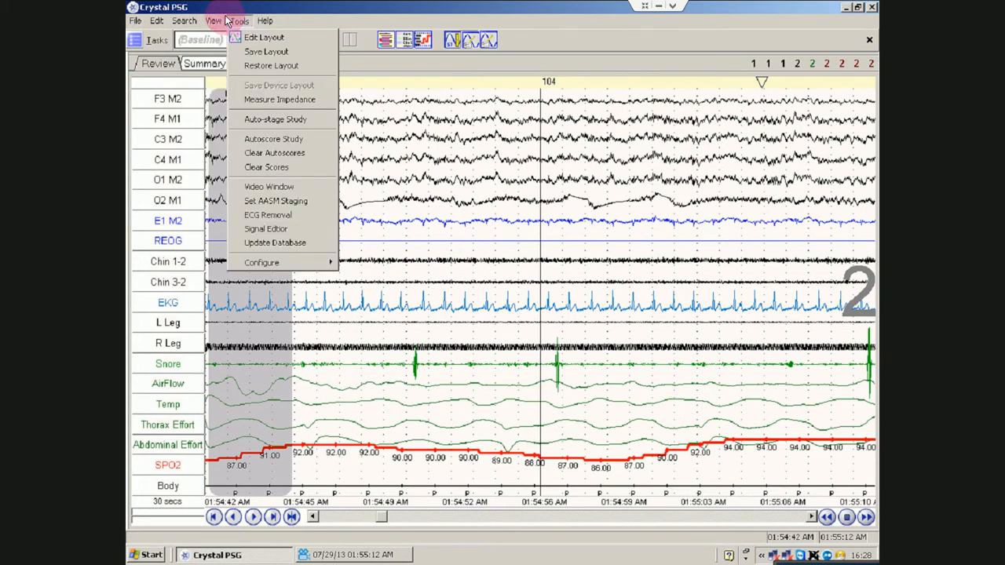
pyautogui.click(213, 20)
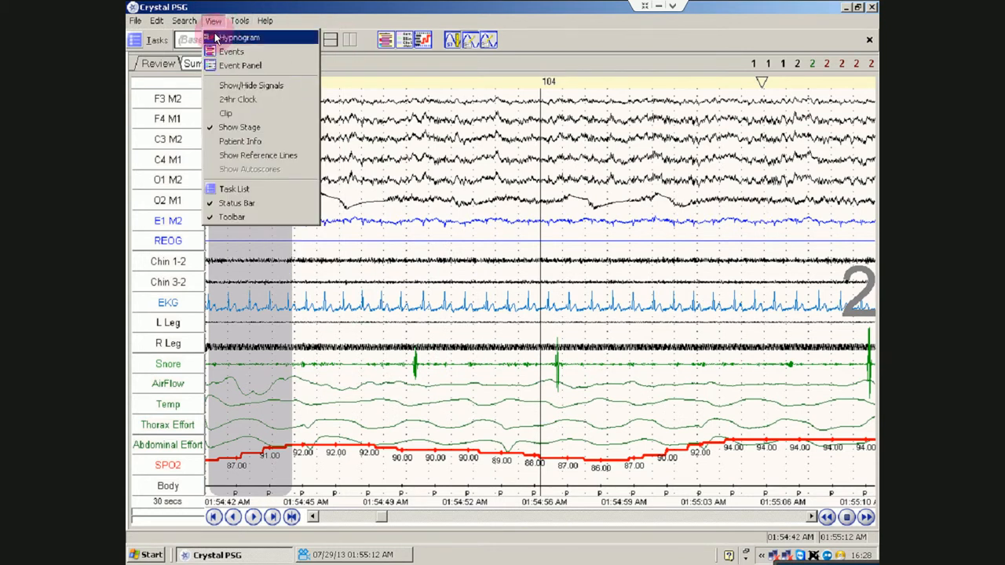
pyautogui.moveTo(220, 24)
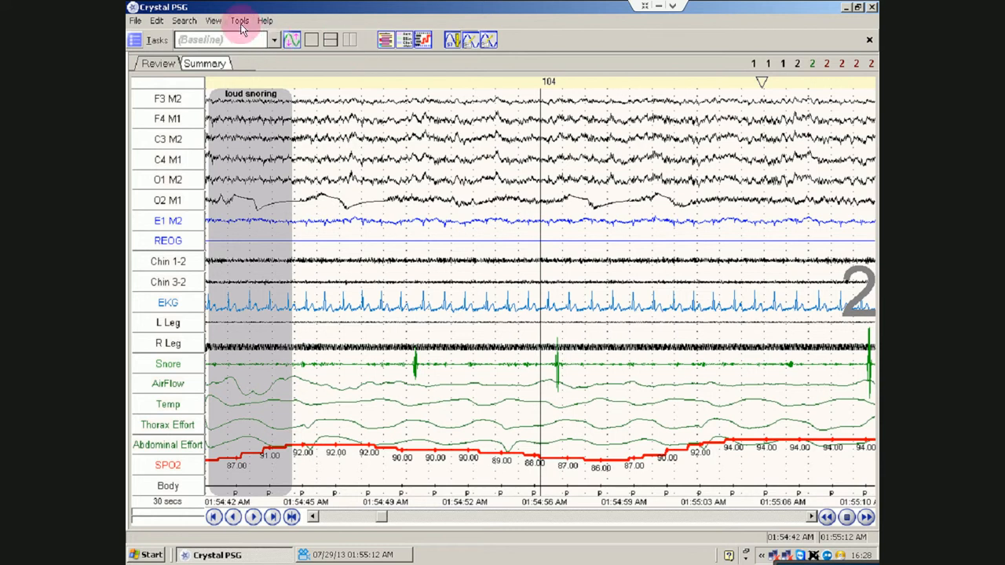
pyautogui.click(239, 20)
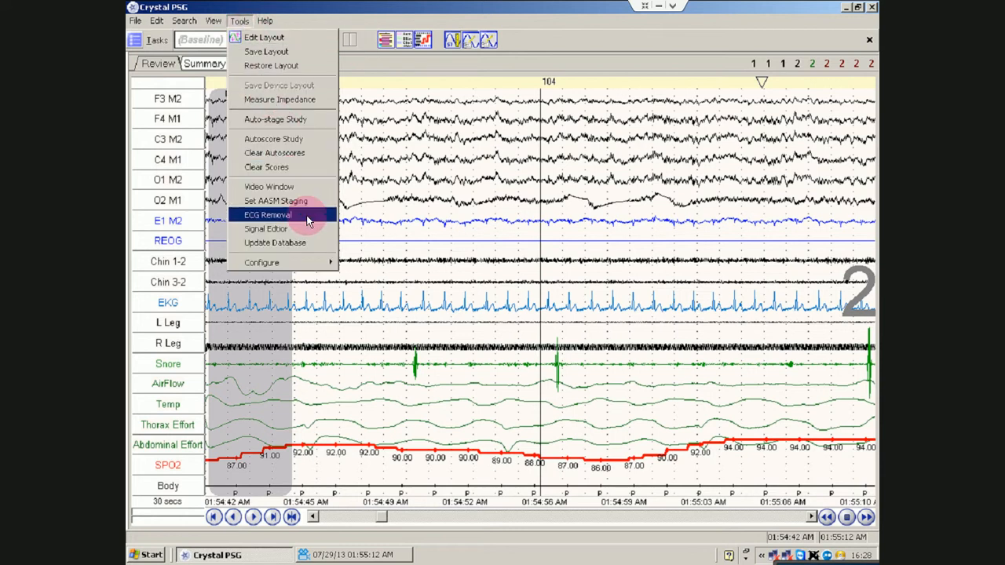
pyautogui.moveTo(280, 108)
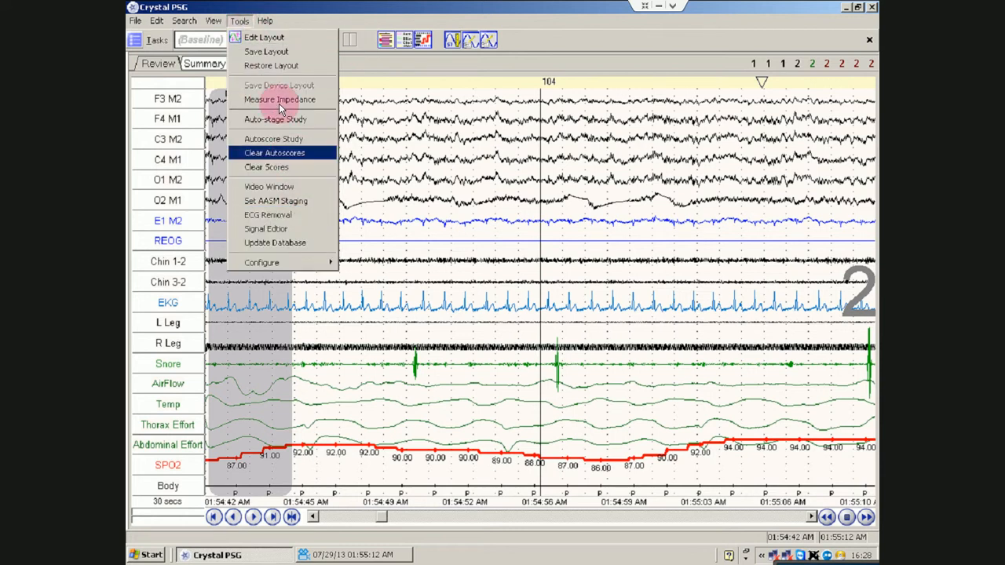
pyautogui.click(263, 37)
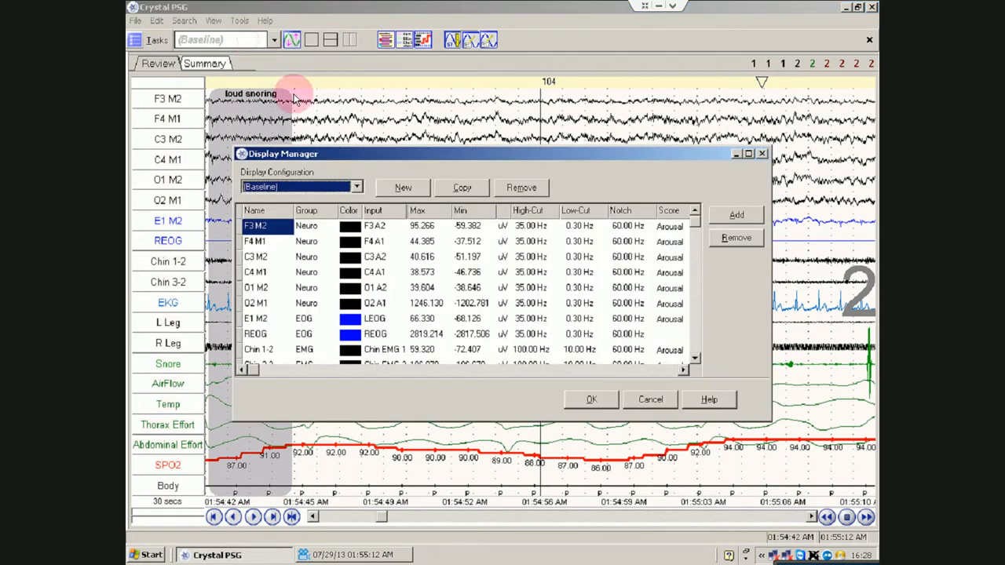
pyautogui.moveTo(693, 231)
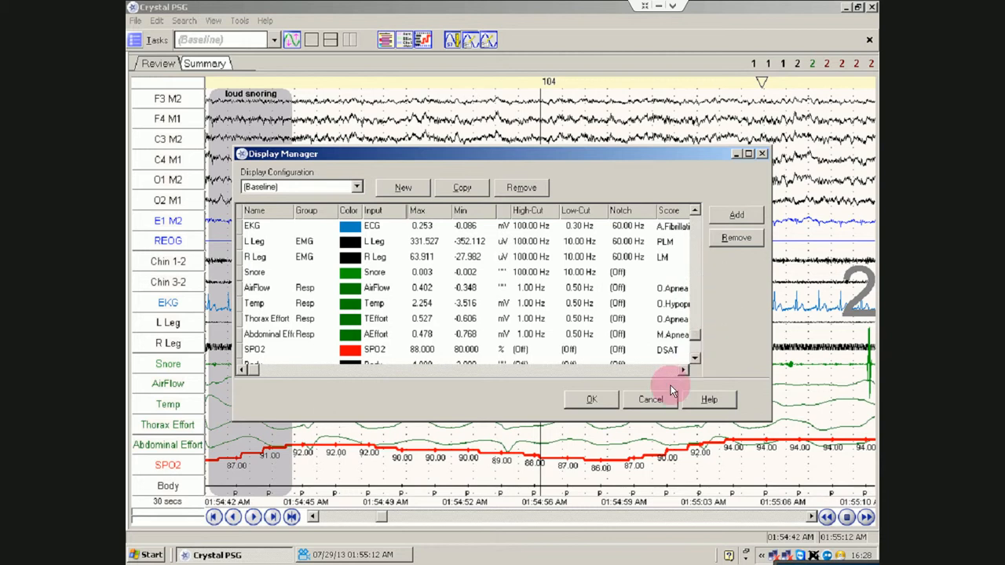
pyautogui.click(592, 400)
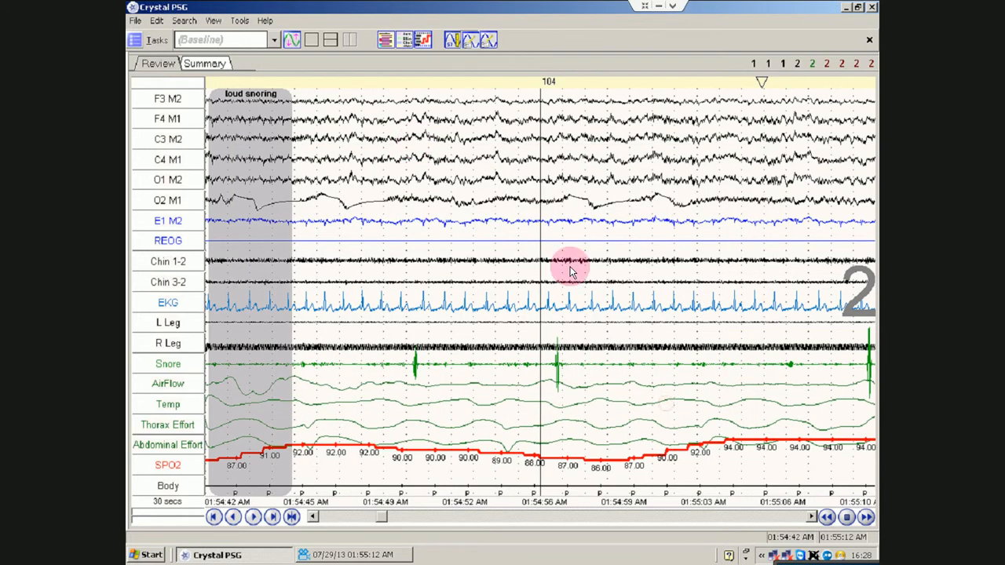
# Switch to the Staging layout and Autoscale All traces from the C3 A2 label.
pyautogui.click(274, 39)
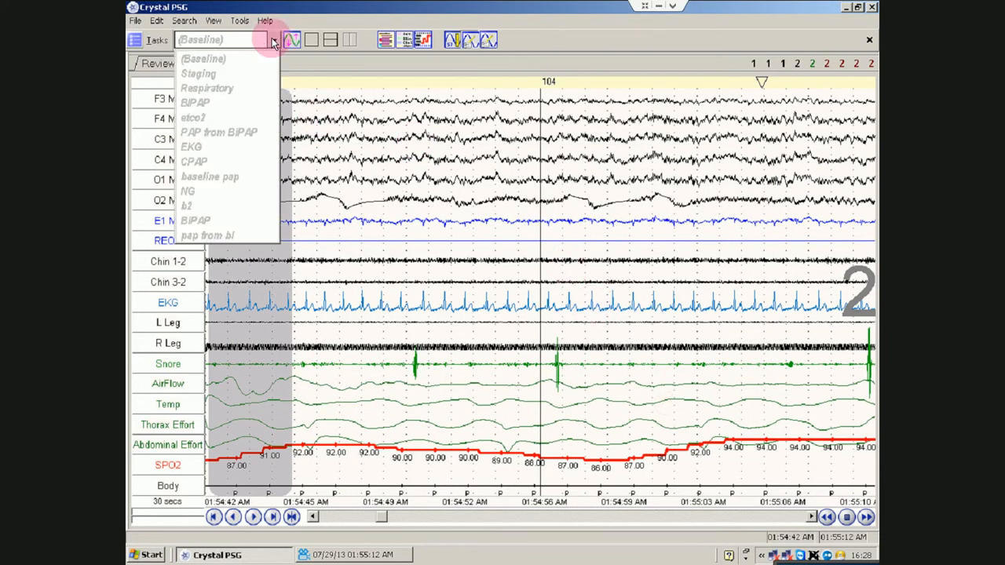
pyautogui.moveTo(228, 73)
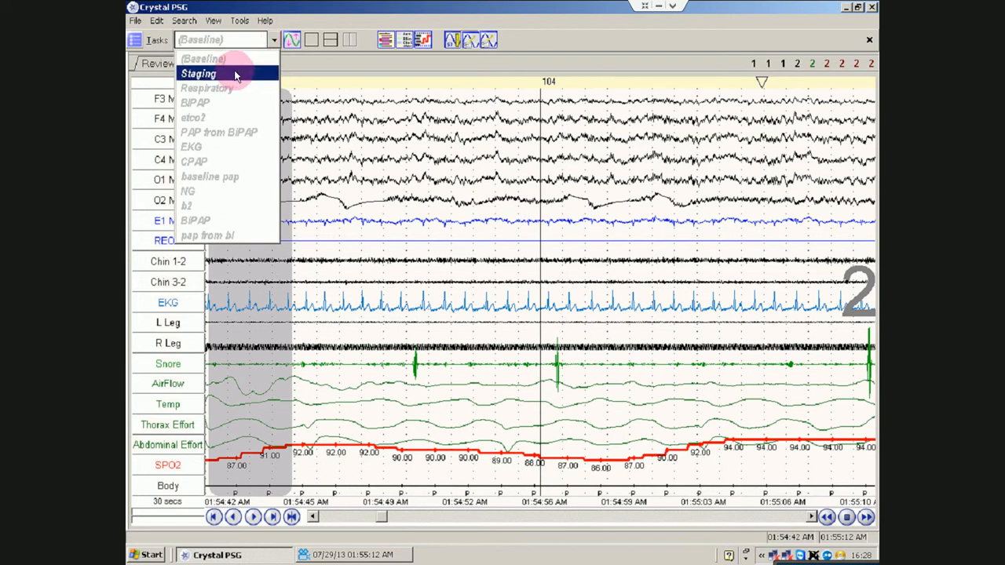
pyautogui.click(198, 73)
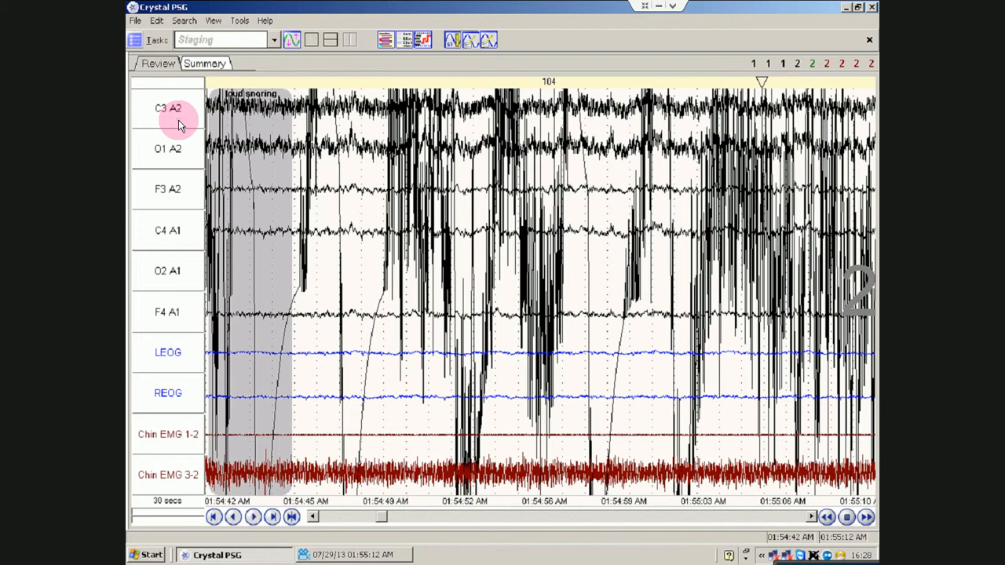
pyautogui.rightClick(168, 109)
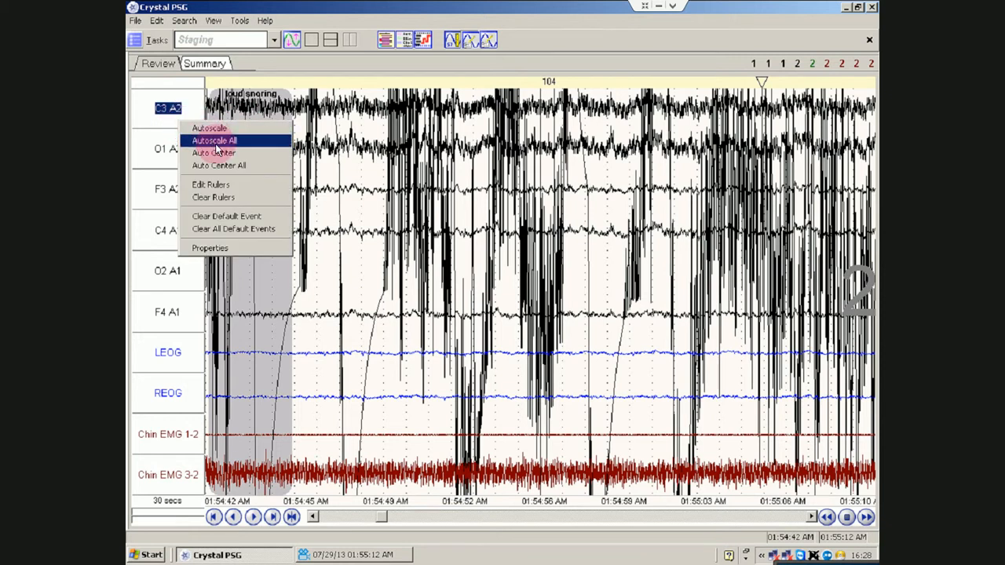
pyautogui.click(215, 140)
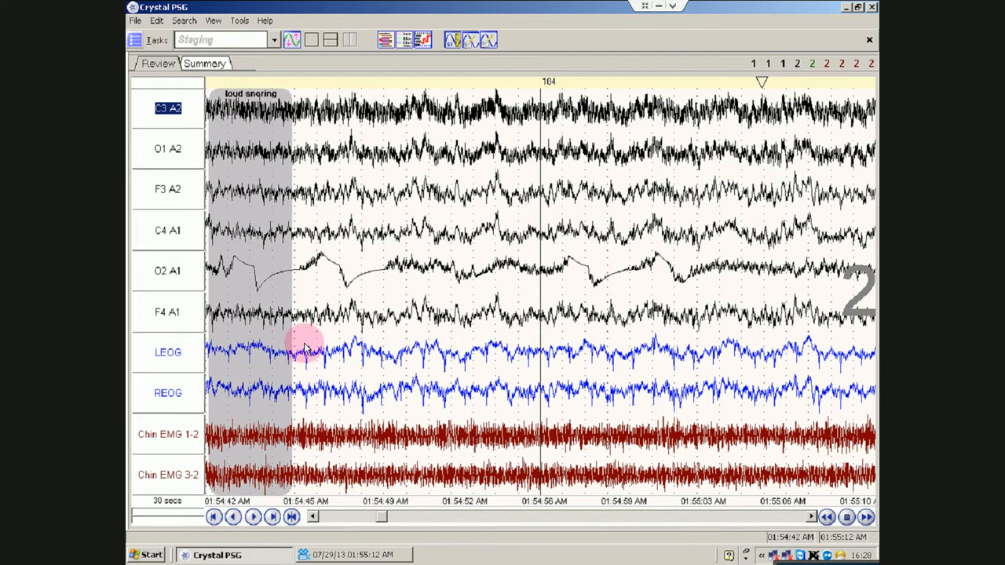
pyautogui.moveTo(263, 22)
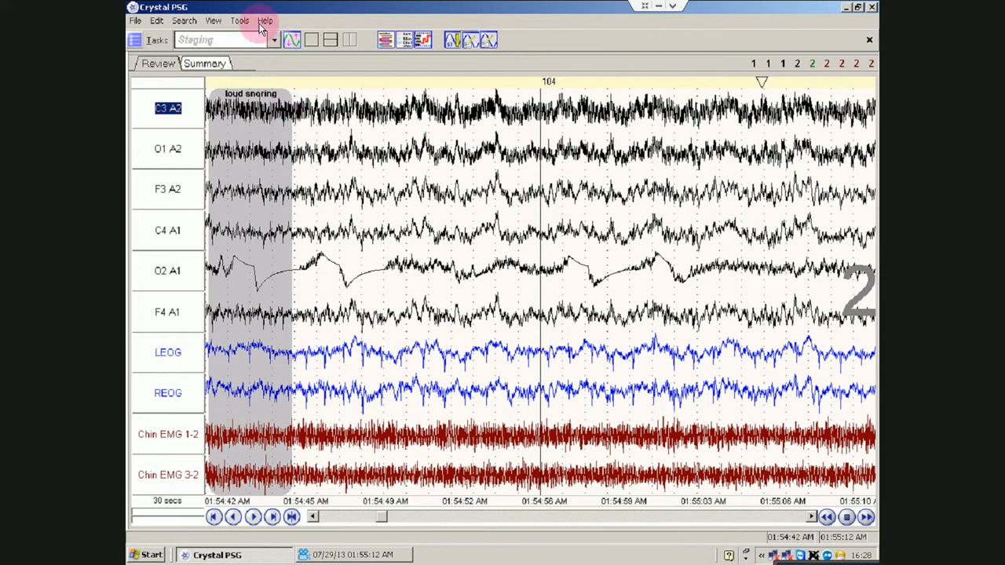
pyautogui.click(274, 39)
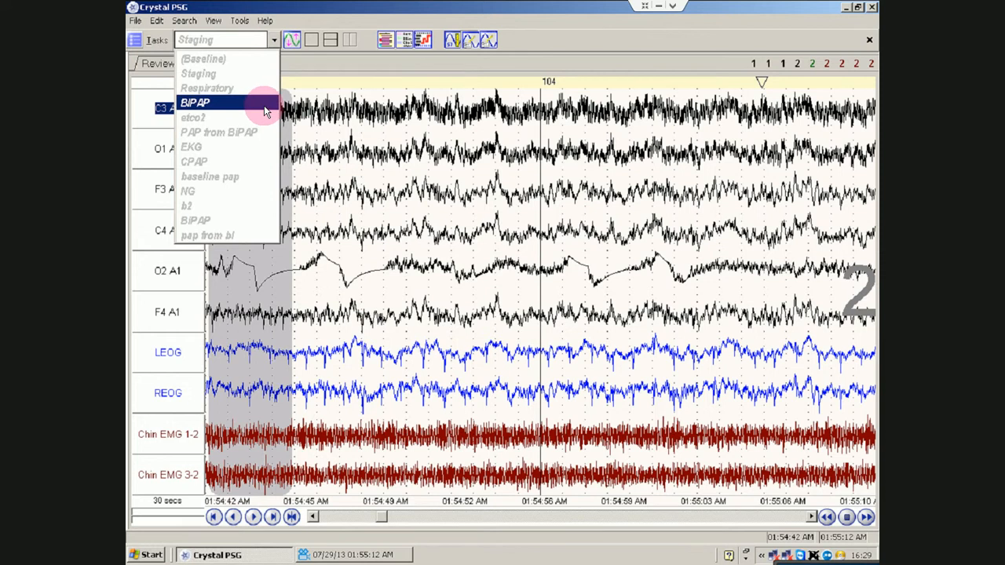
# Switch to the BiPAP layout, autoscale all traces, and reach REM epoch 676 at 06:40:51.
pyautogui.click(195, 103)
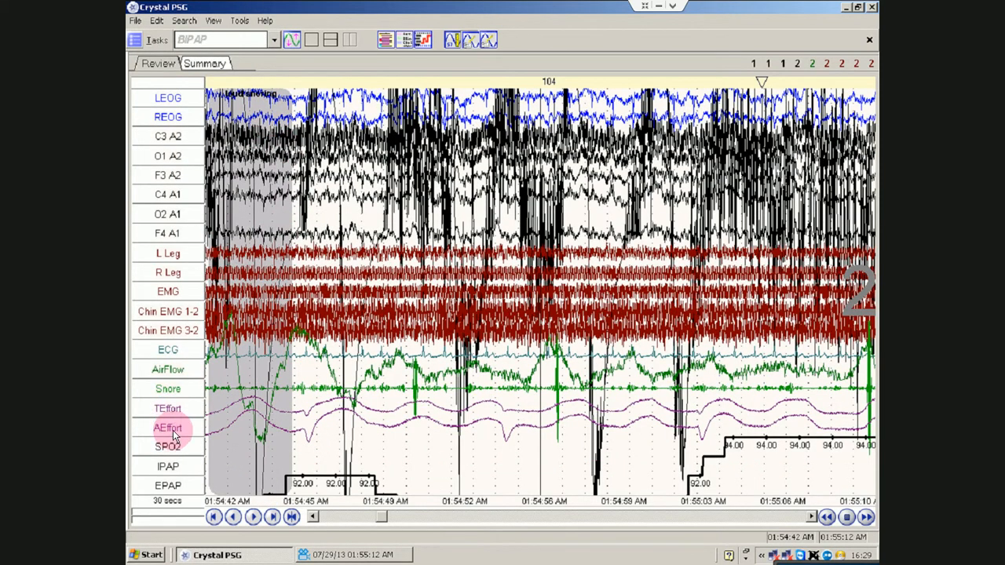
pyautogui.rightClick(173, 432)
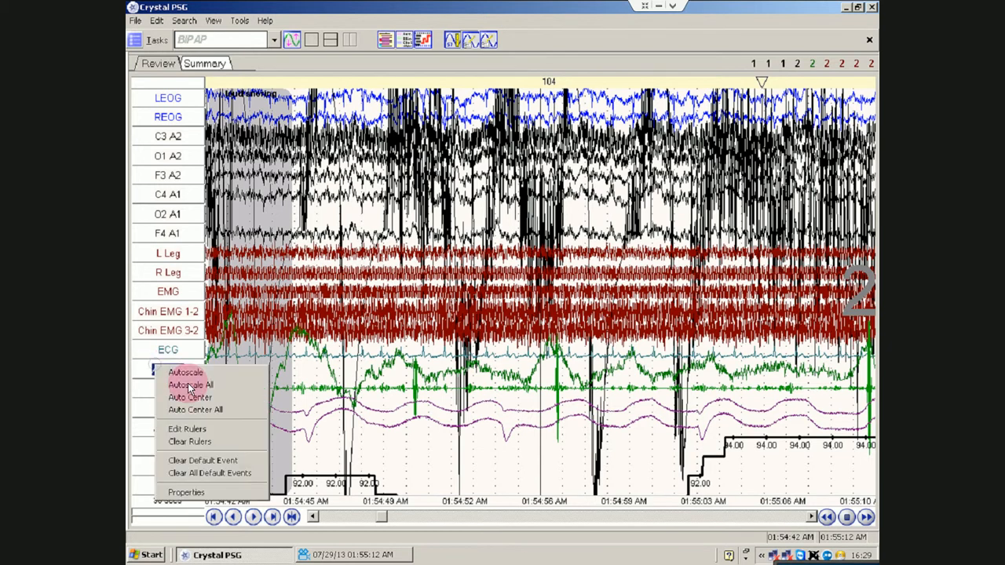
pyautogui.click(190, 385)
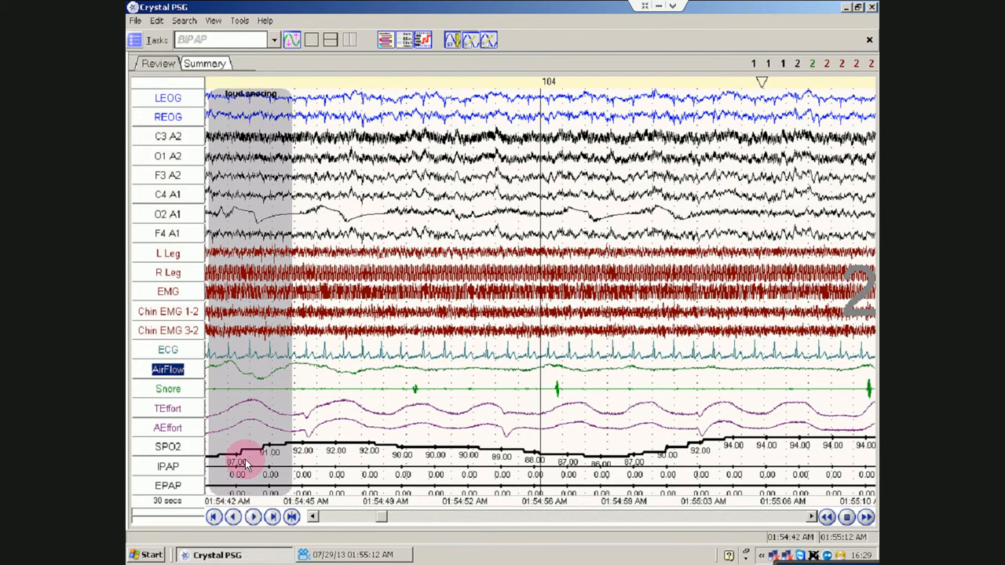
pyautogui.moveTo(416, 511)
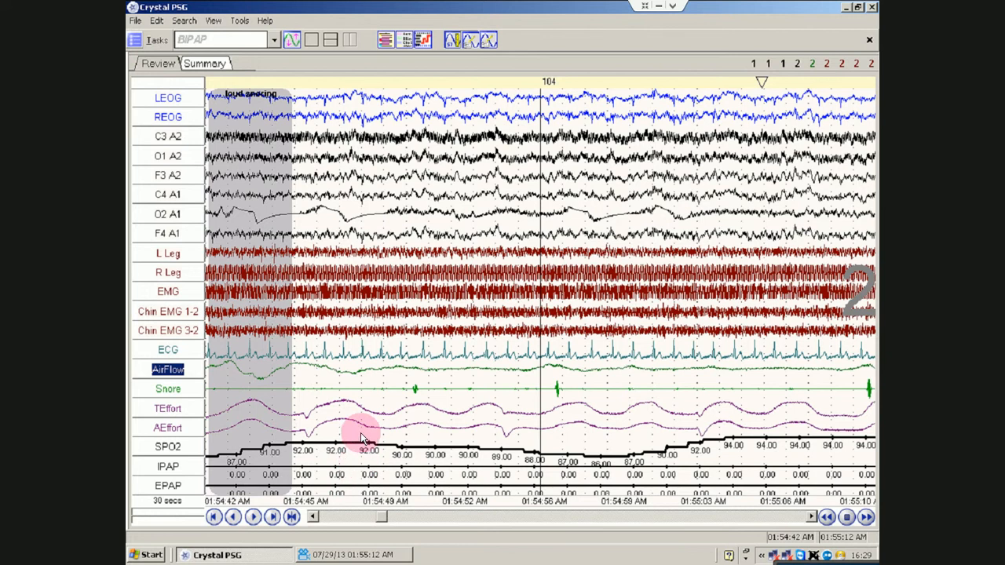
pyautogui.moveTo(385, 522)
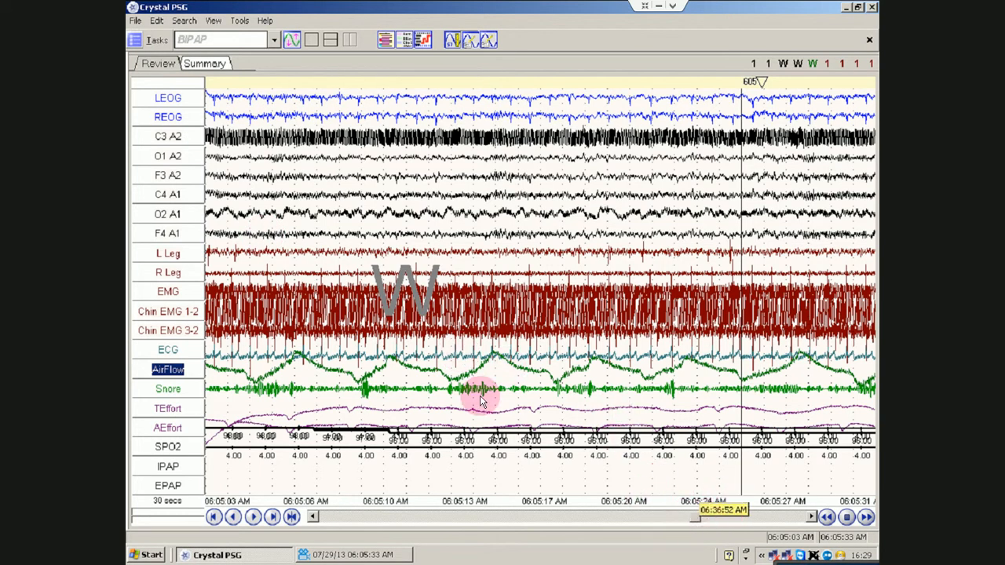
pyautogui.rightClick(167, 145)
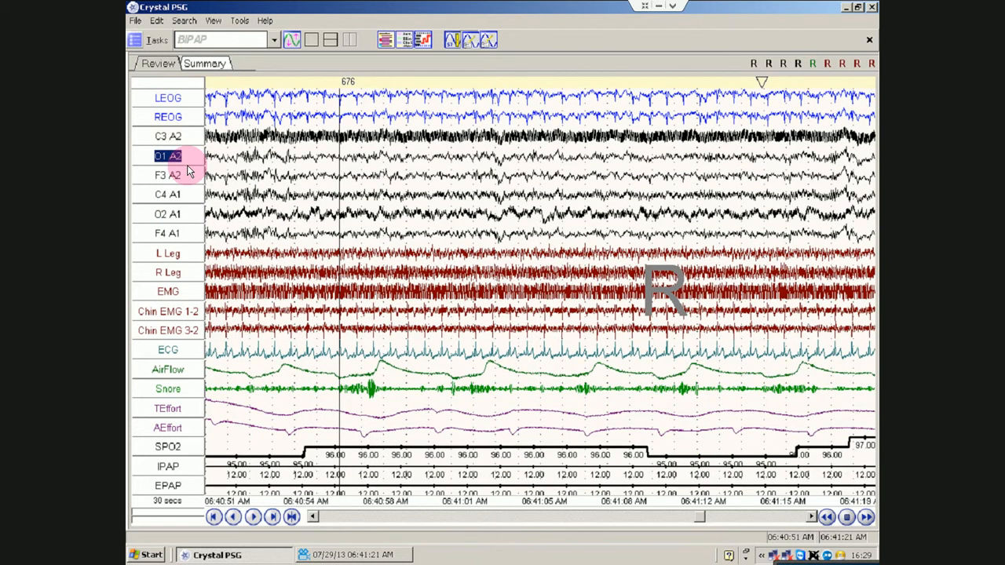
pyautogui.moveTo(198, 175)
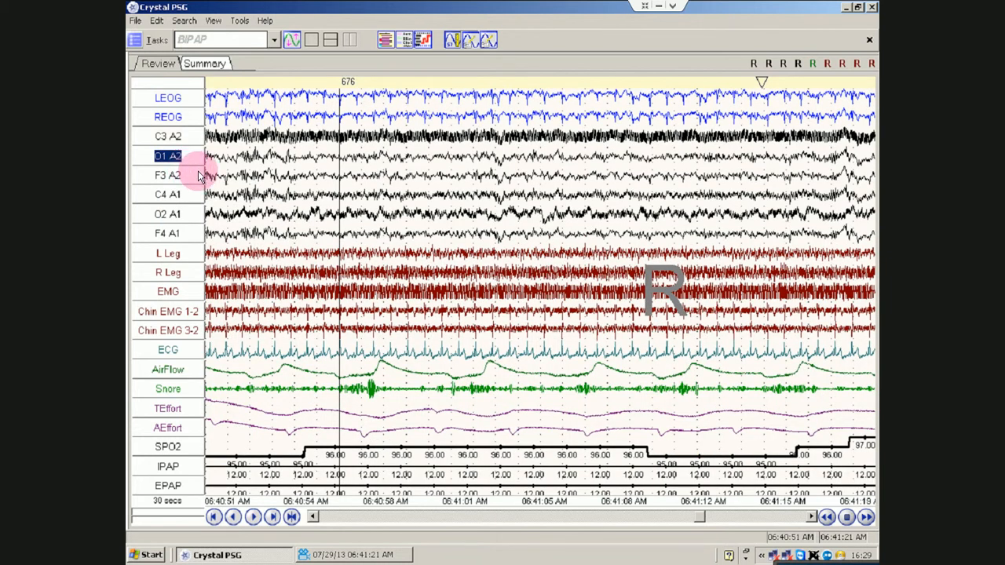
pyautogui.moveTo(190, 465)
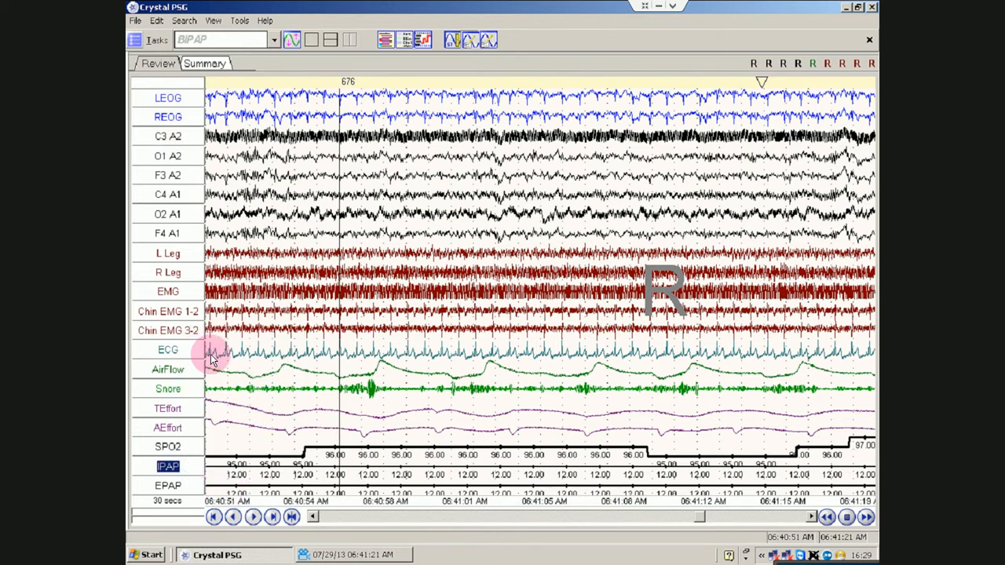
pyautogui.moveTo(271, 49)
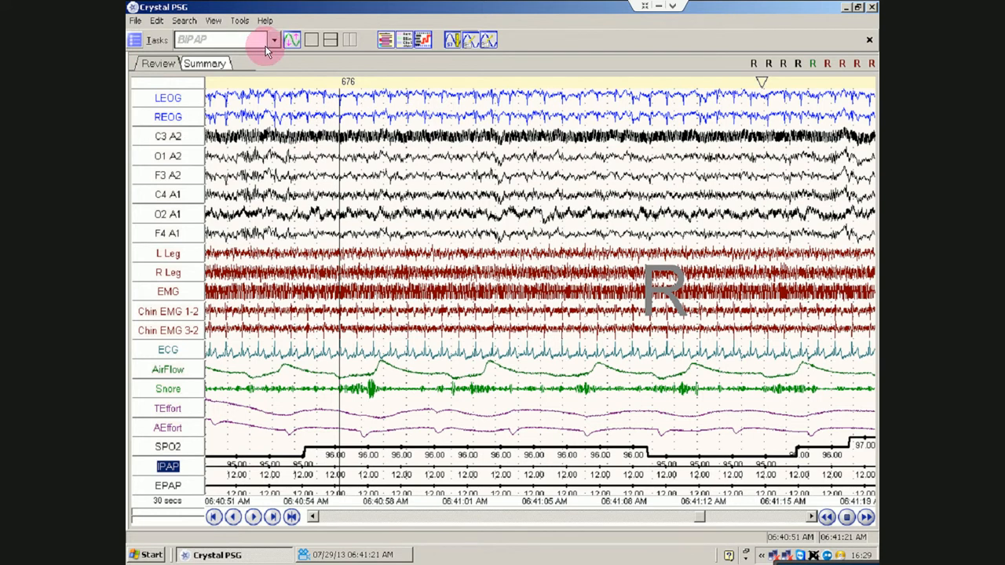
# Load the 'pap from bl' layout from Tasks and autoscale all its traces.
pyautogui.click(273, 40)
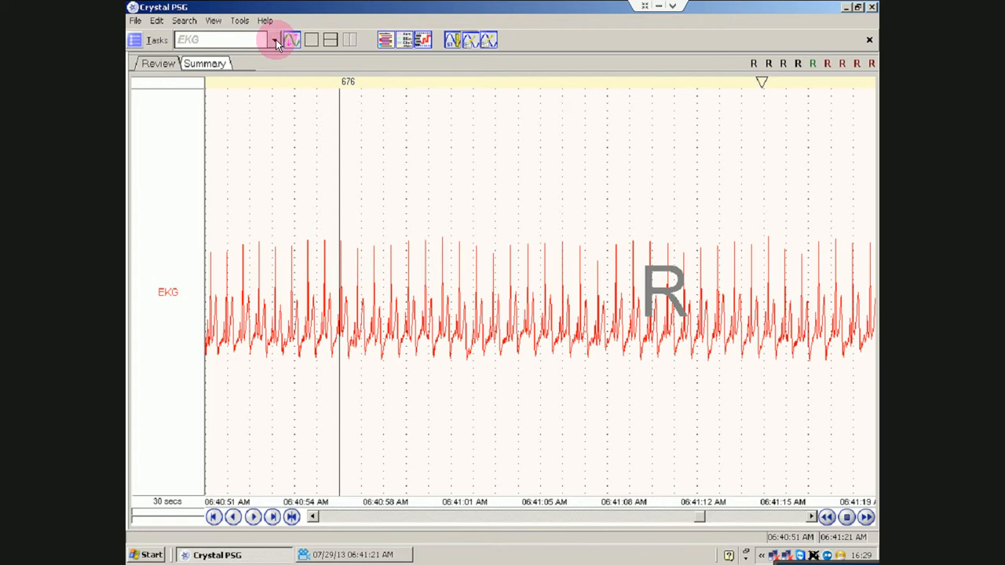
pyautogui.click(274, 39)
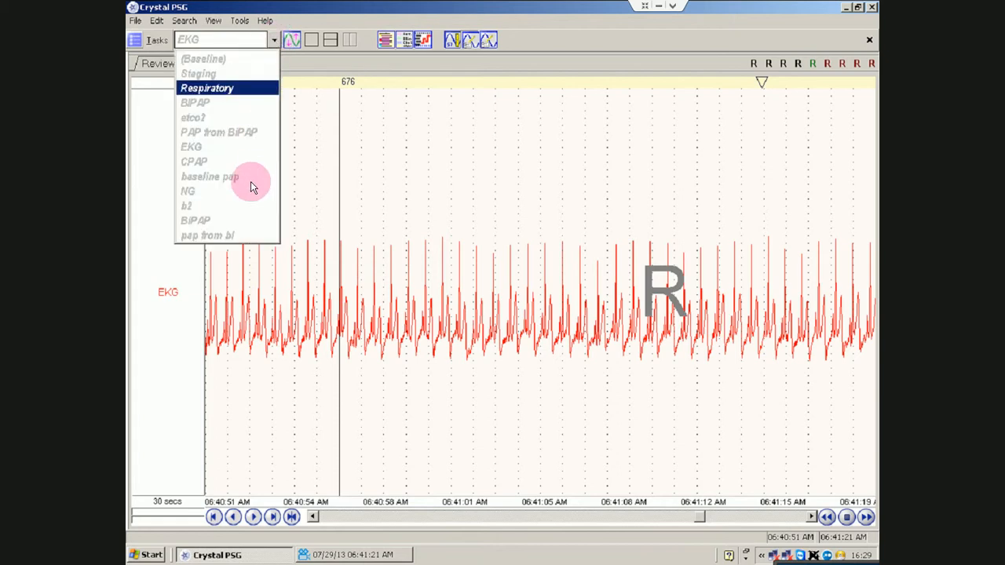
pyautogui.click(207, 235)
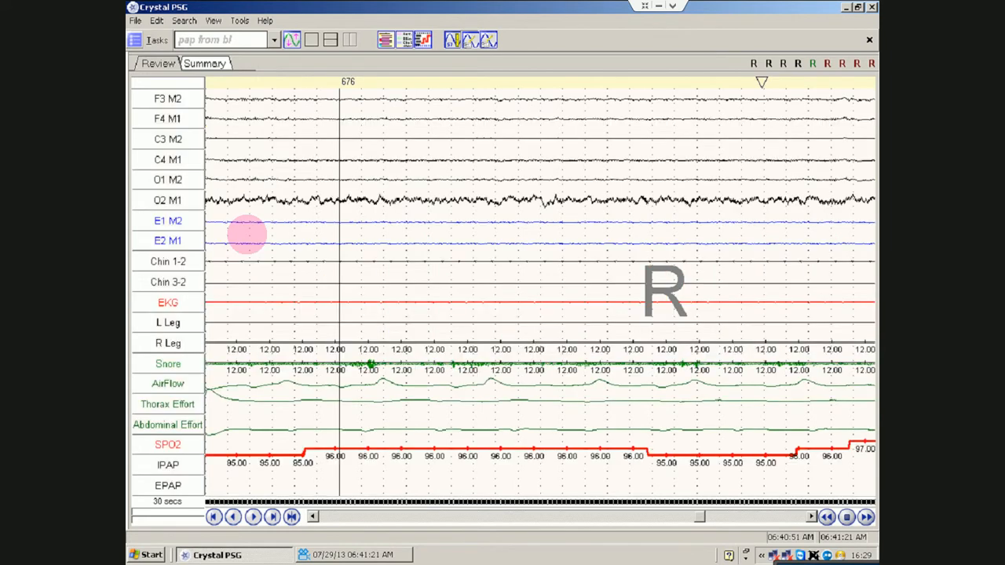
pyautogui.rightClick(168, 139)
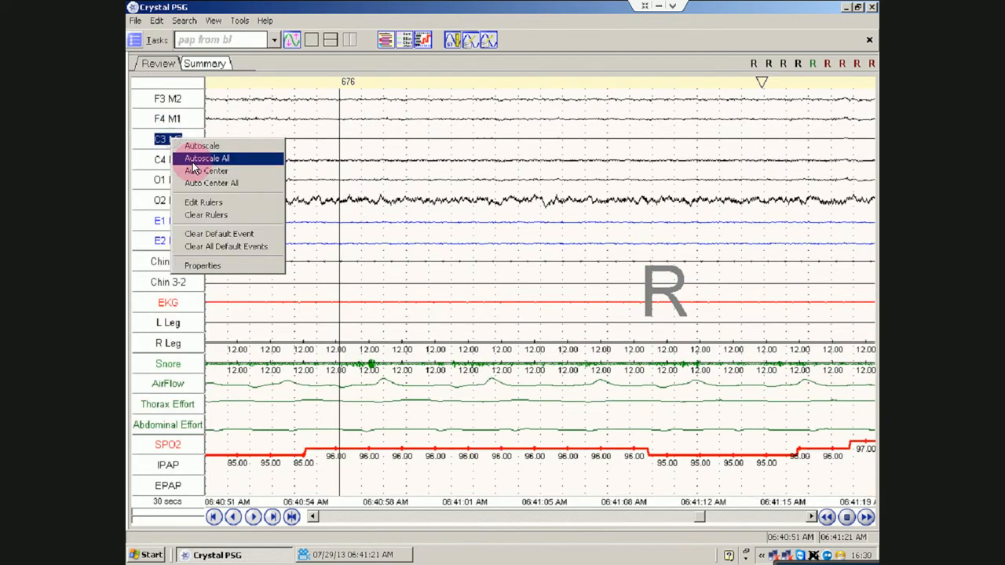
pyautogui.click(207, 158)
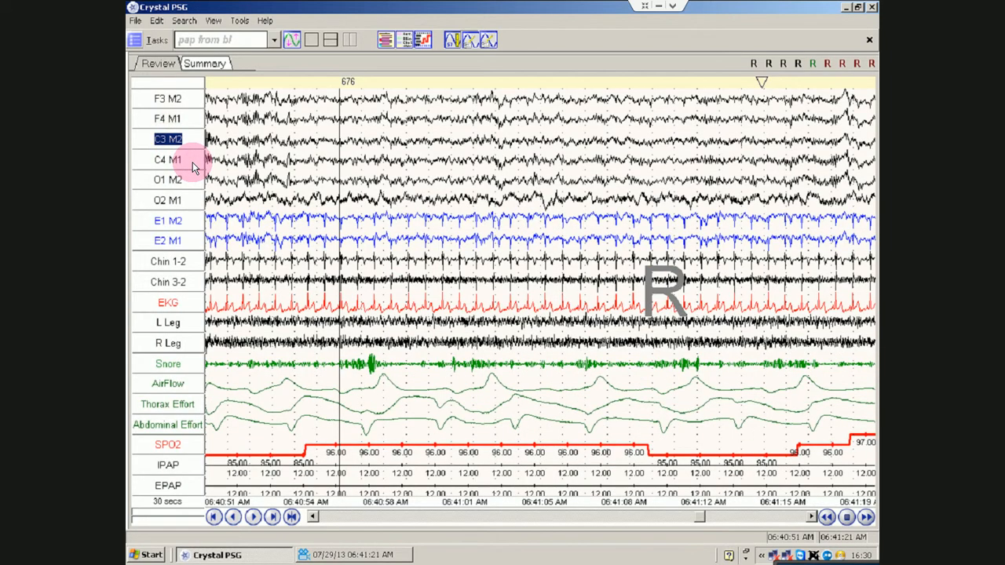
pyautogui.moveTo(514, 220)
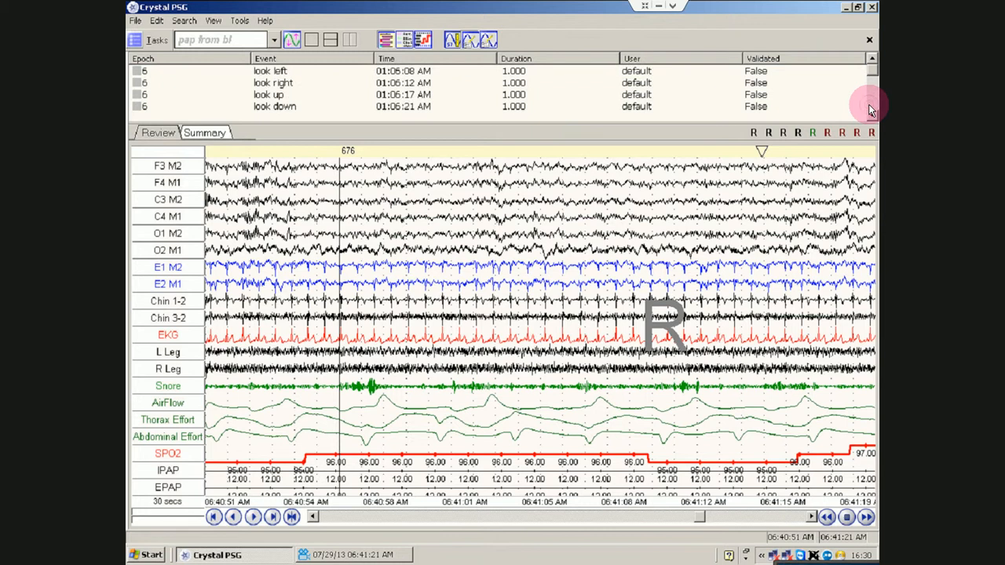
# Show the event list with look down, Blink 5x, clench teeth and flex right leg.
pyautogui.scroll(-3)
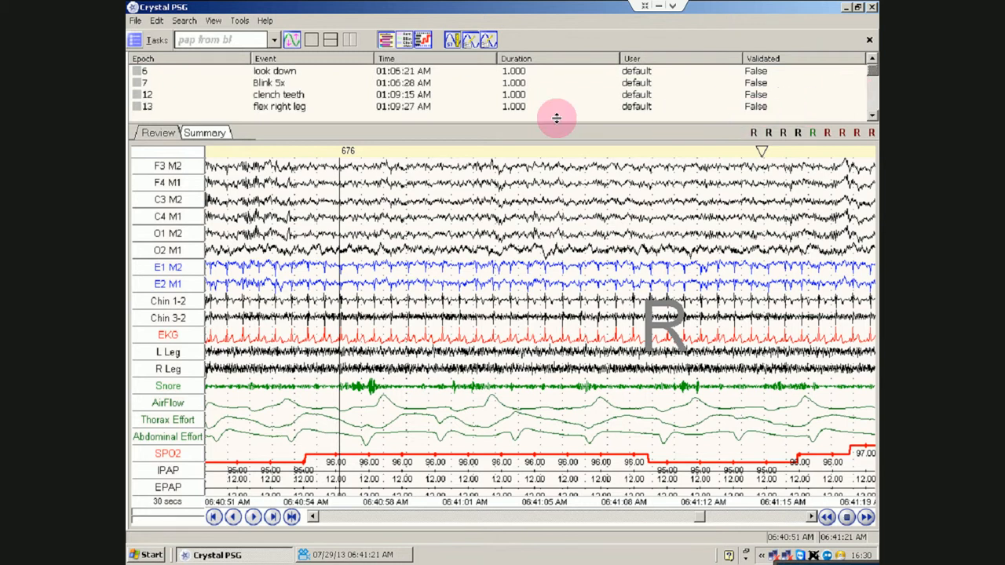
pyautogui.click(183, 20)
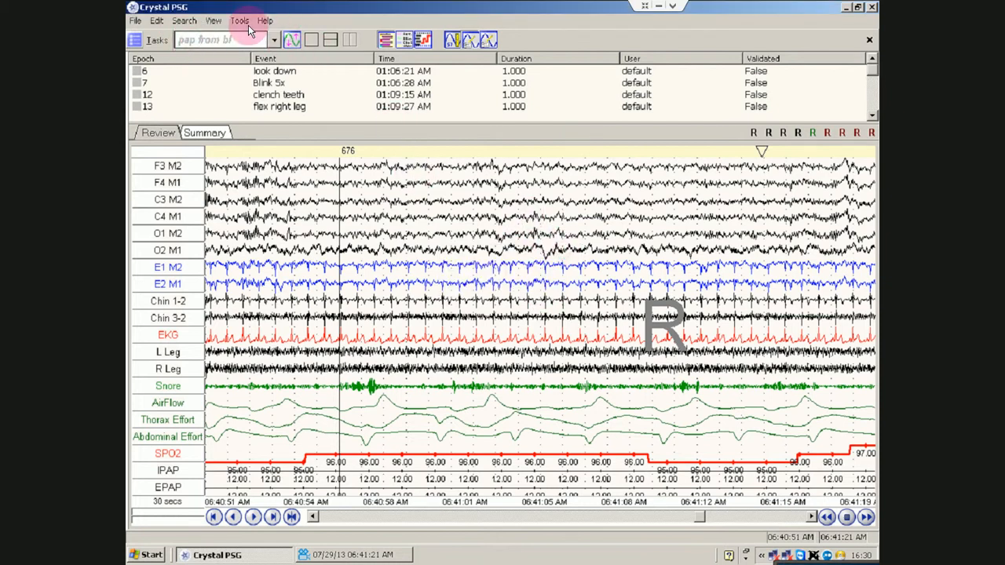
# Hide the F3 M2 and F4 M1 signals so the montage starts at C3 M2.
pyautogui.click(213, 20)
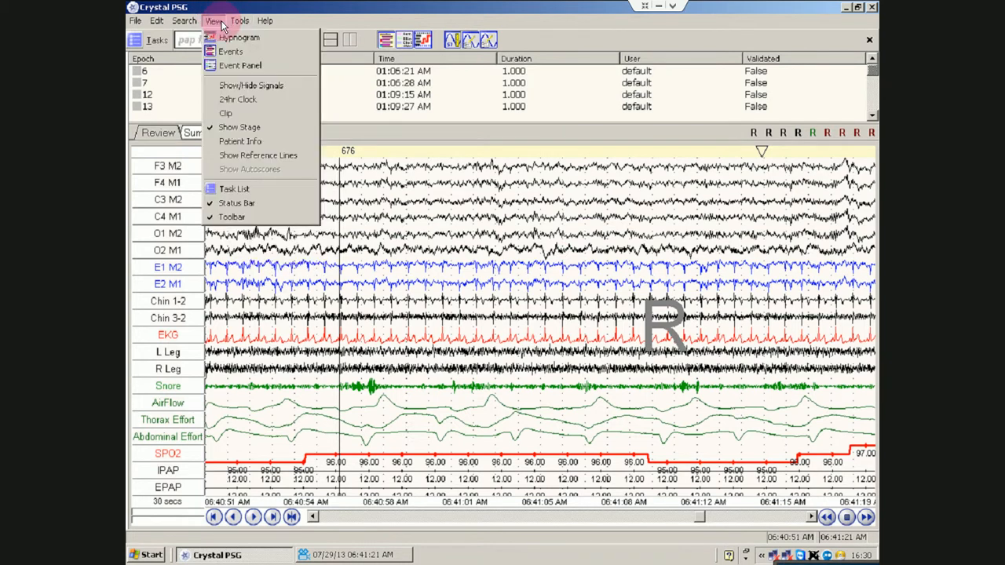
pyautogui.moveTo(247, 85)
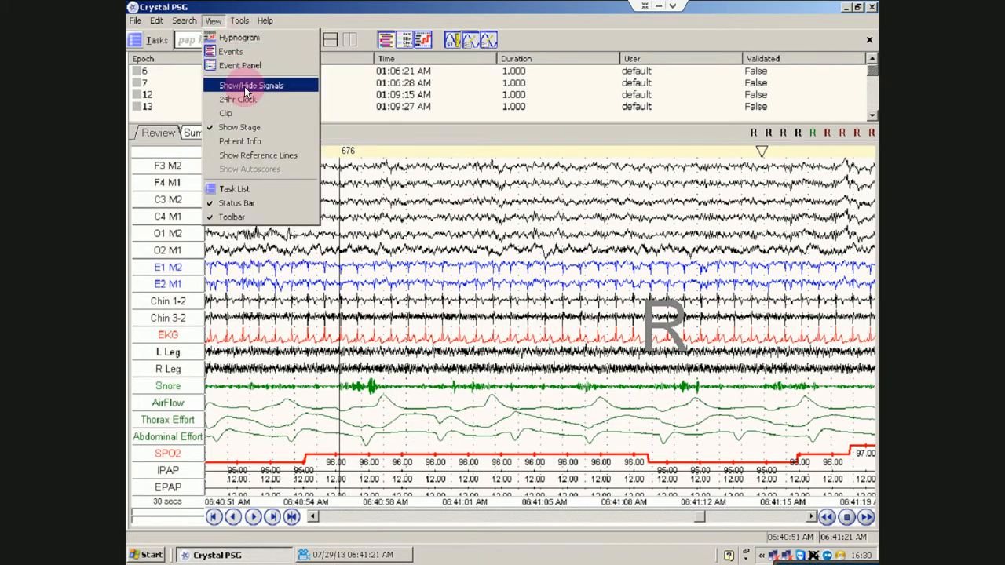
pyautogui.click(251, 84)
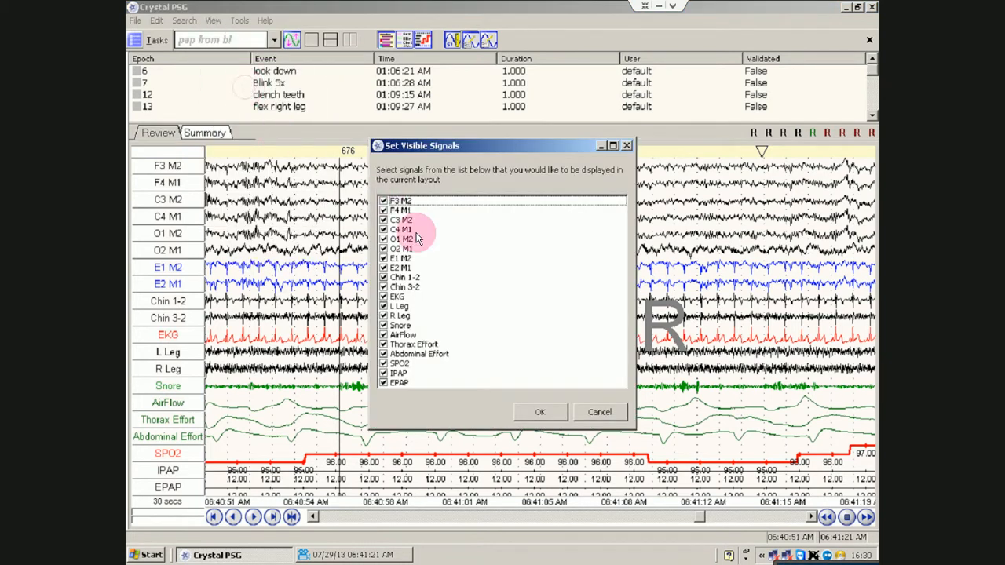
pyautogui.click(400, 201)
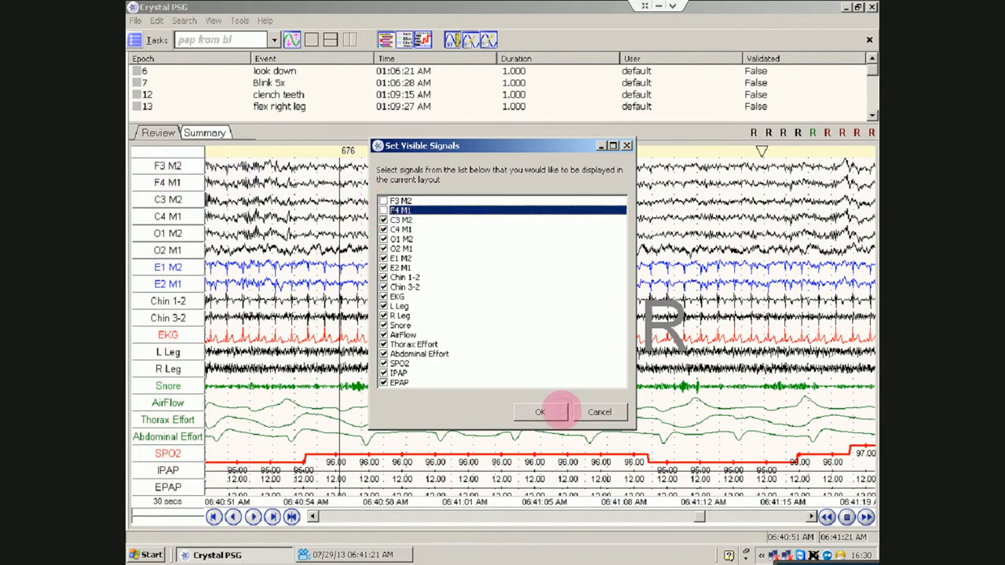
pyautogui.click(540, 412)
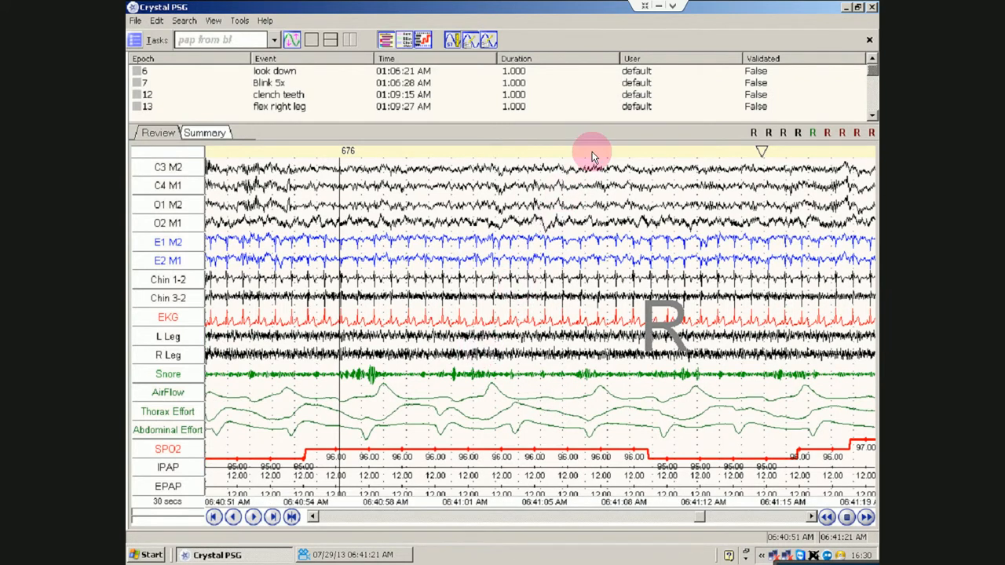
pyautogui.moveTo(595, 156)
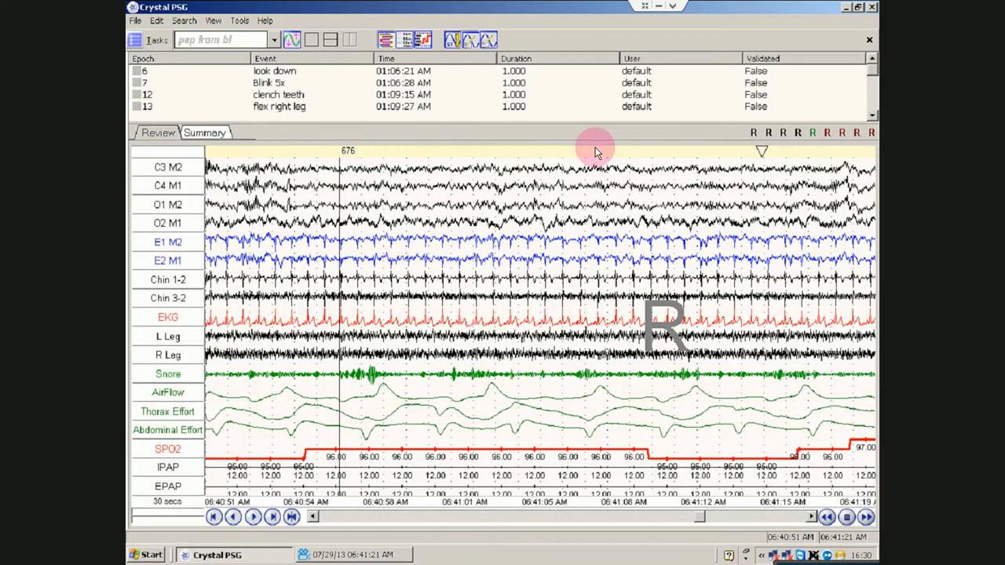
pyautogui.moveTo(871, 18)
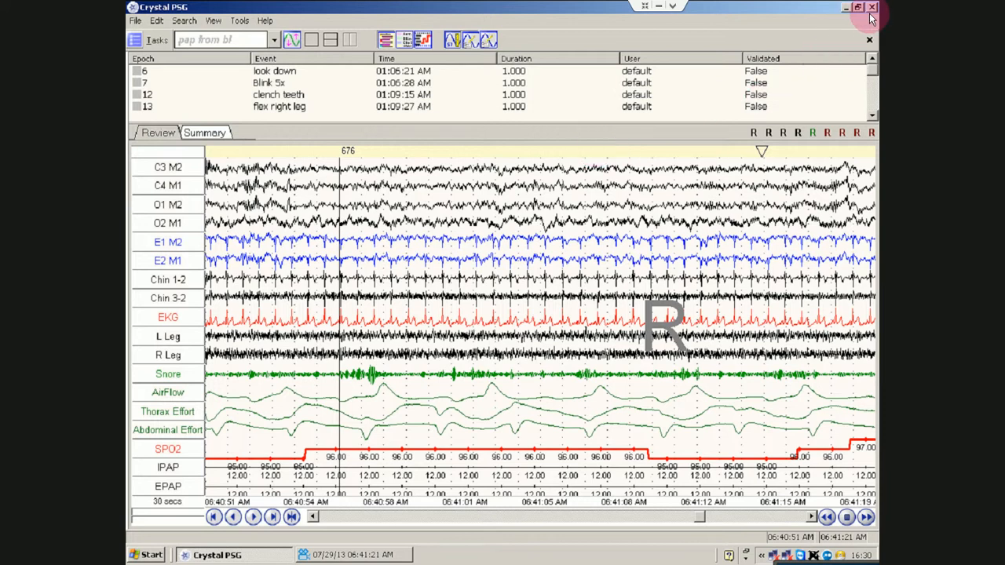
pyautogui.moveTo(871, 7)
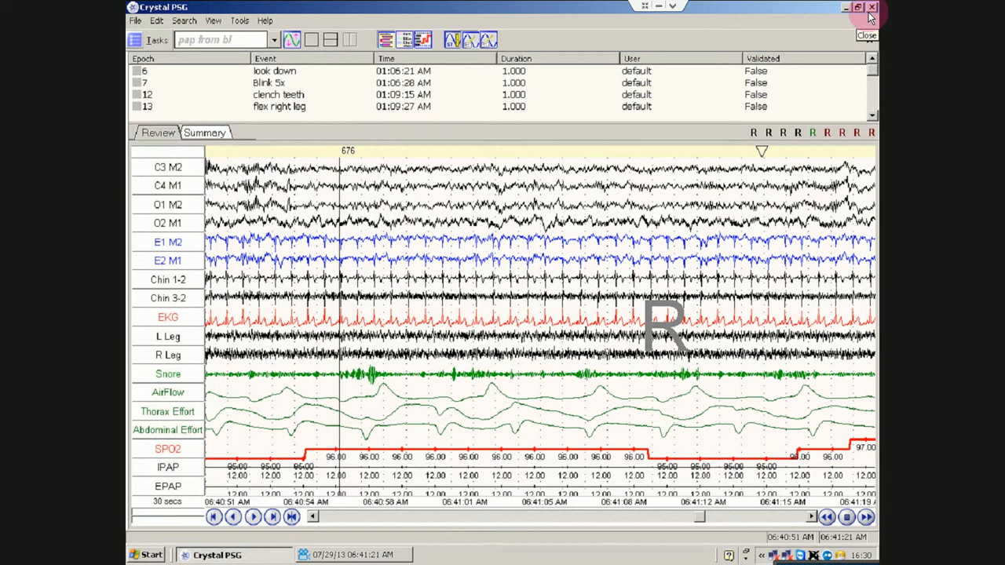
pyautogui.moveTo(857, 8)
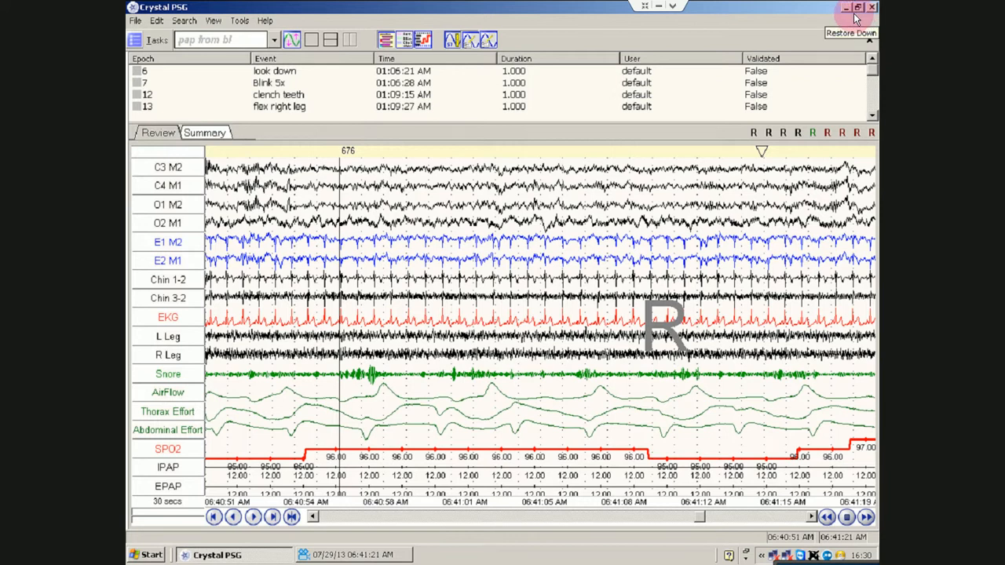